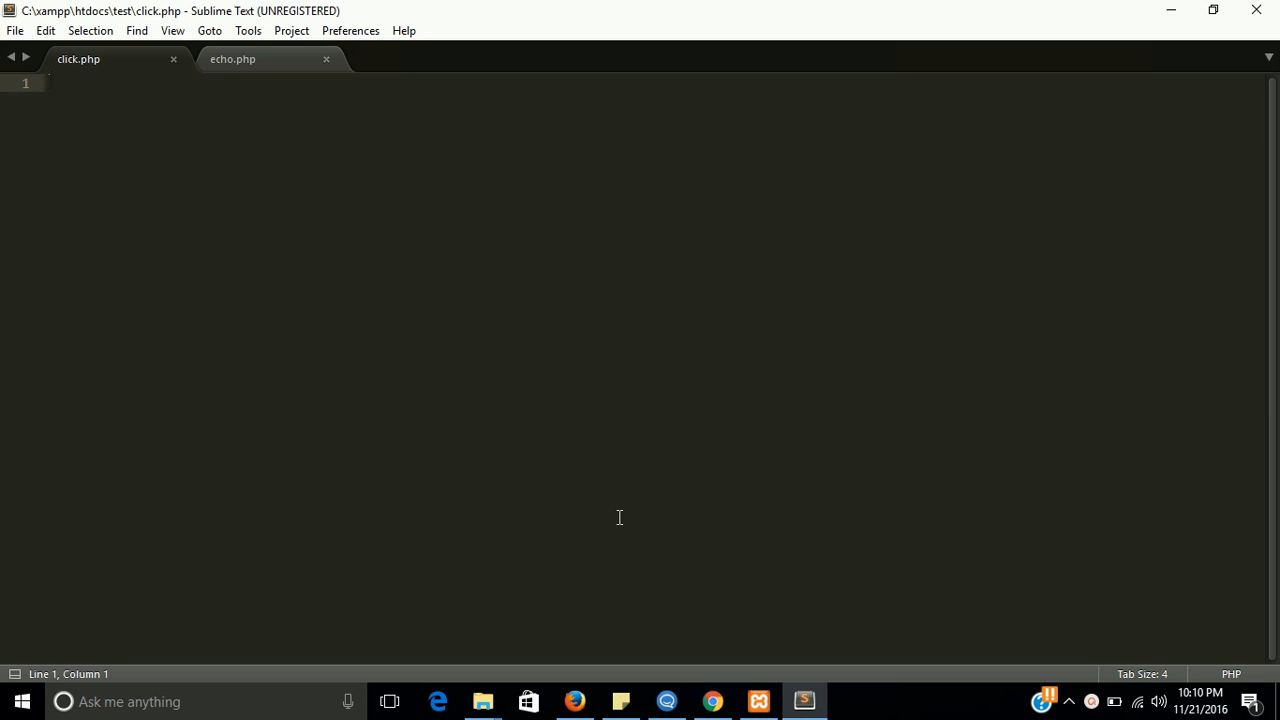
- Write an HTML skeleton with doctype, html, head, empty title and body into click.php
left_click(48, 84)
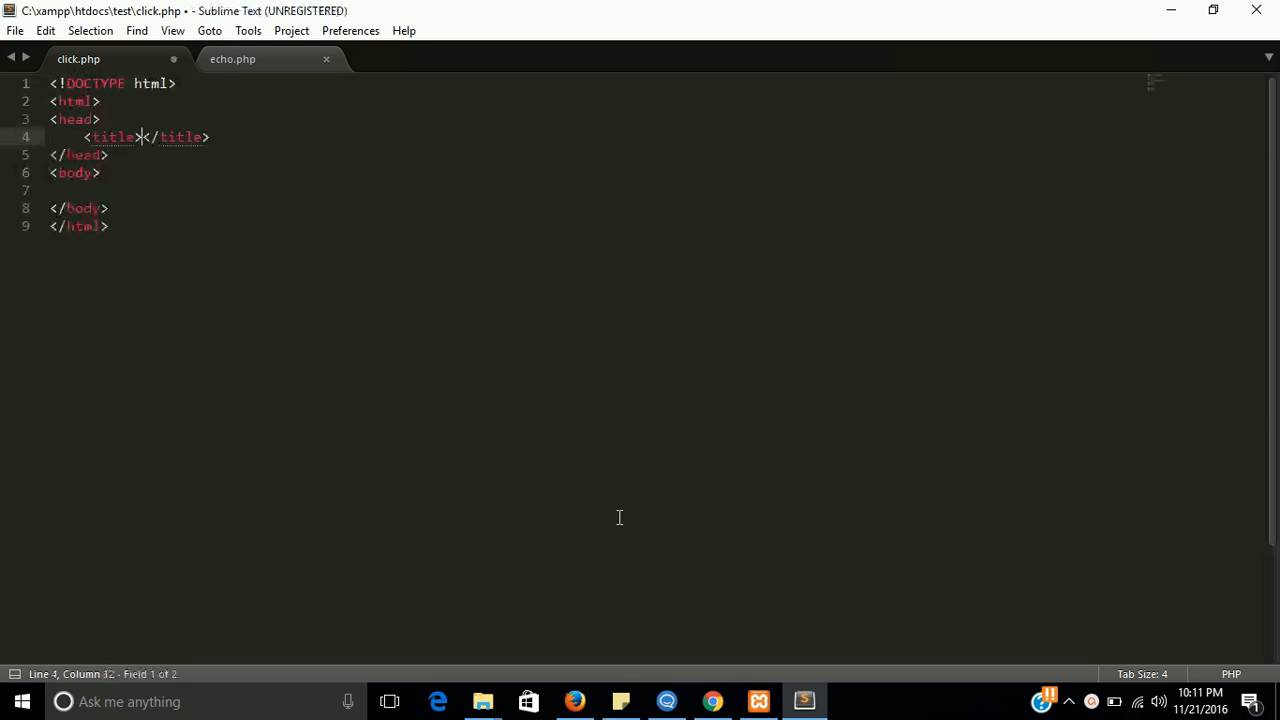
- Add a <button> labelled Click inside the body and save the file
left_click(100, 172)
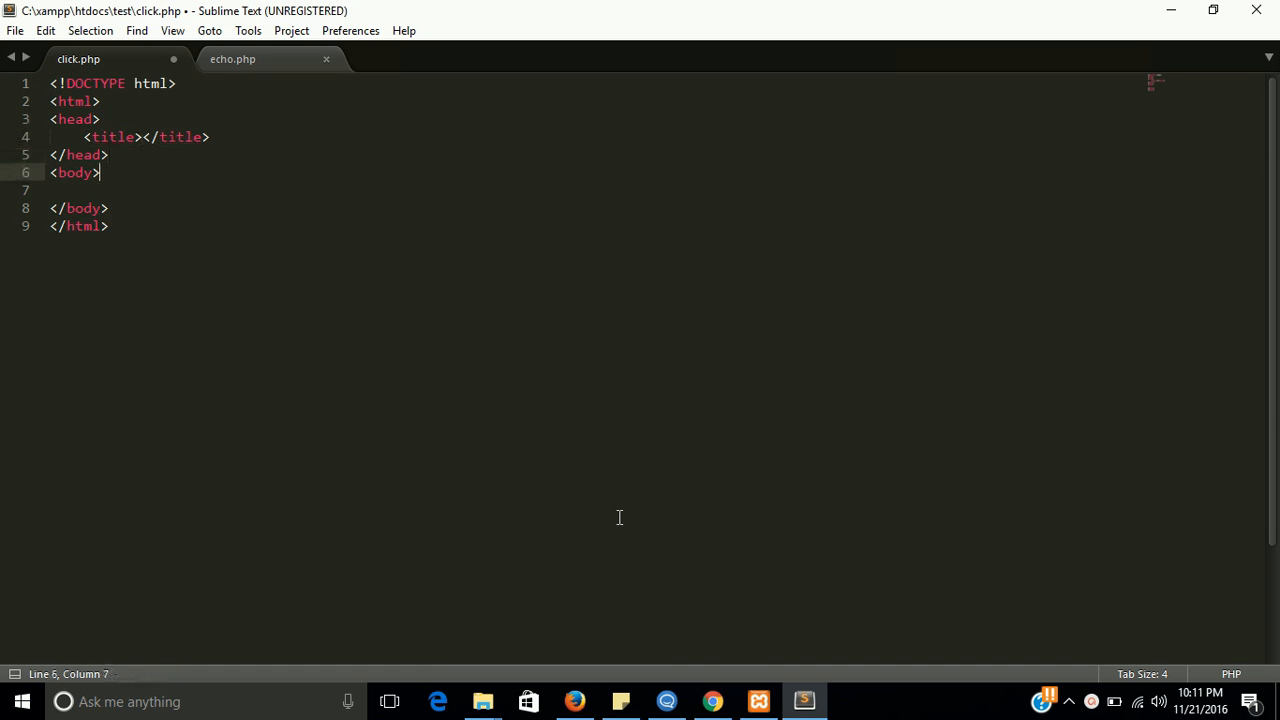
type("button></button>")
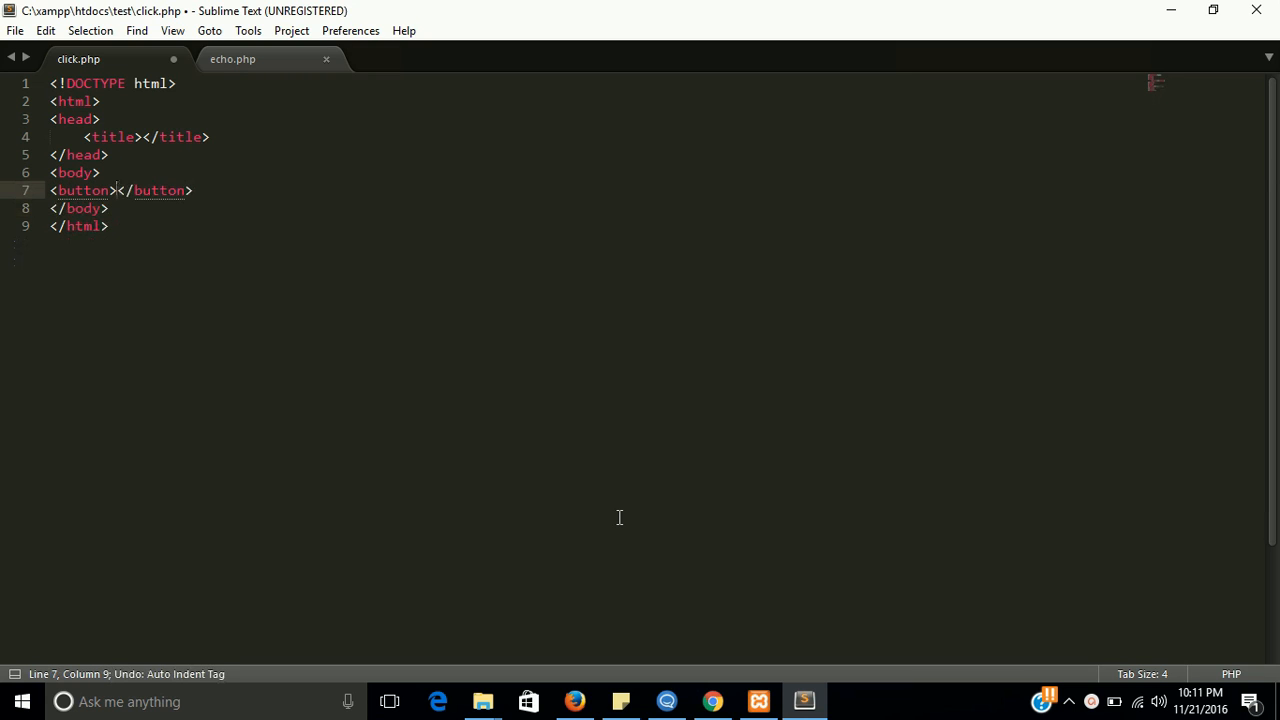
type("Clci")
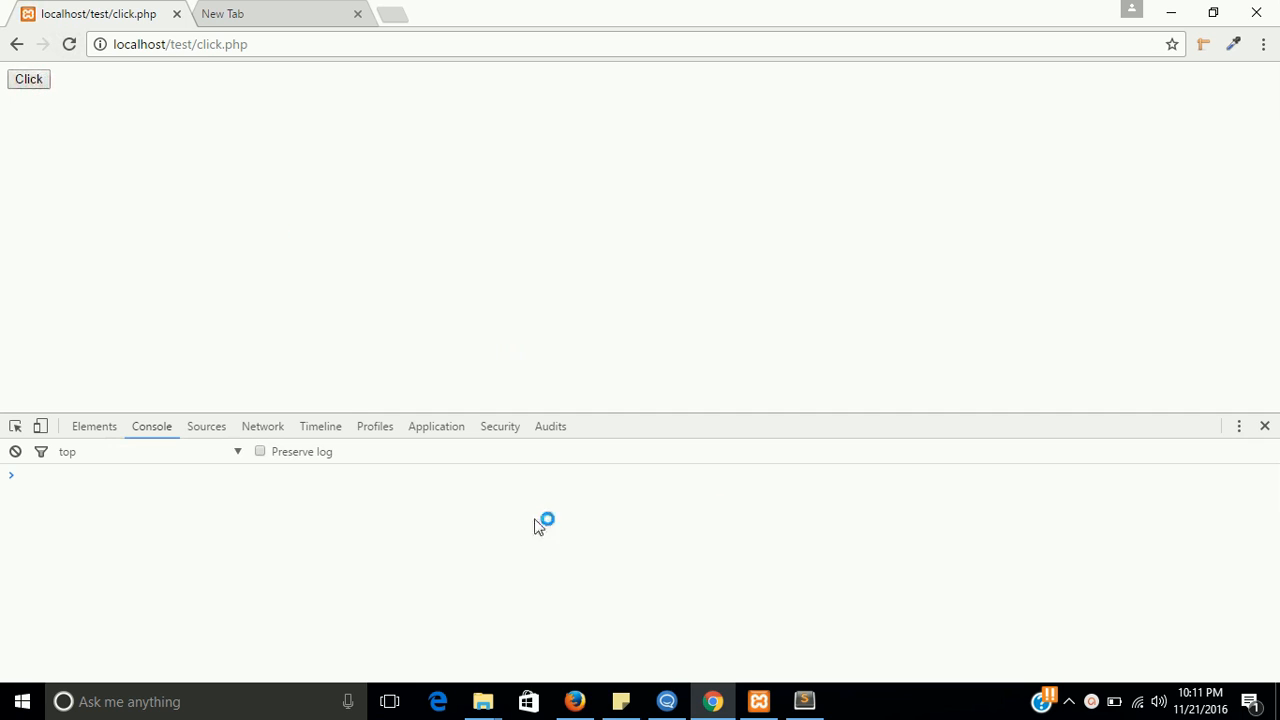
- Reload click.php, try the Click button, which does nothing yet, and return to the editor
left_click(28, 80)
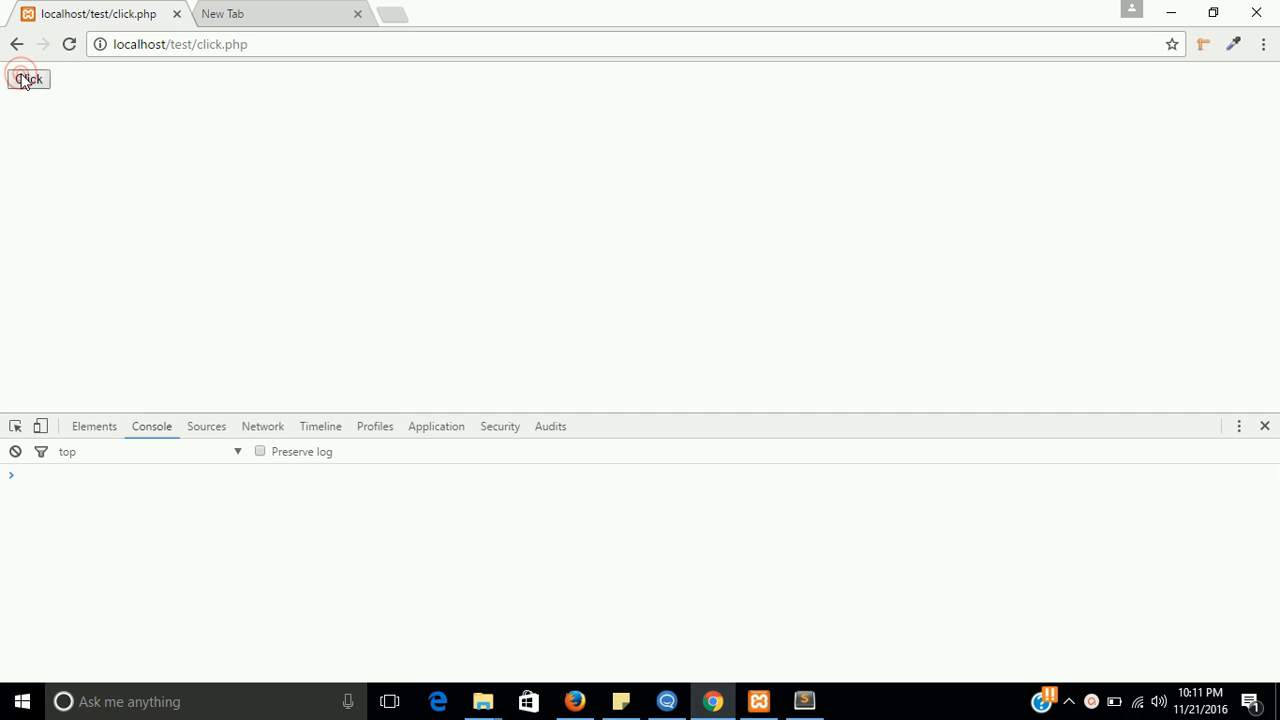
left_click(28, 80)
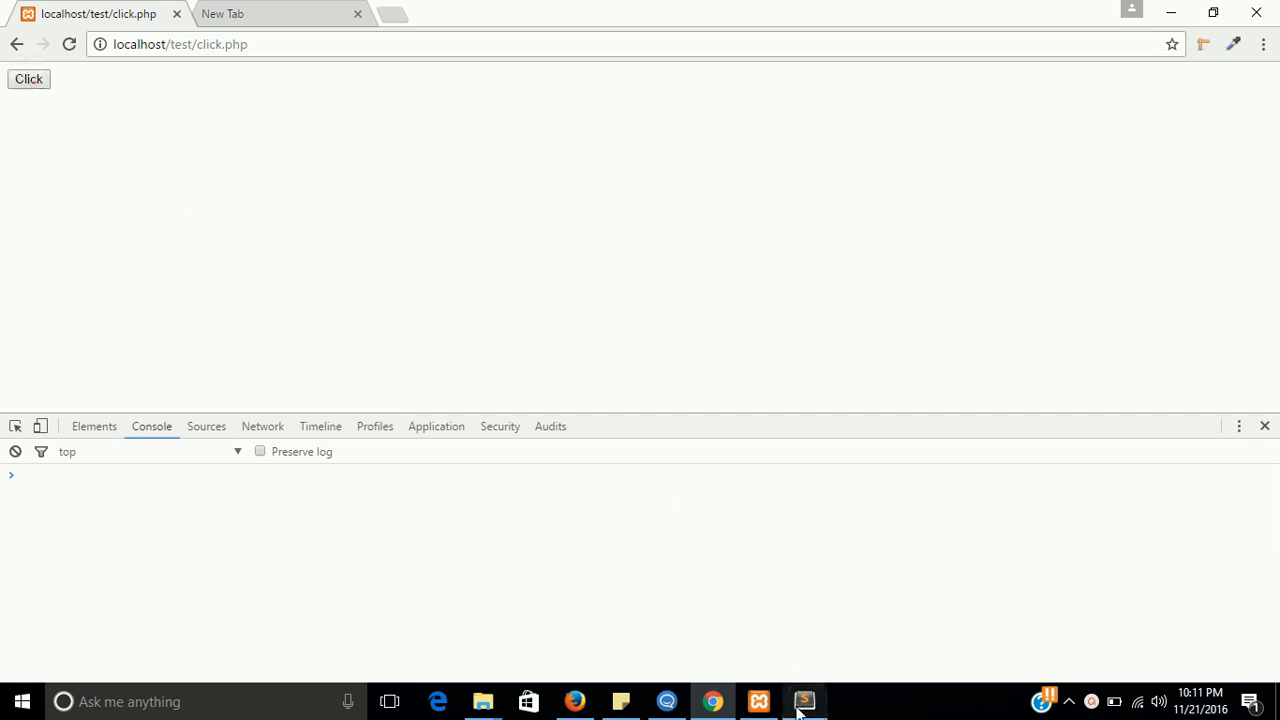
left_click(804, 700)
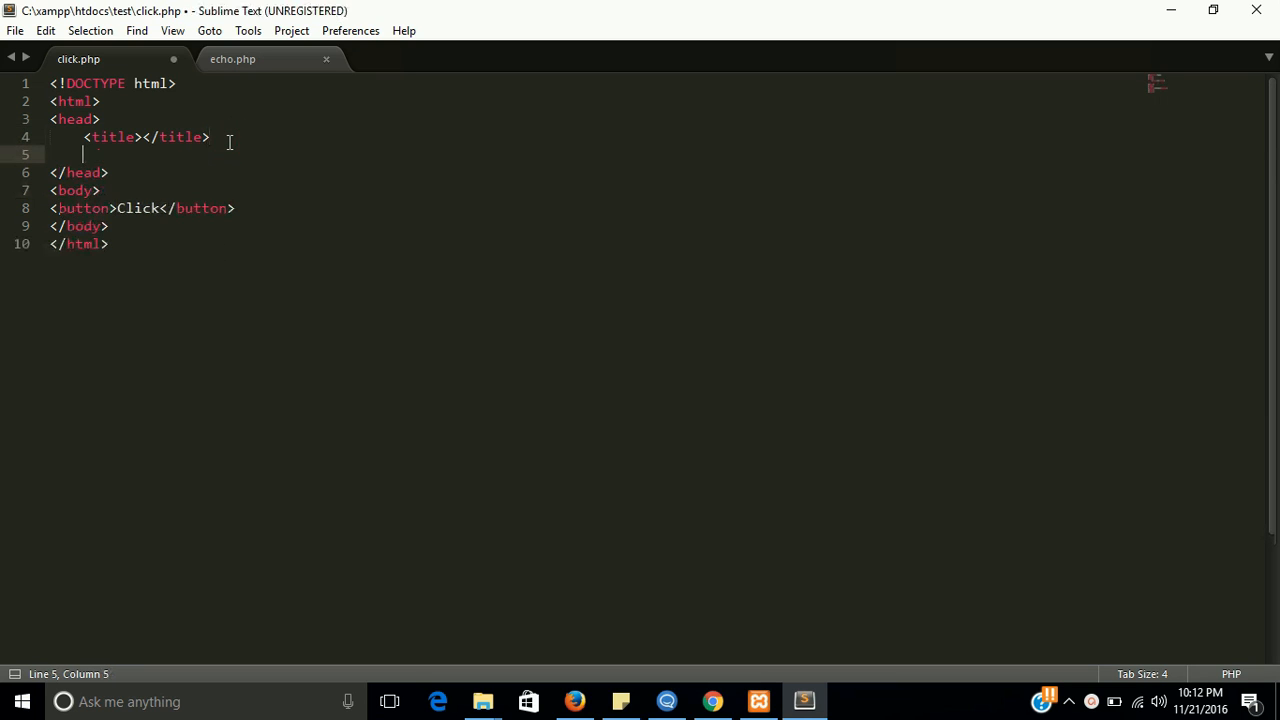
- Add a script block in the head defining function test() that alerts "hello"
type("sc")
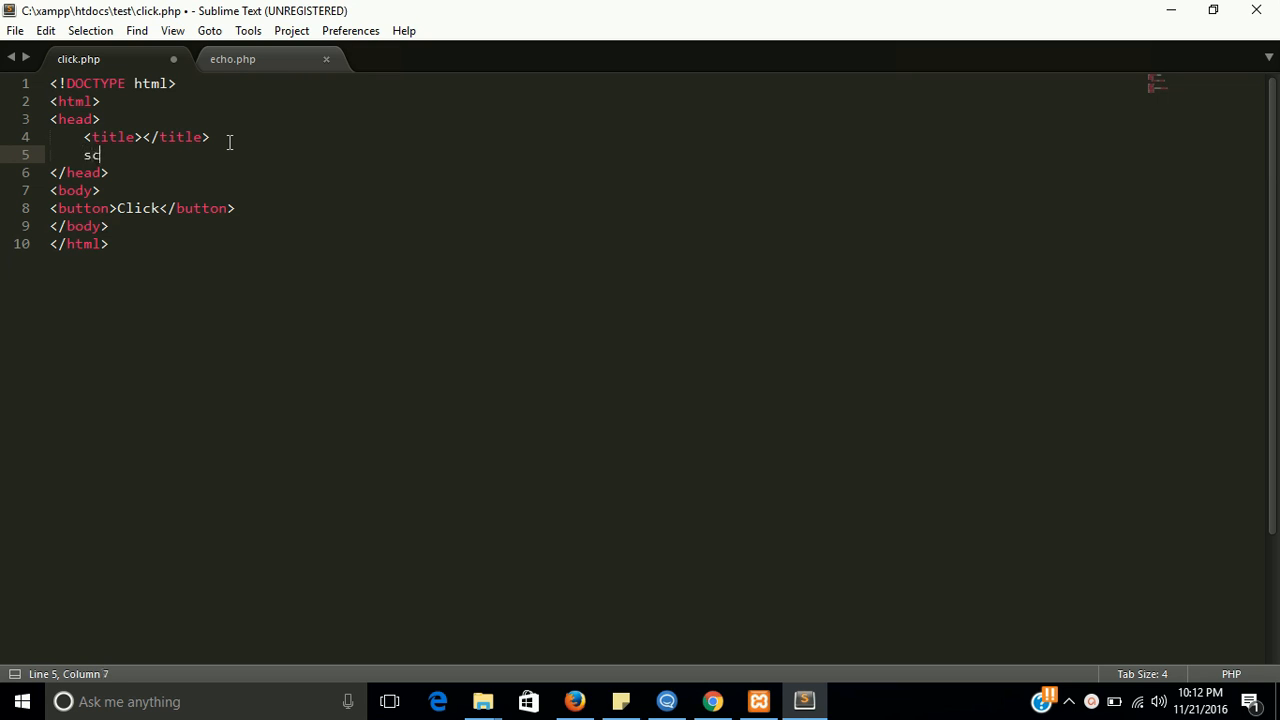
key("Tab")
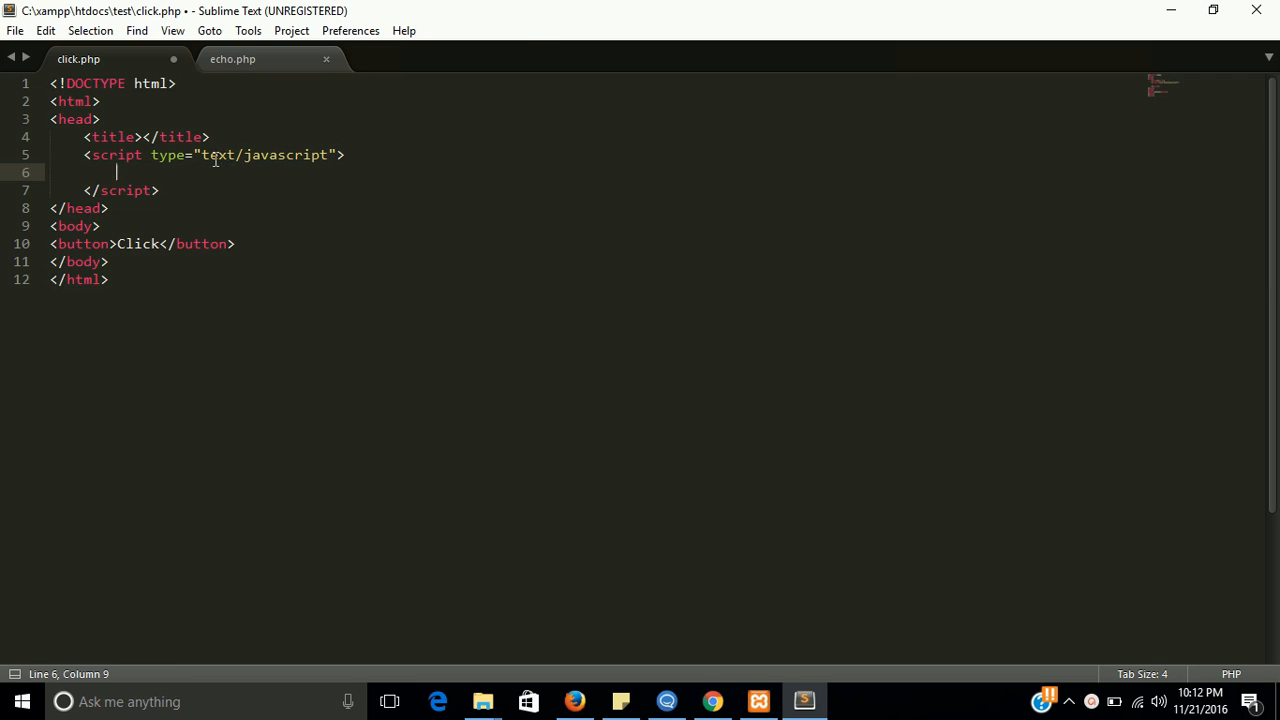
type("functio")
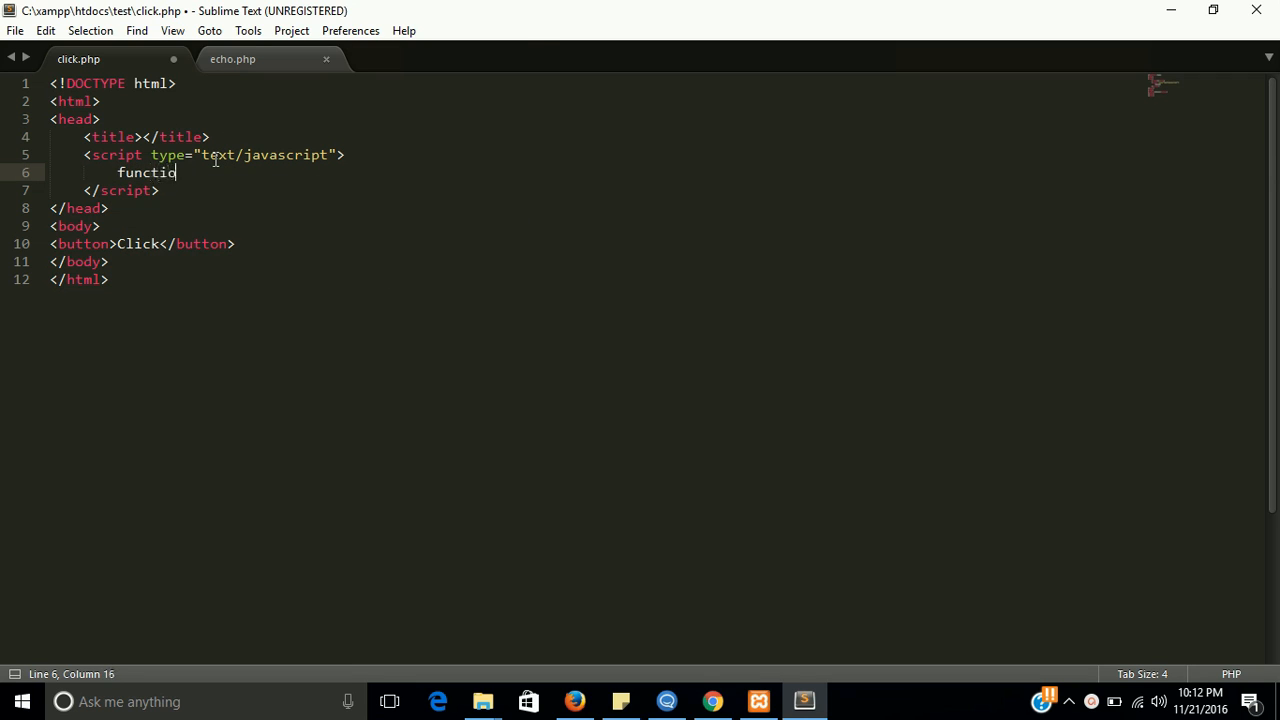
type("n")
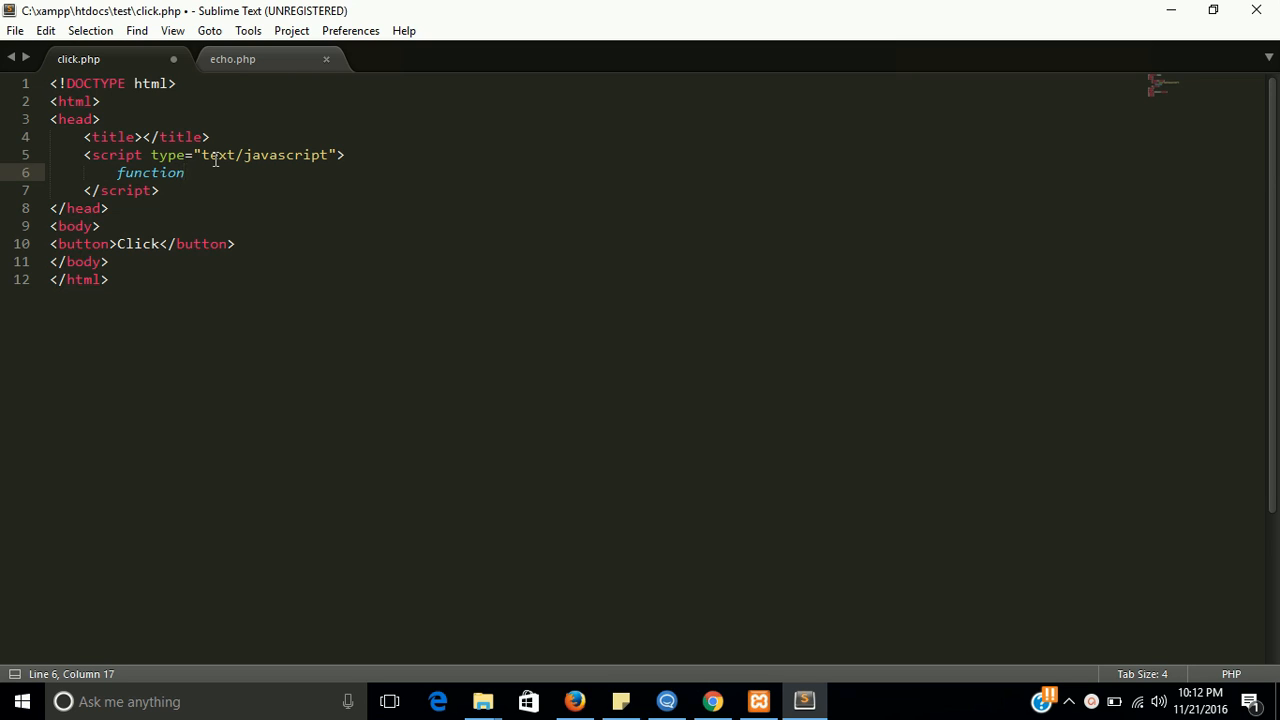
type("test(")
type("{")
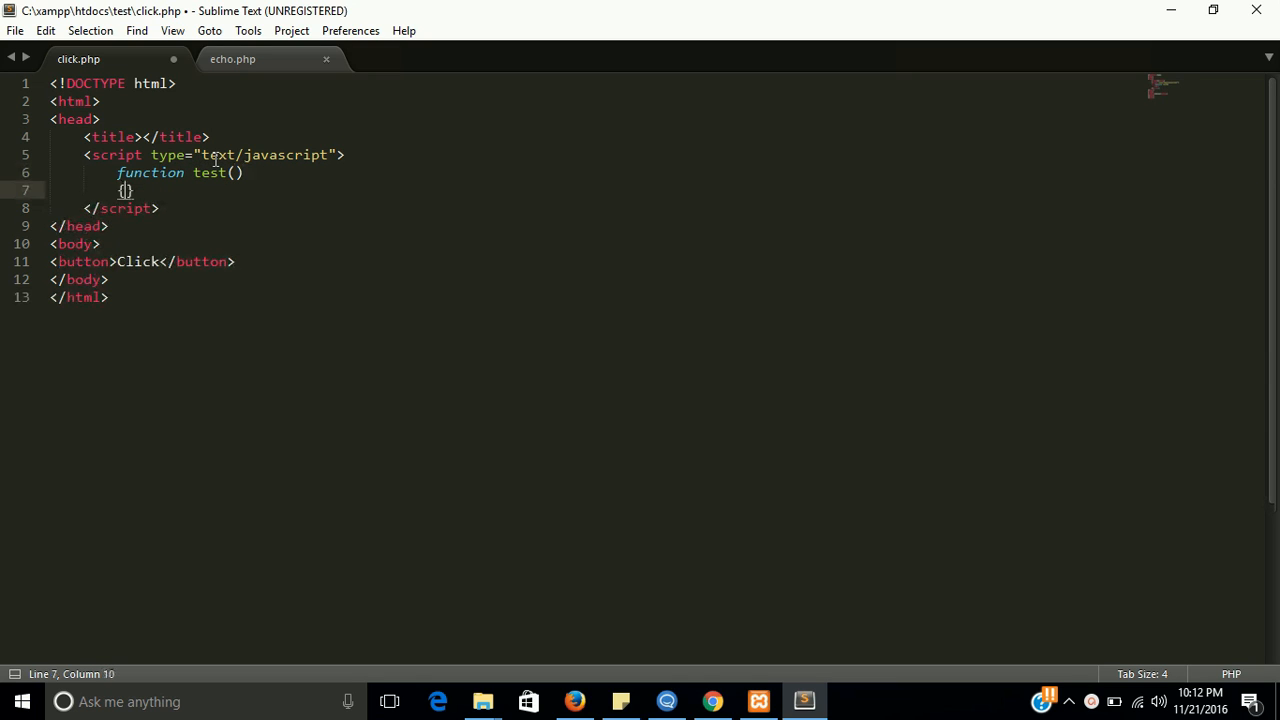
type("alert")
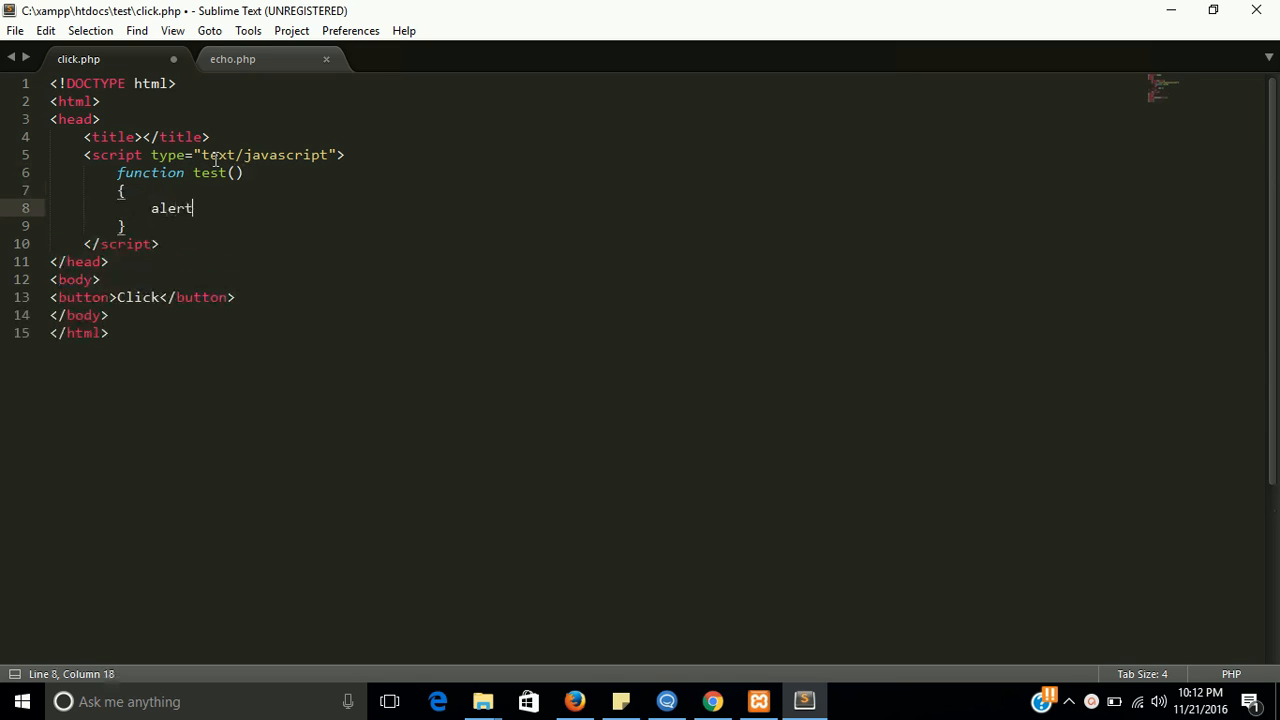
type("(\"\")")
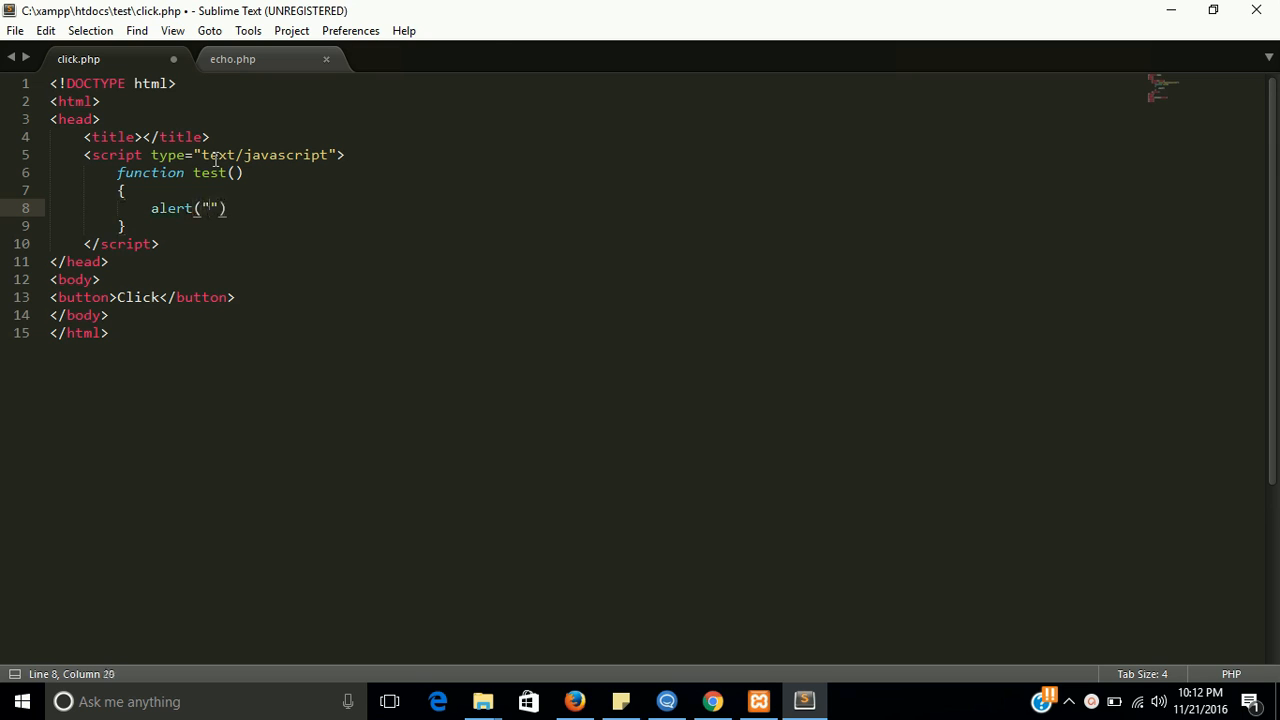
type("hello")
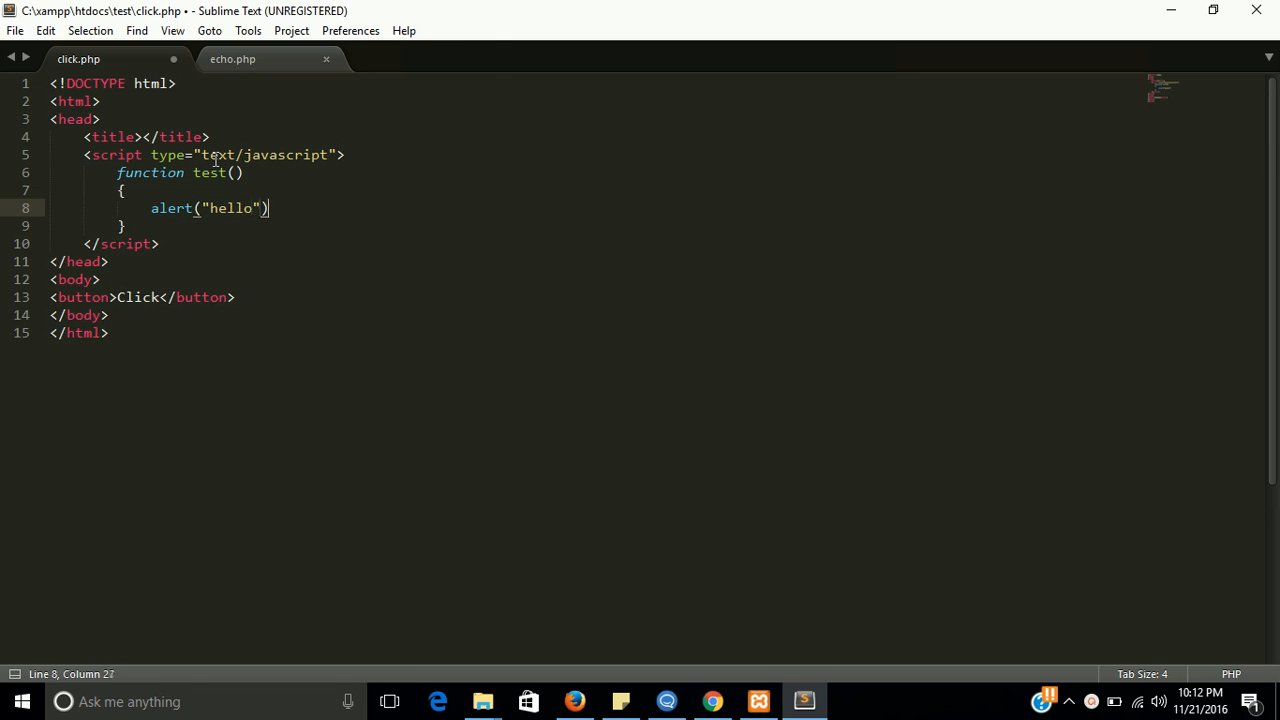
type(";")
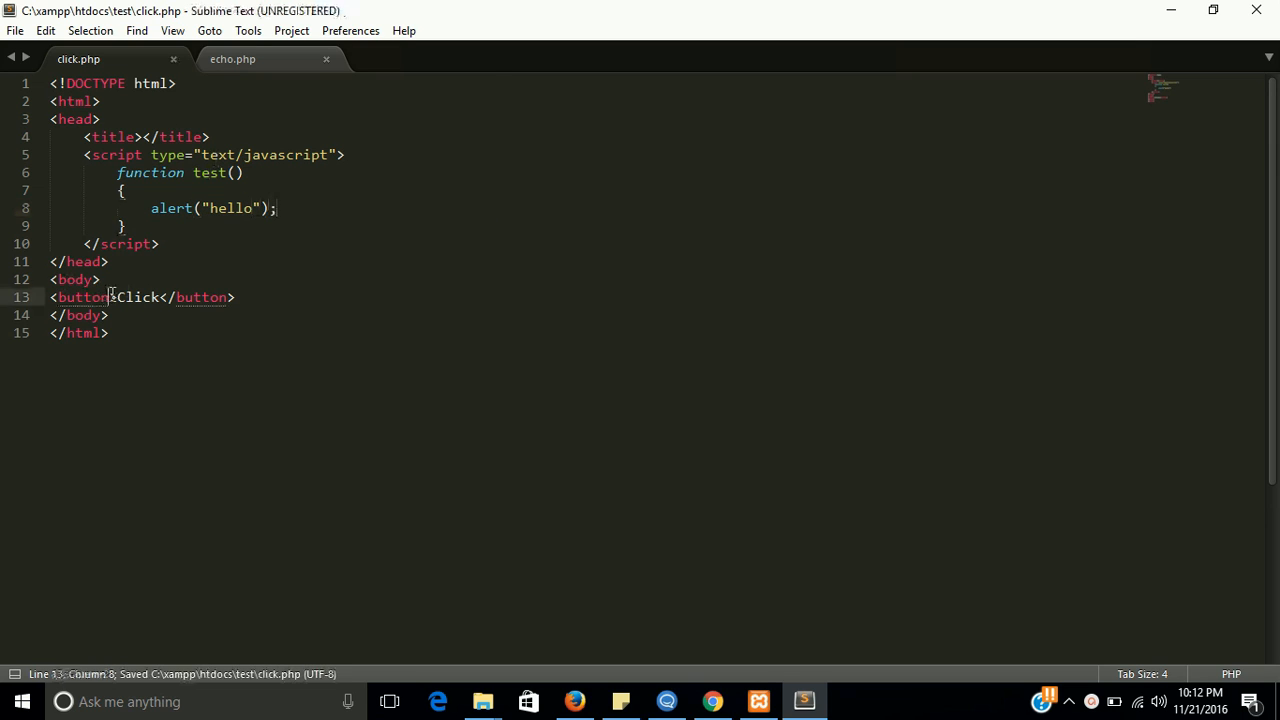
- Give the button onclick="test()" so it calls the test function
type("onclick=\"")
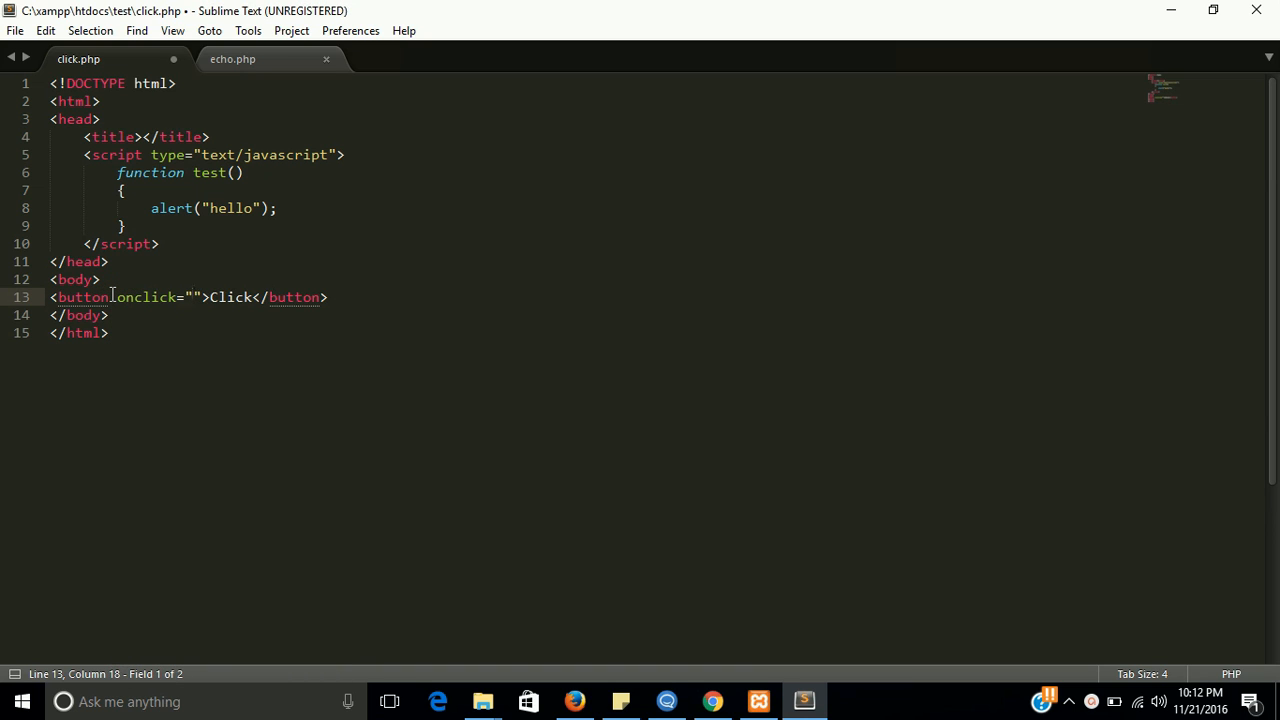
type("test")
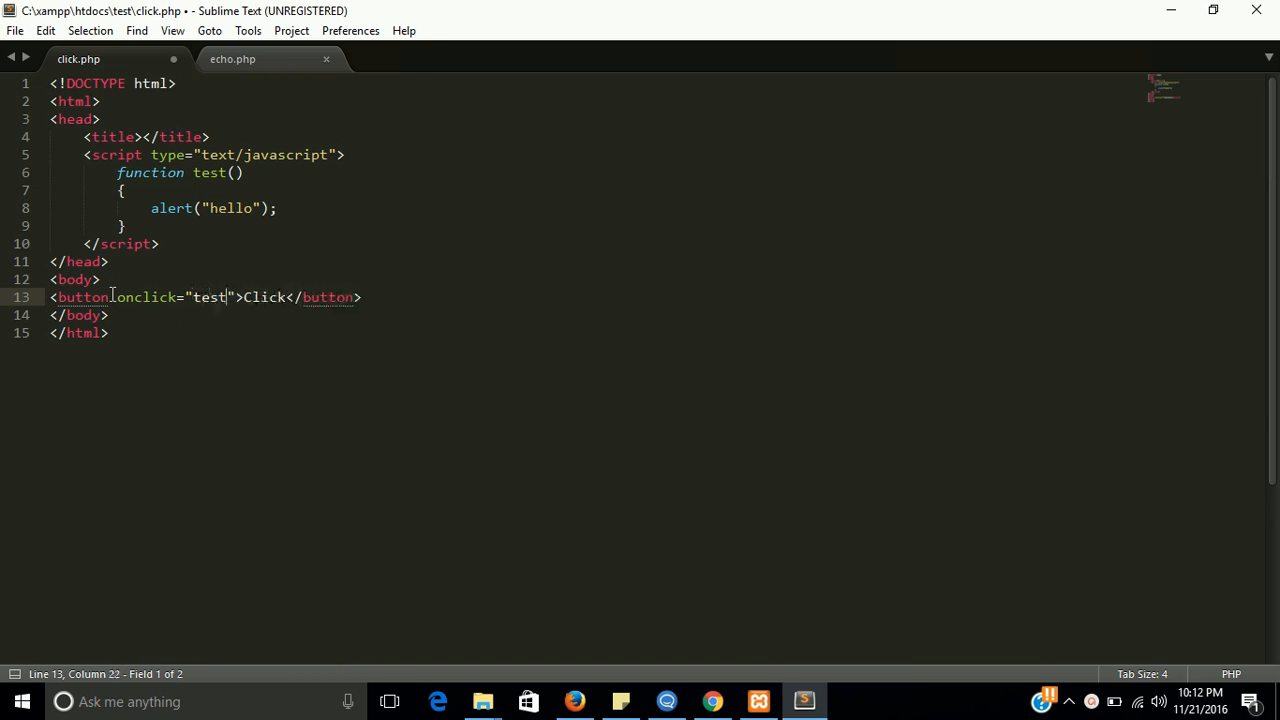
type("()")
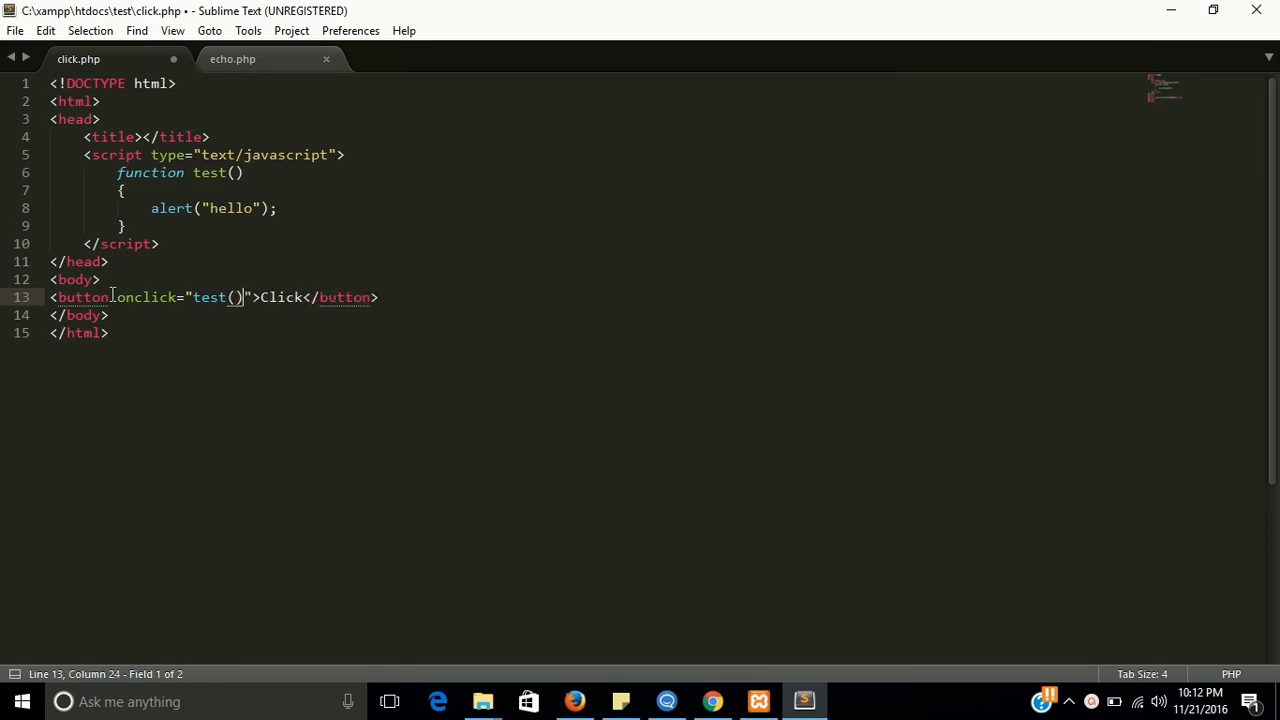
- Reload the page, confirm Click shows the hello alert, dismiss it and return to the editor
left_click(712, 700)
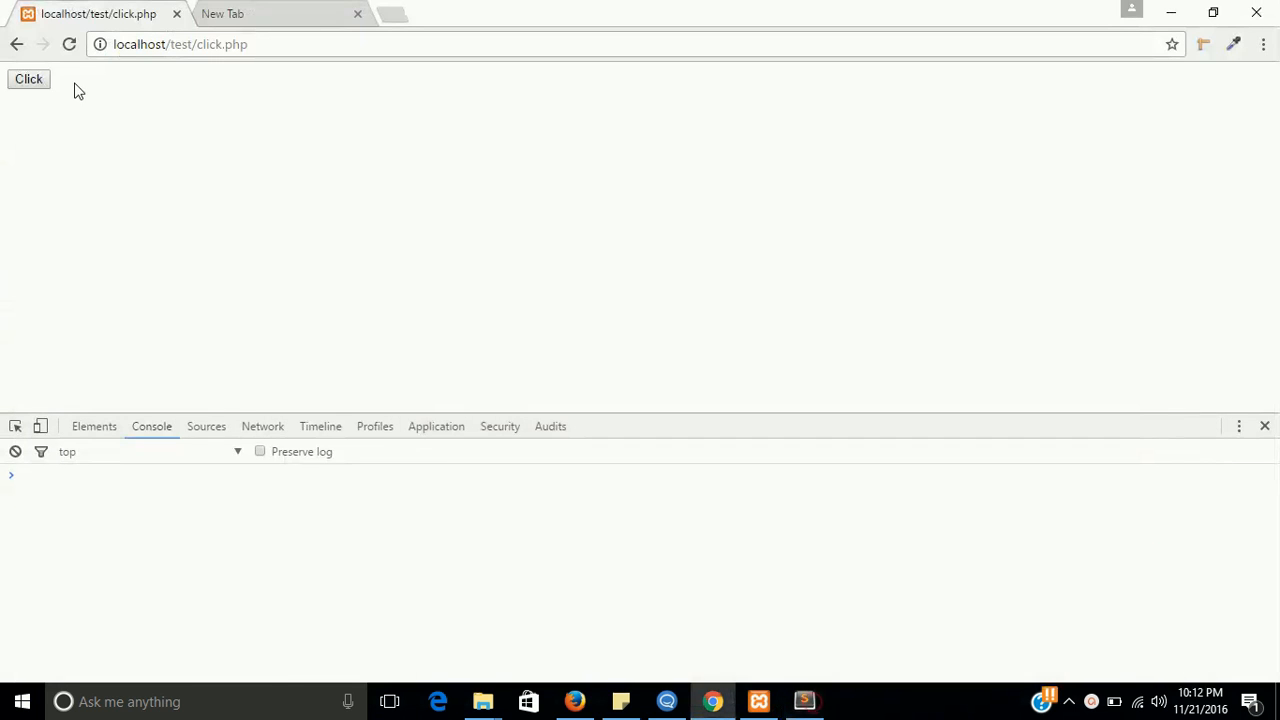
left_click(28, 80)
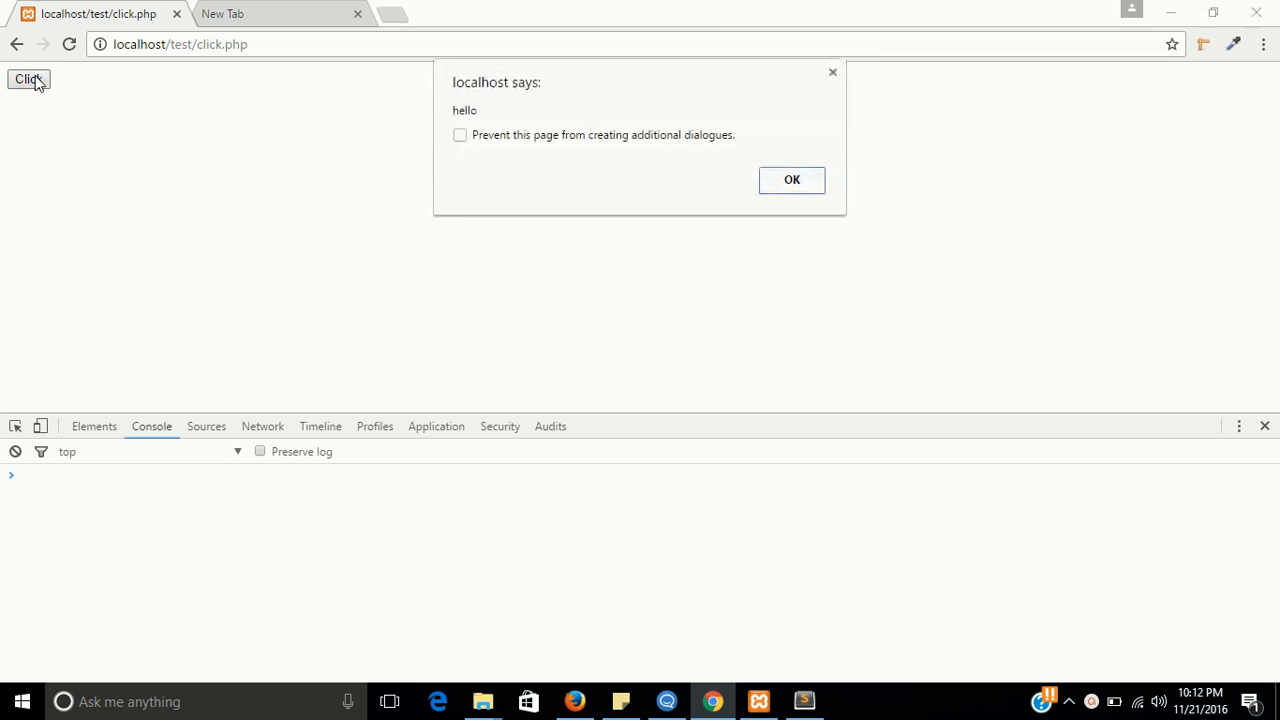
left_click(792, 180)
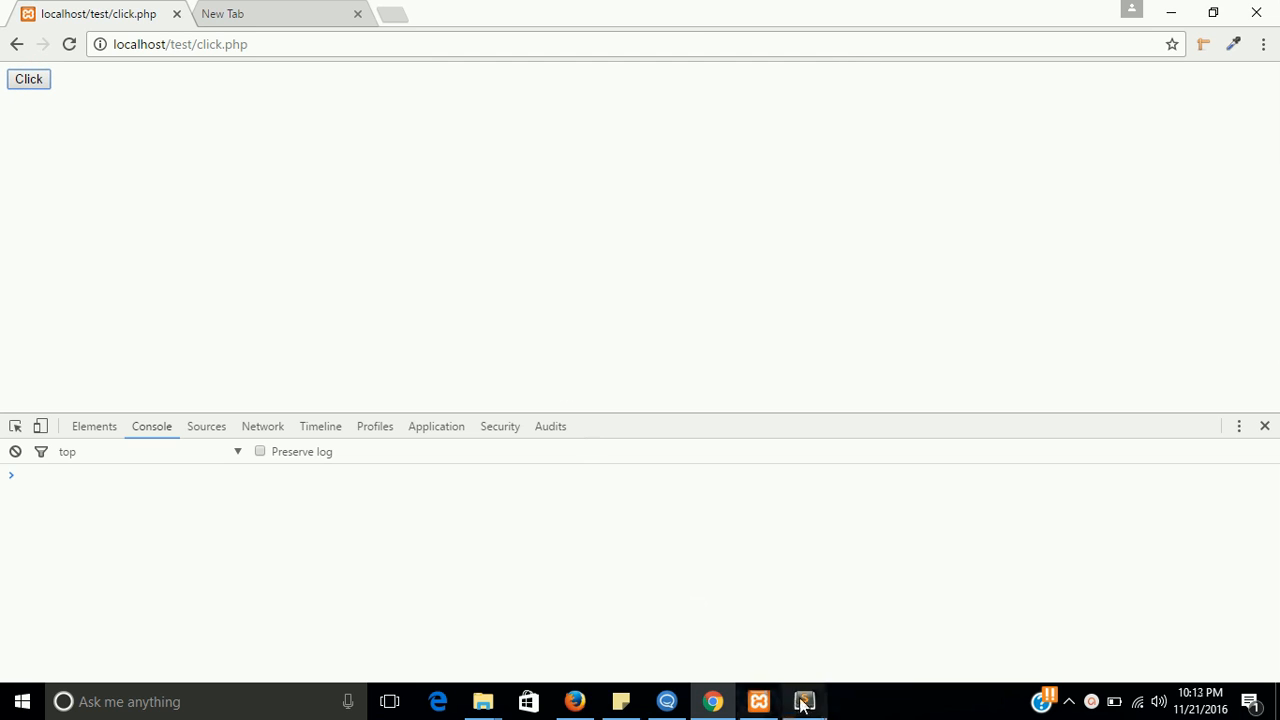
left_click(804, 700)
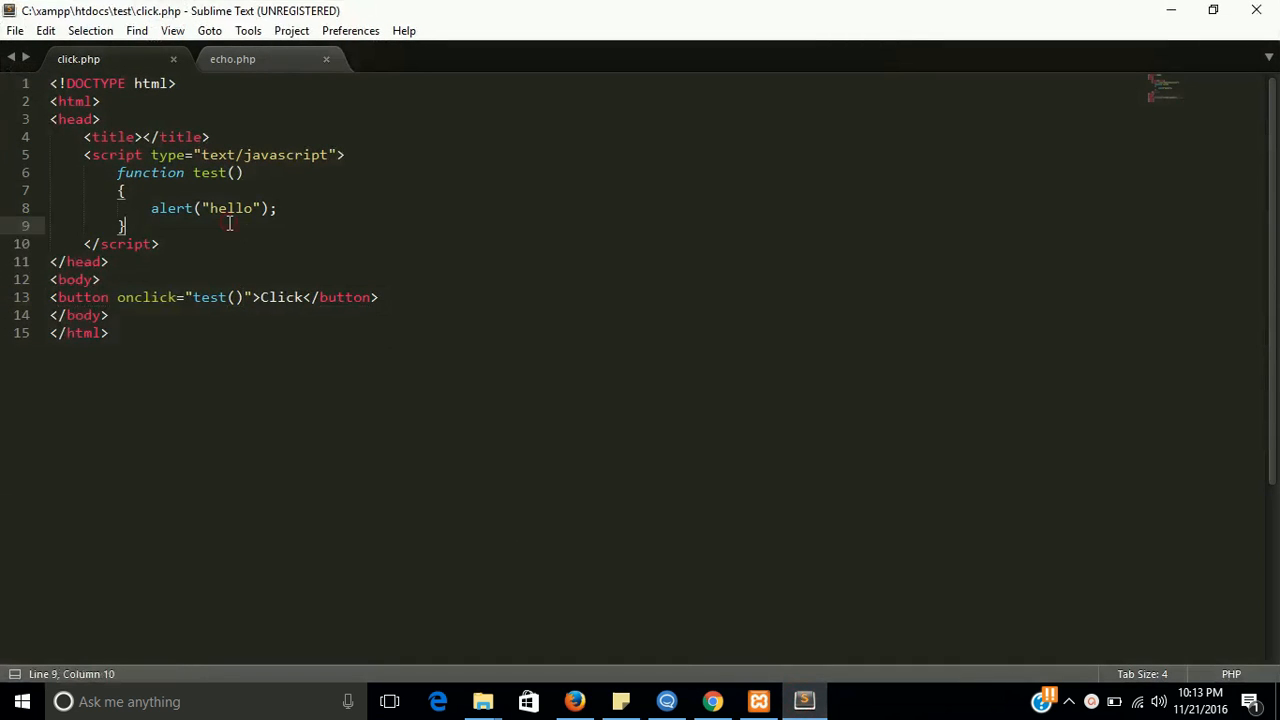
left_click(284, 208)
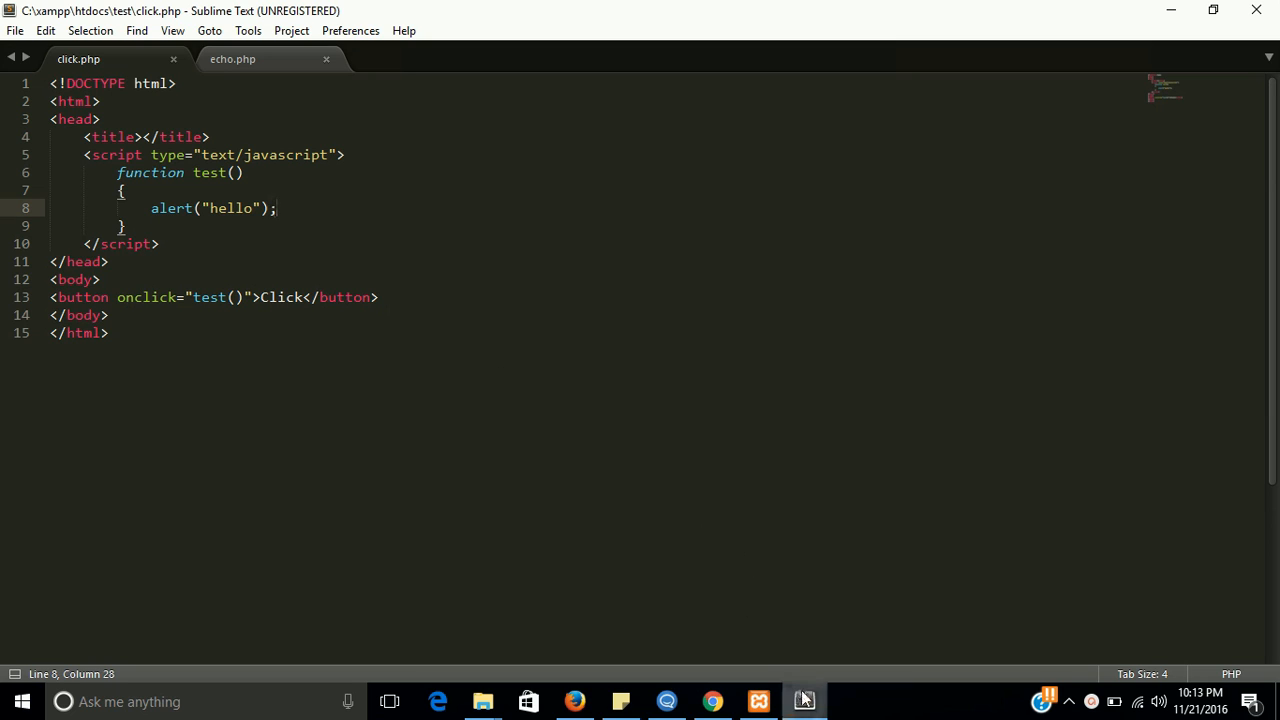
mouse_move(804, 700)
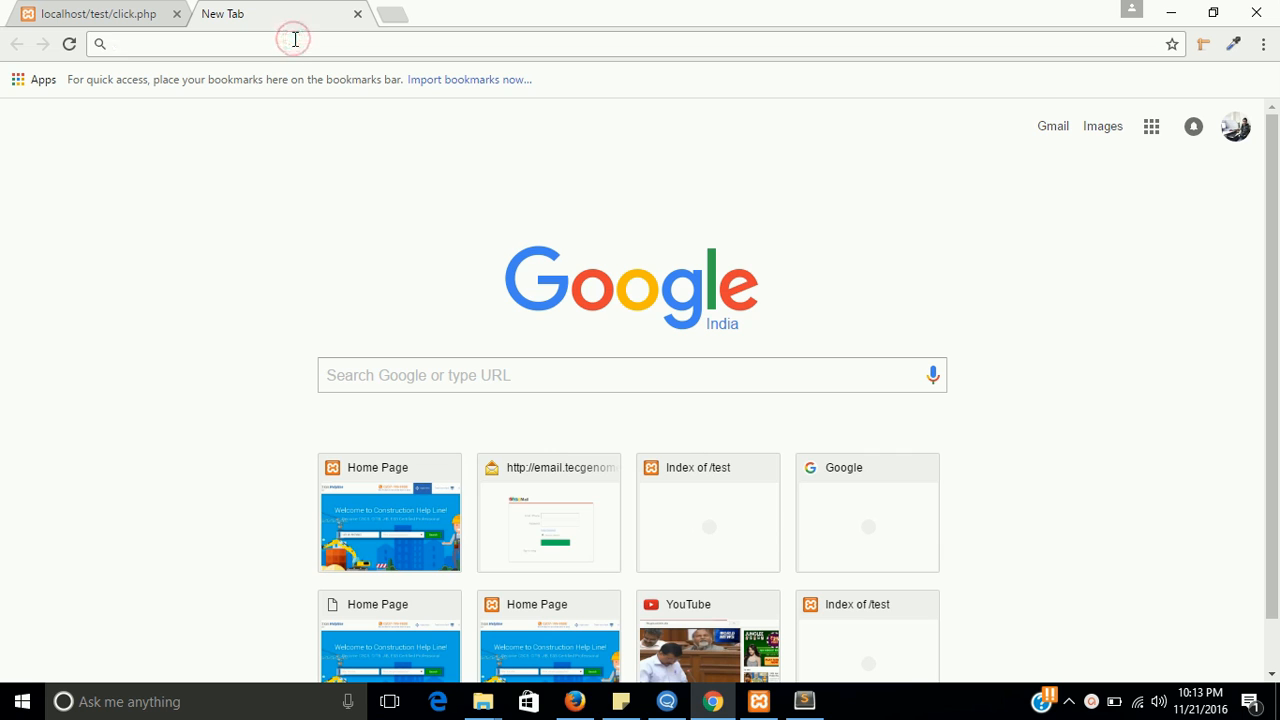
- Search Google for jquery cdn in a new tab
type("jh")
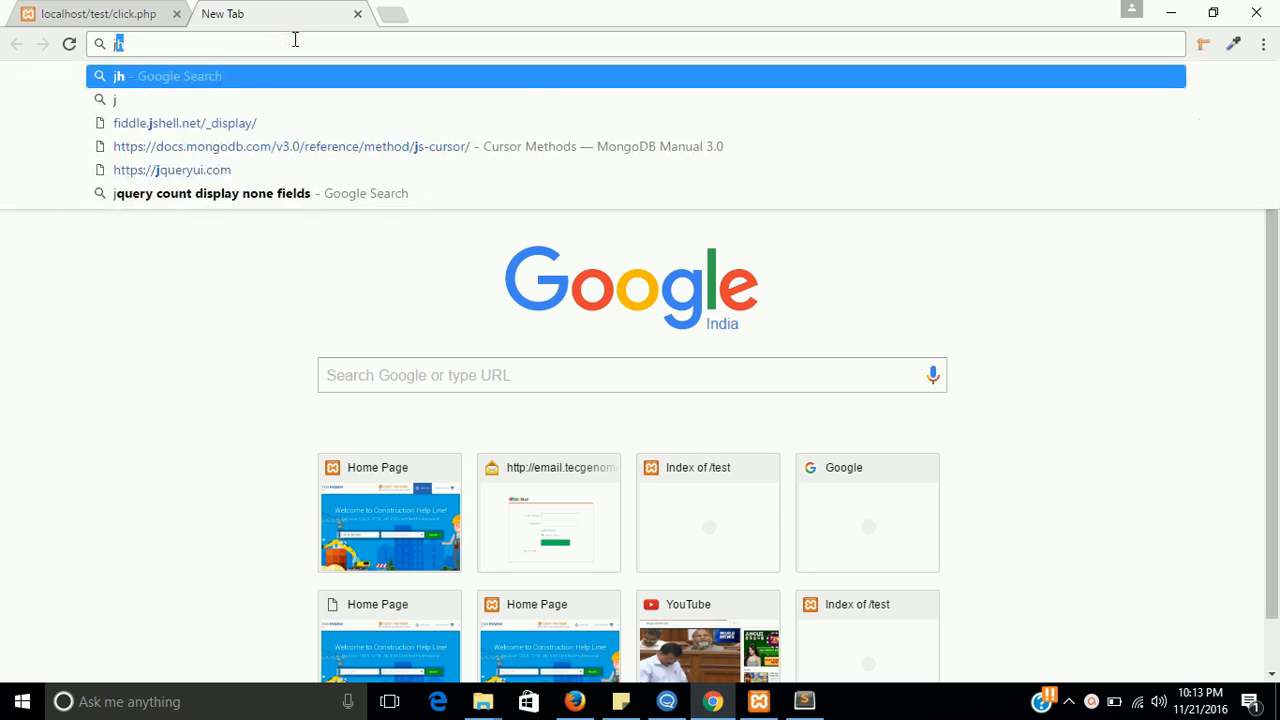
type("qie r")
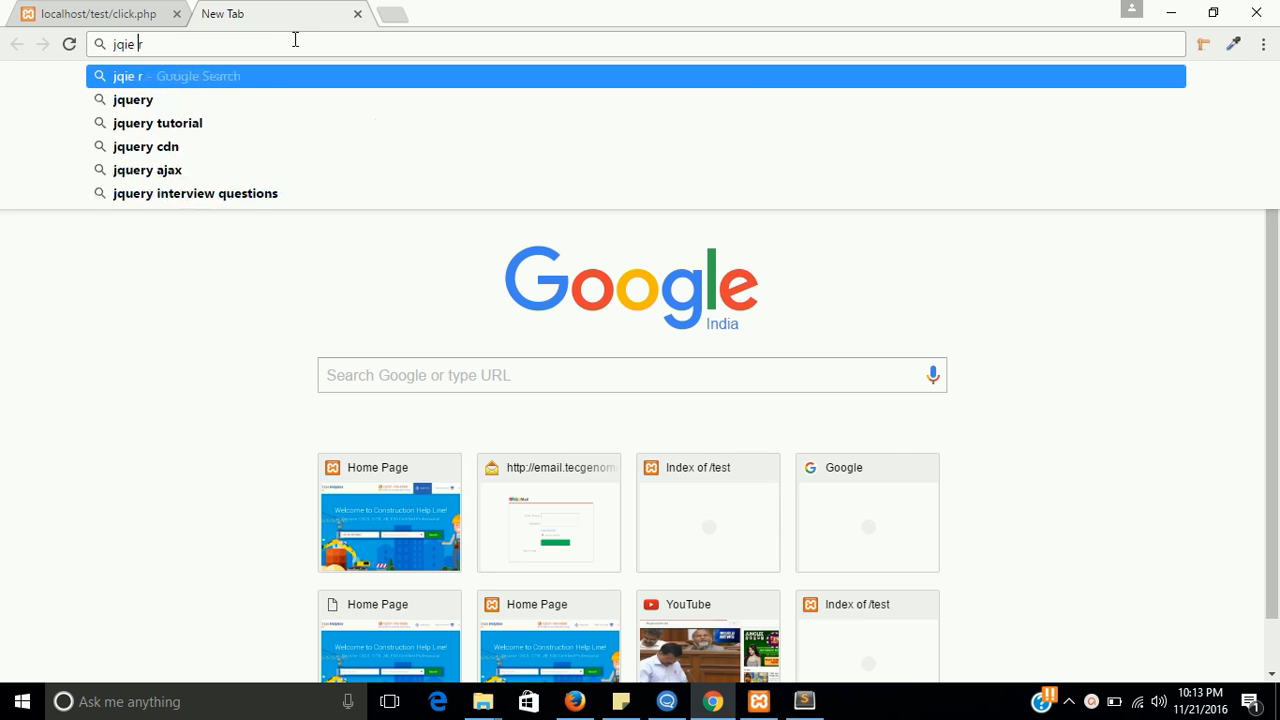
type("jquery count display none fields")
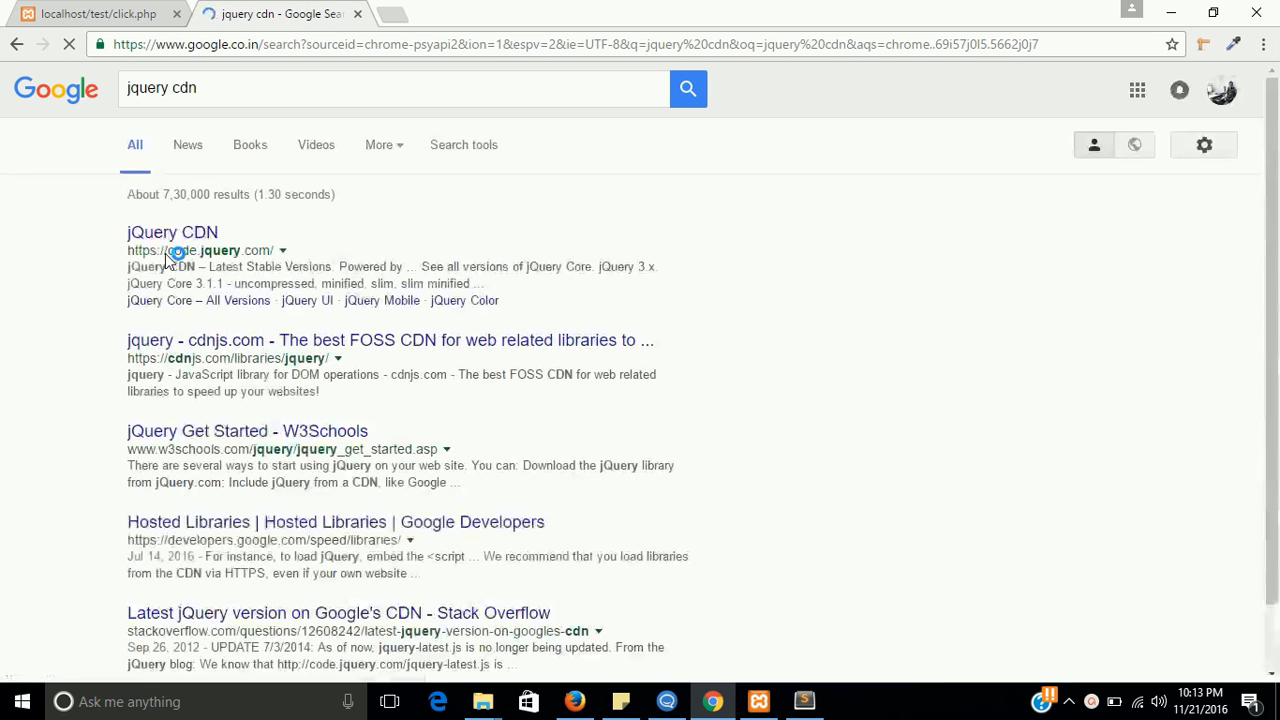
- From the jQuery CDN result, view the uncompressed jQuery Core 3.1.1 file
left_click(172, 232)
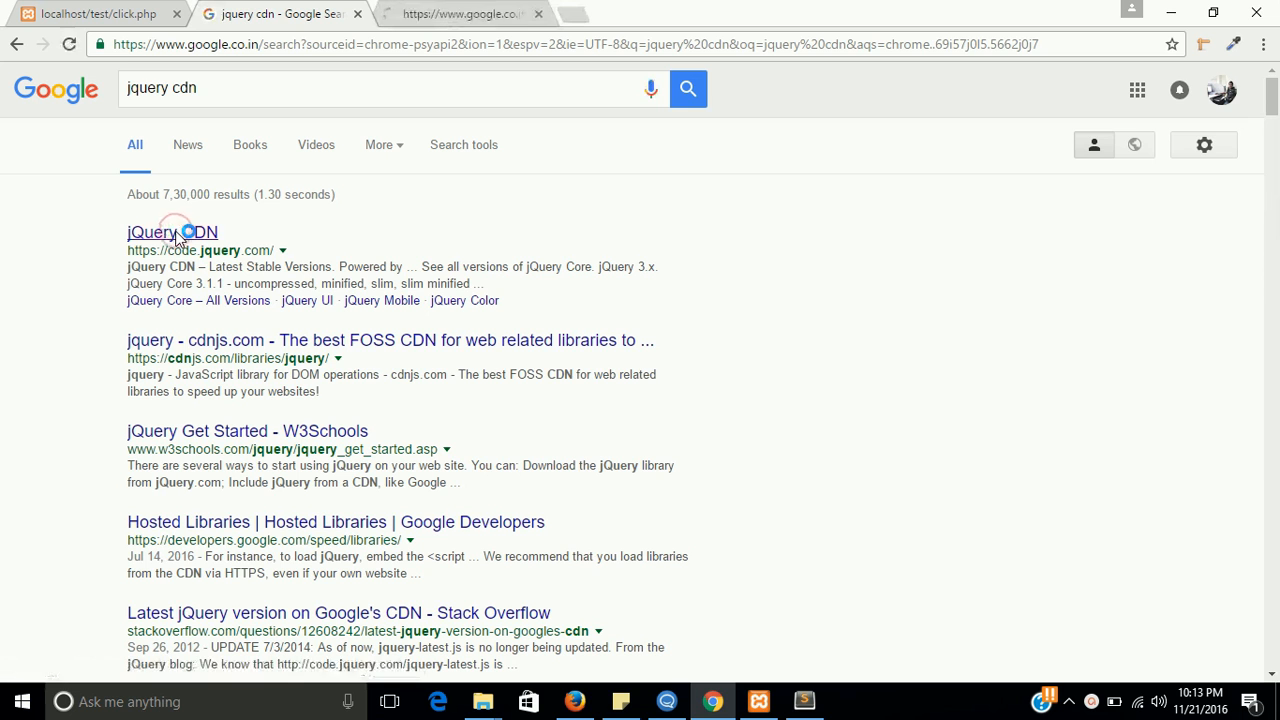
left_click(172, 232)
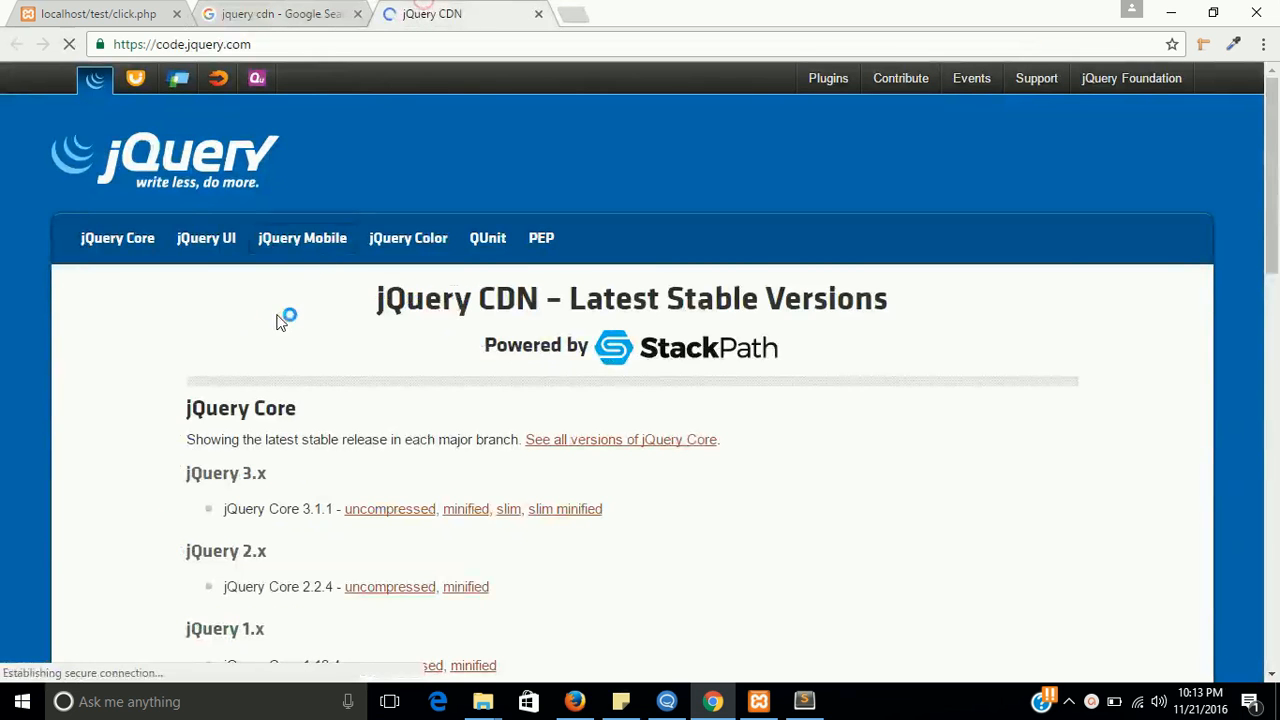
scroll("down", 3)
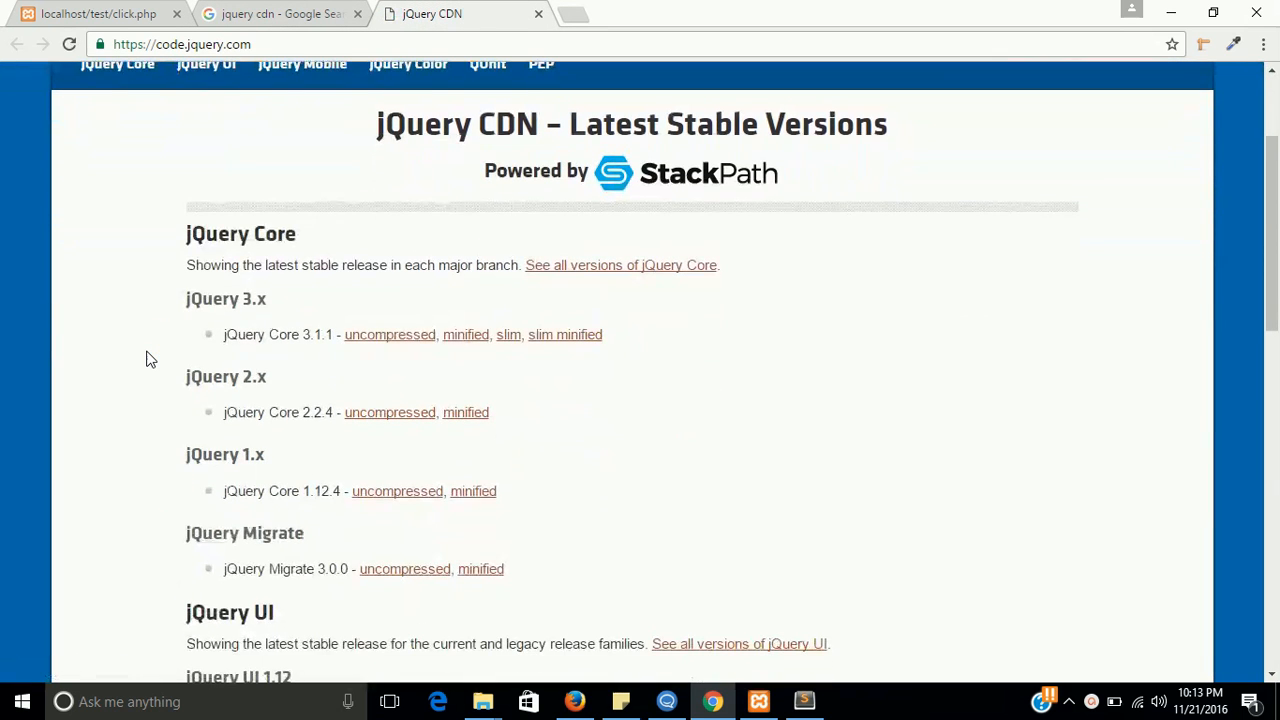
scroll("down", 3)
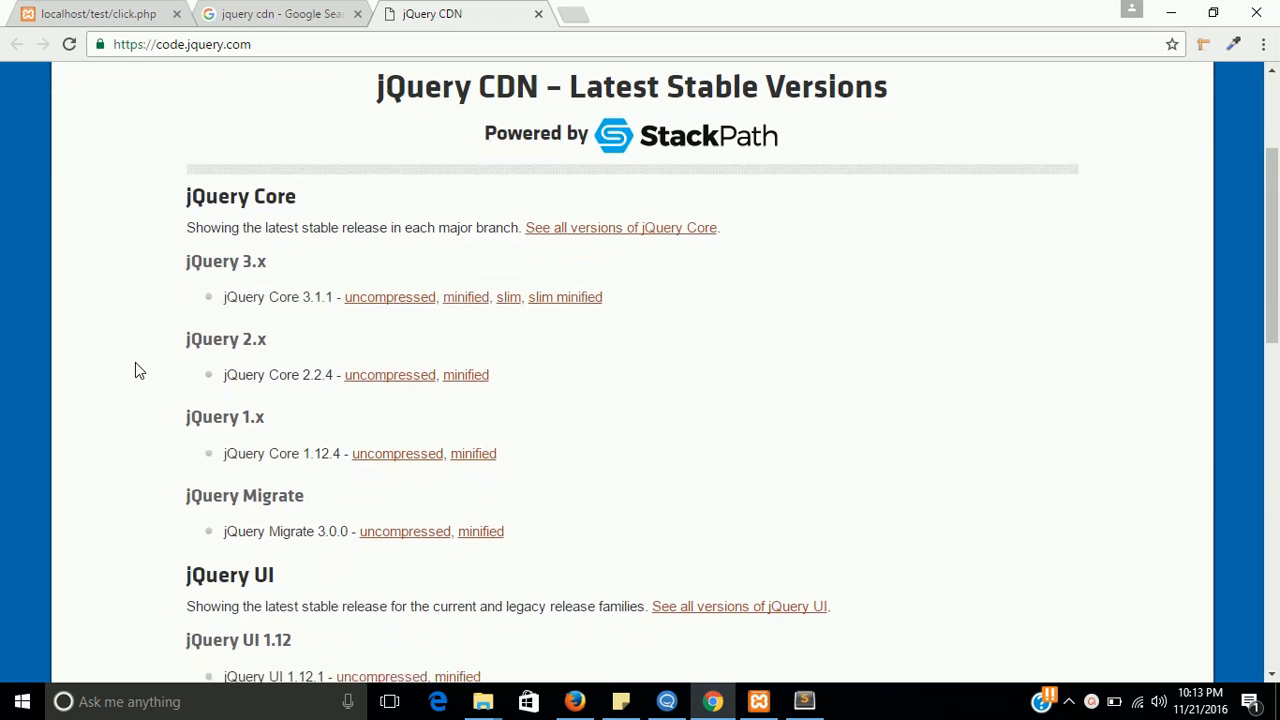
mouse_move(390, 296)
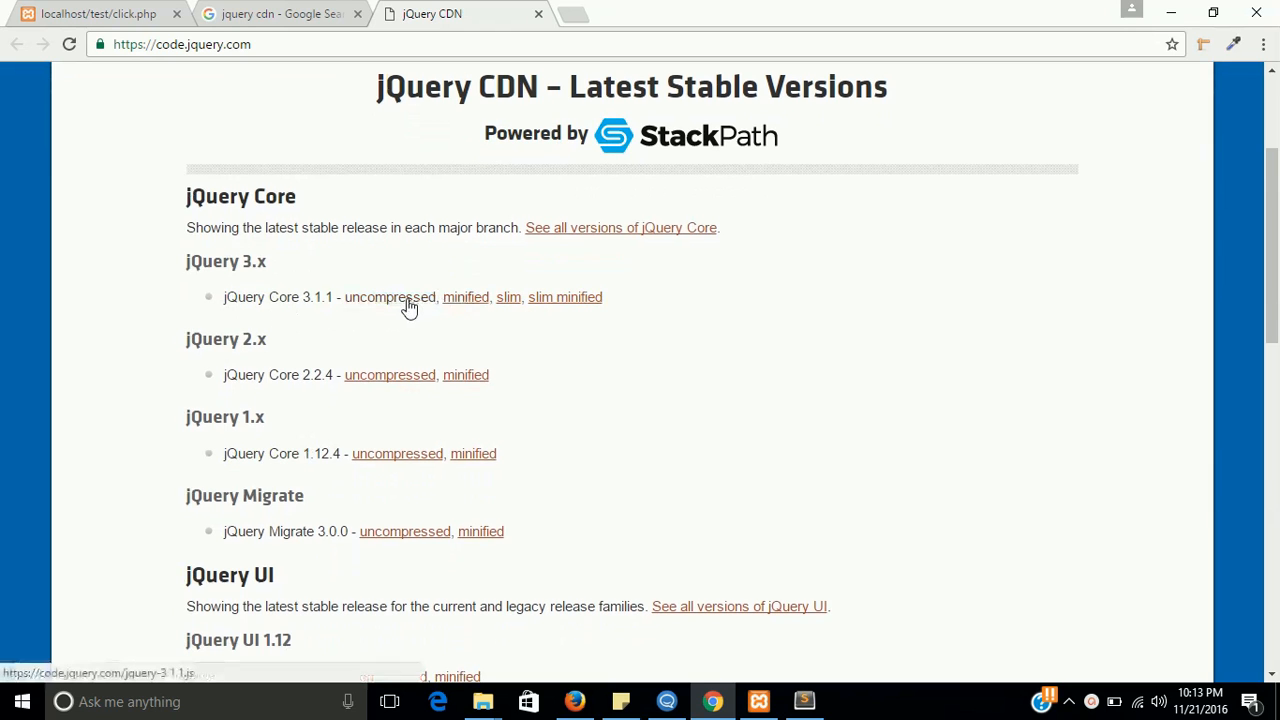
left_click(390, 296)
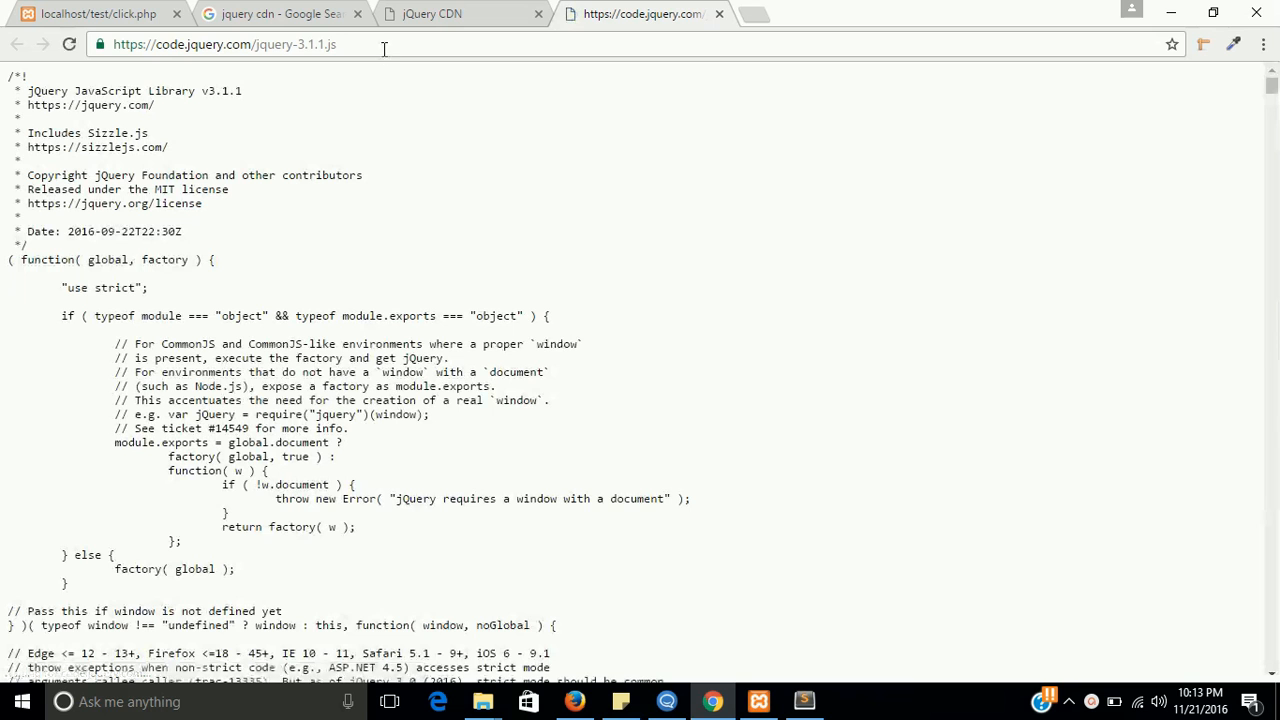
- Select the script file's address, then return to the jquery cdn search results
left_click(224, 44)
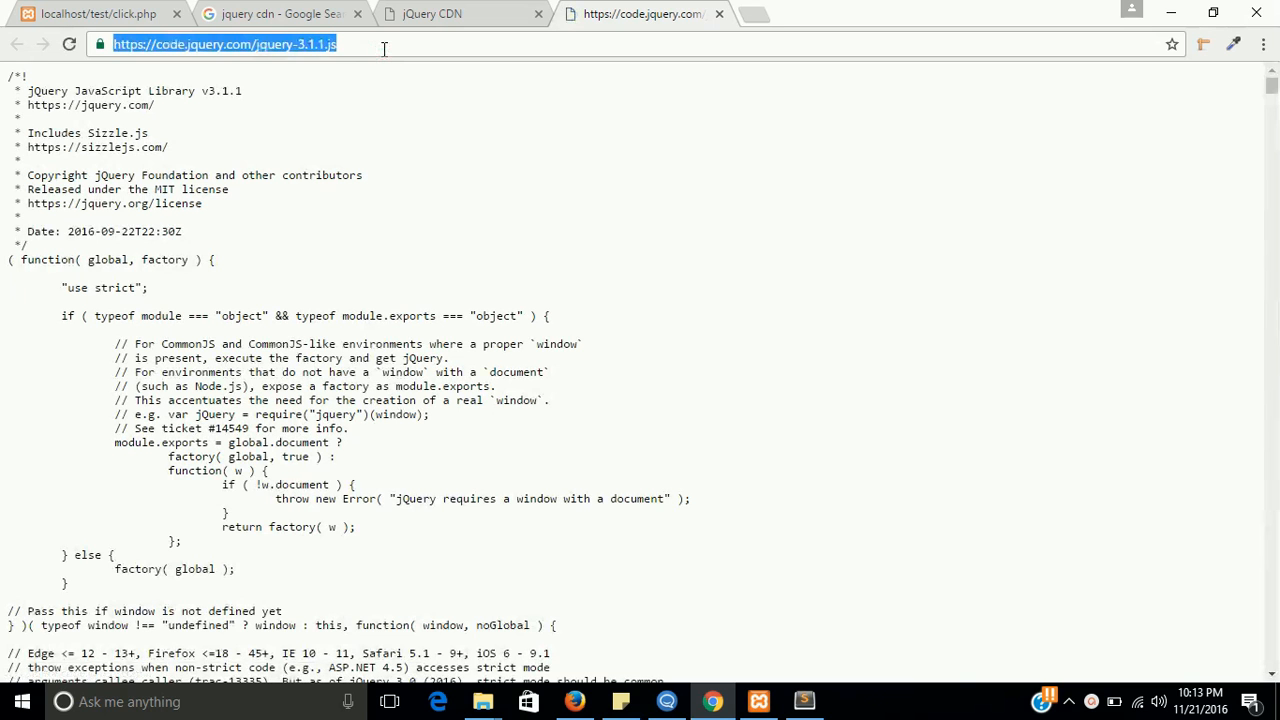
mouse_move(280, 14)
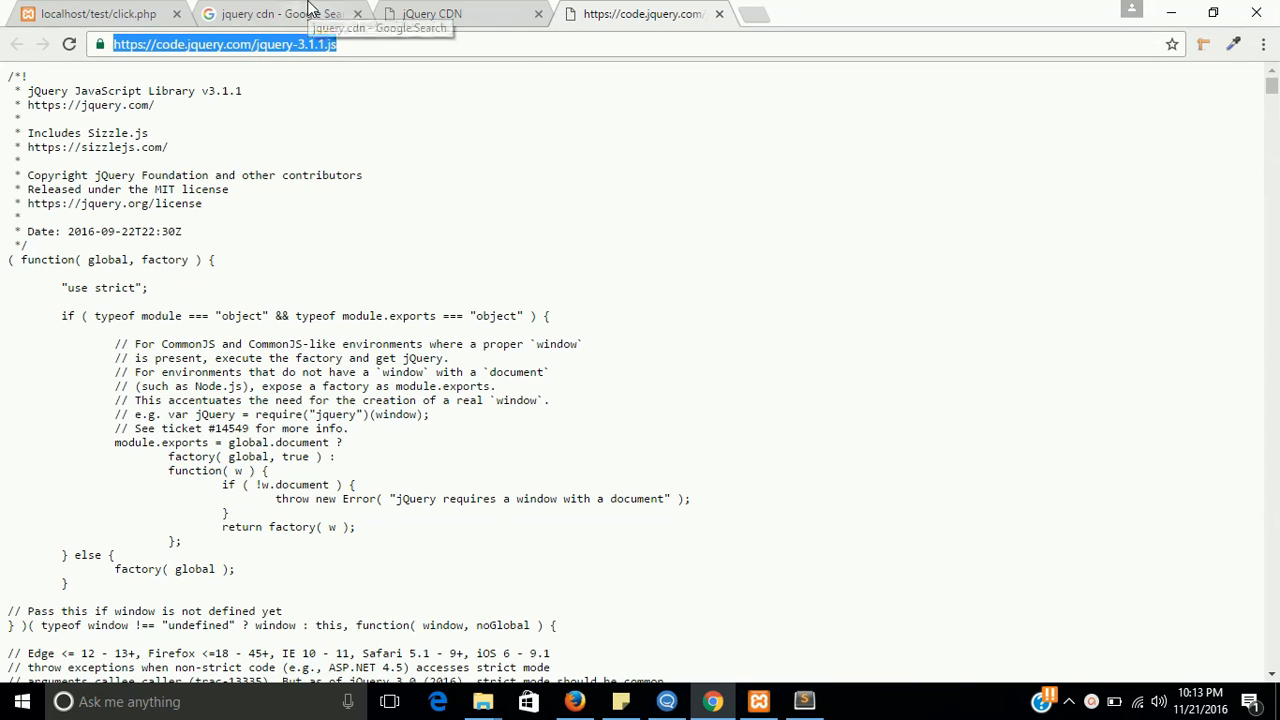
left_click(280, 12)
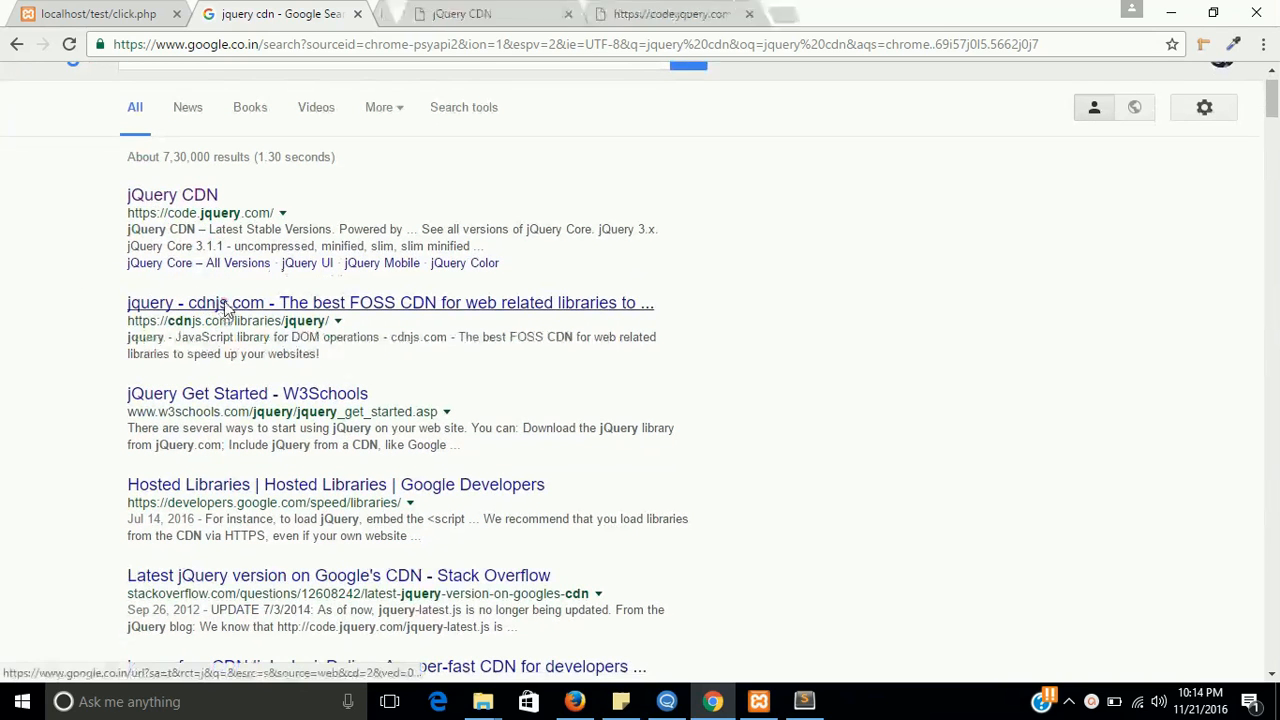
- From the cdnjs jQuery page, copy the 3.1.1 jquery.min.js link
left_click(390, 302)
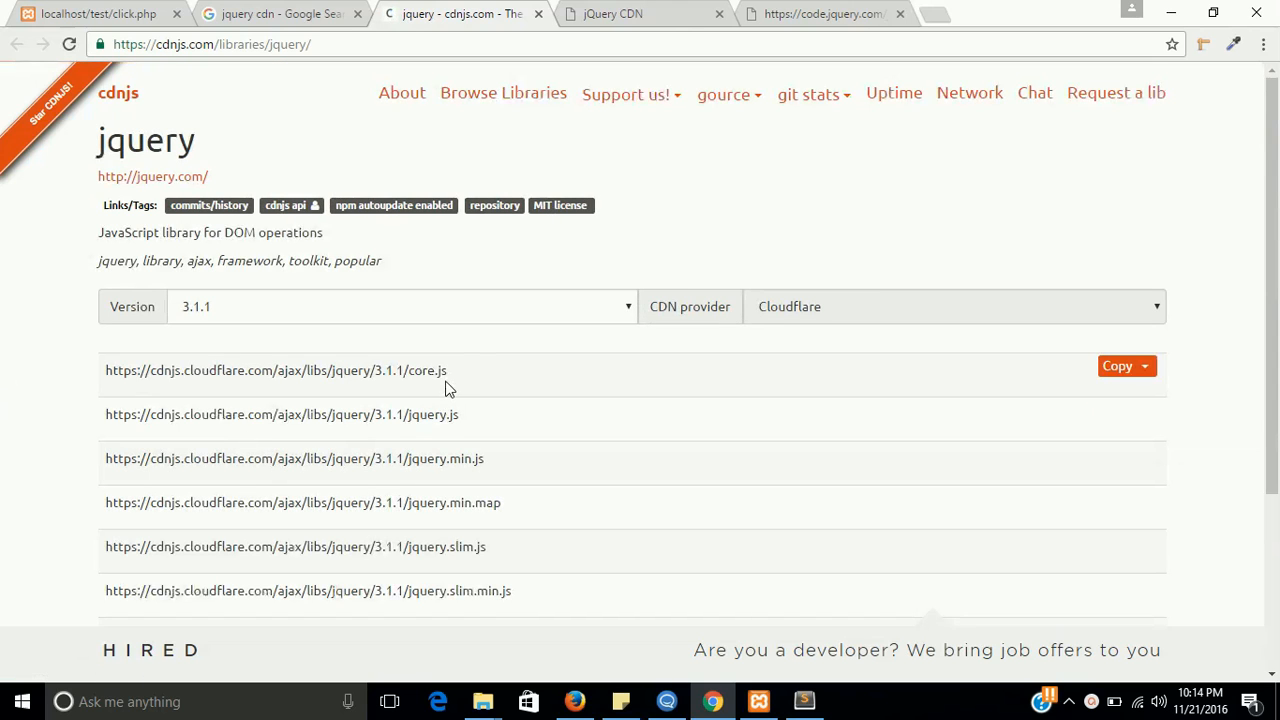
double_click(424, 370)
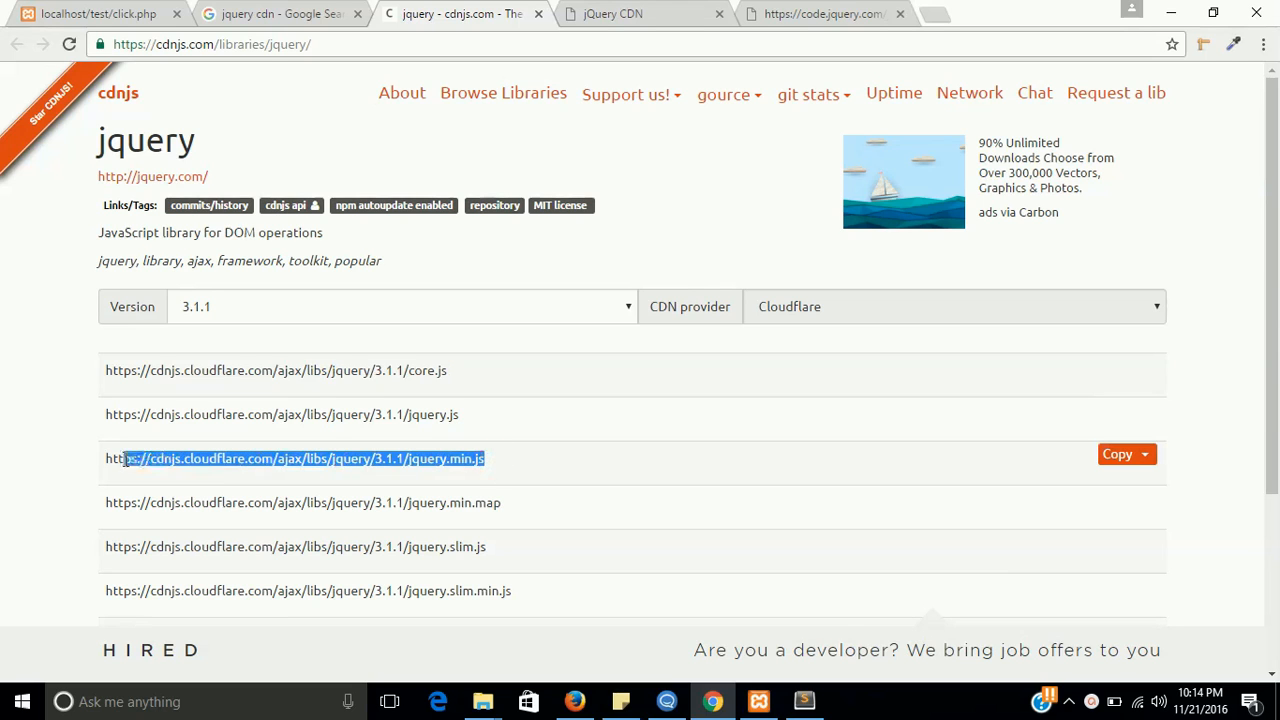
left_click(1118, 454)
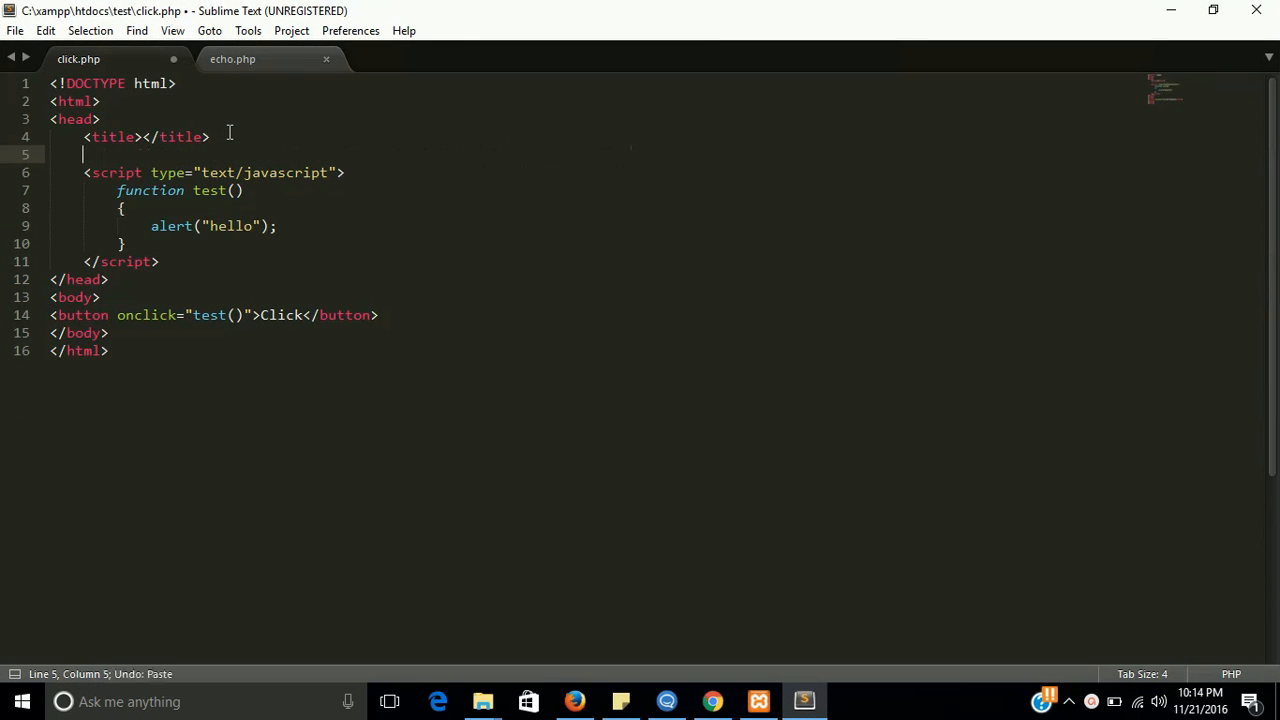
- Add a head script tag whose src is the cdnjs jquery 3.1.1 jquery.min.js URL
type("scrip")
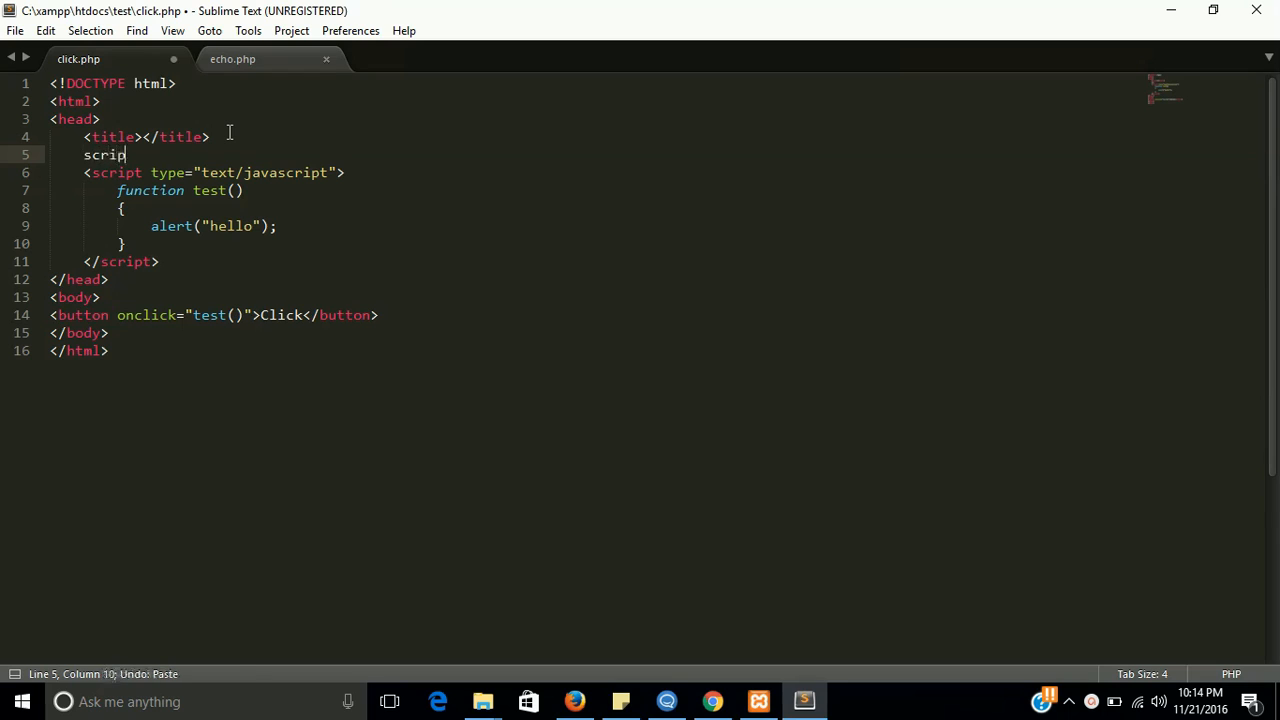
key("Tab")
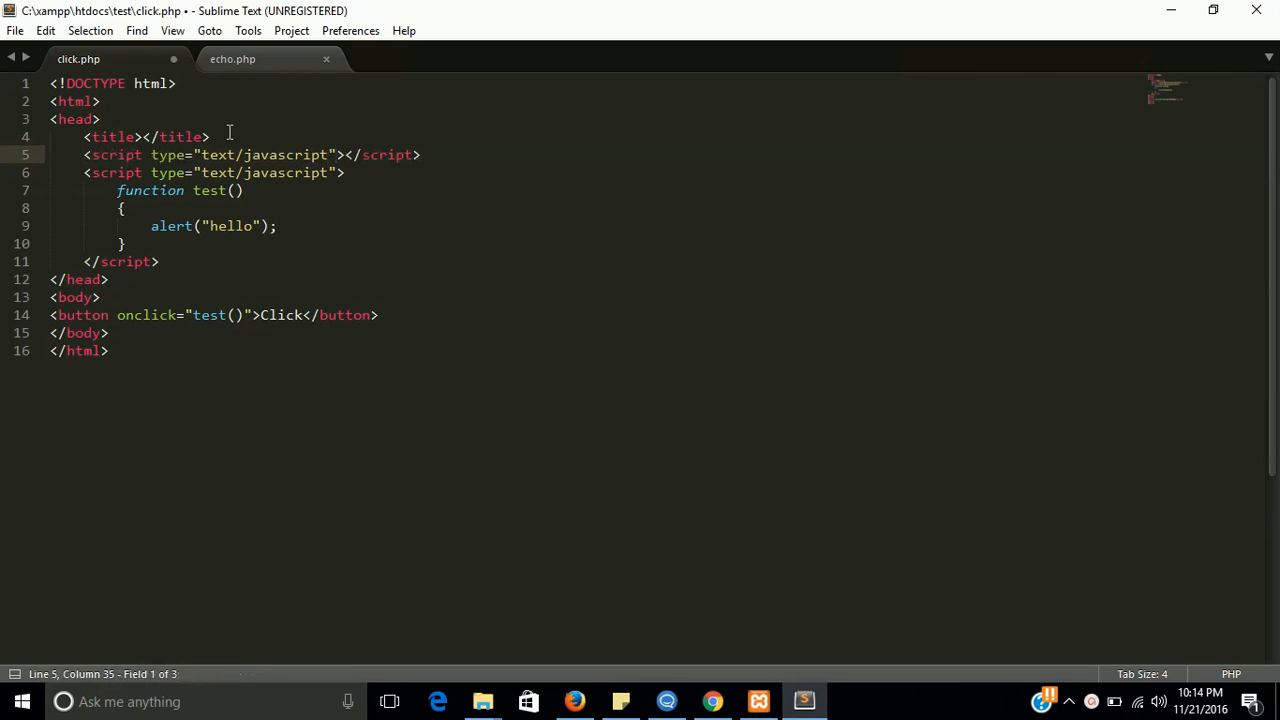
type("src")
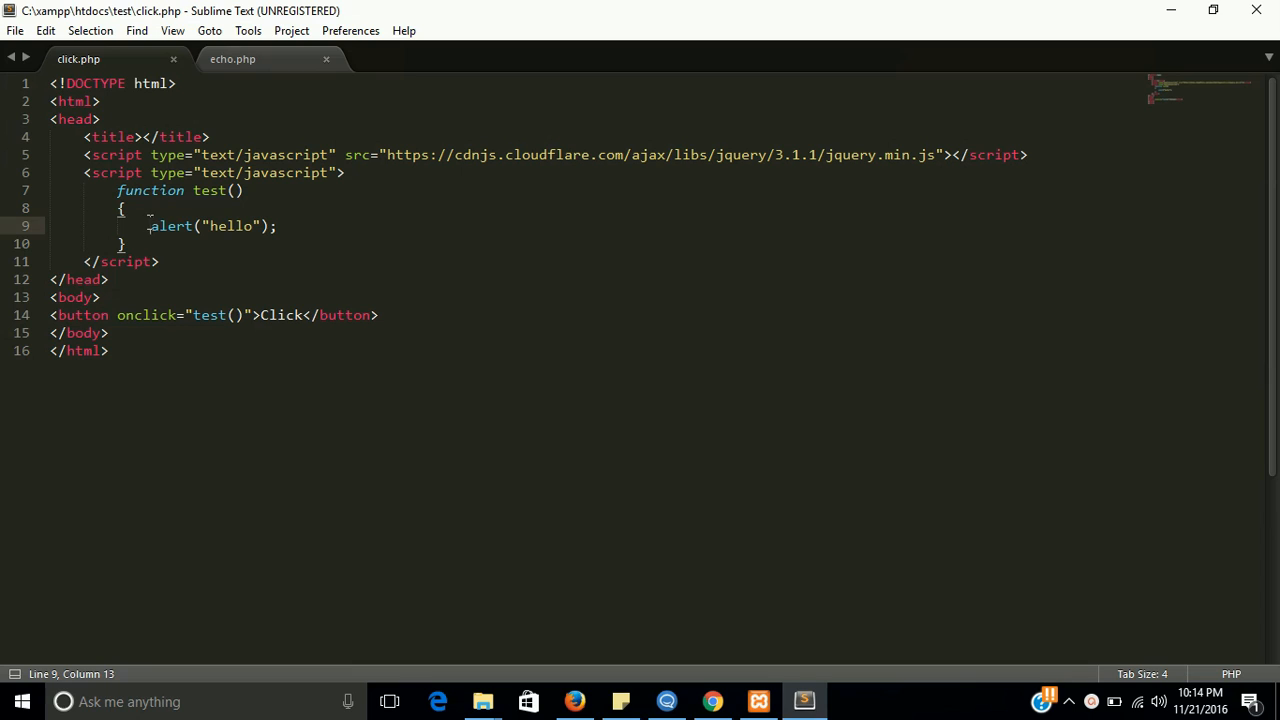
left_click_drag(150, 226, 276, 226)
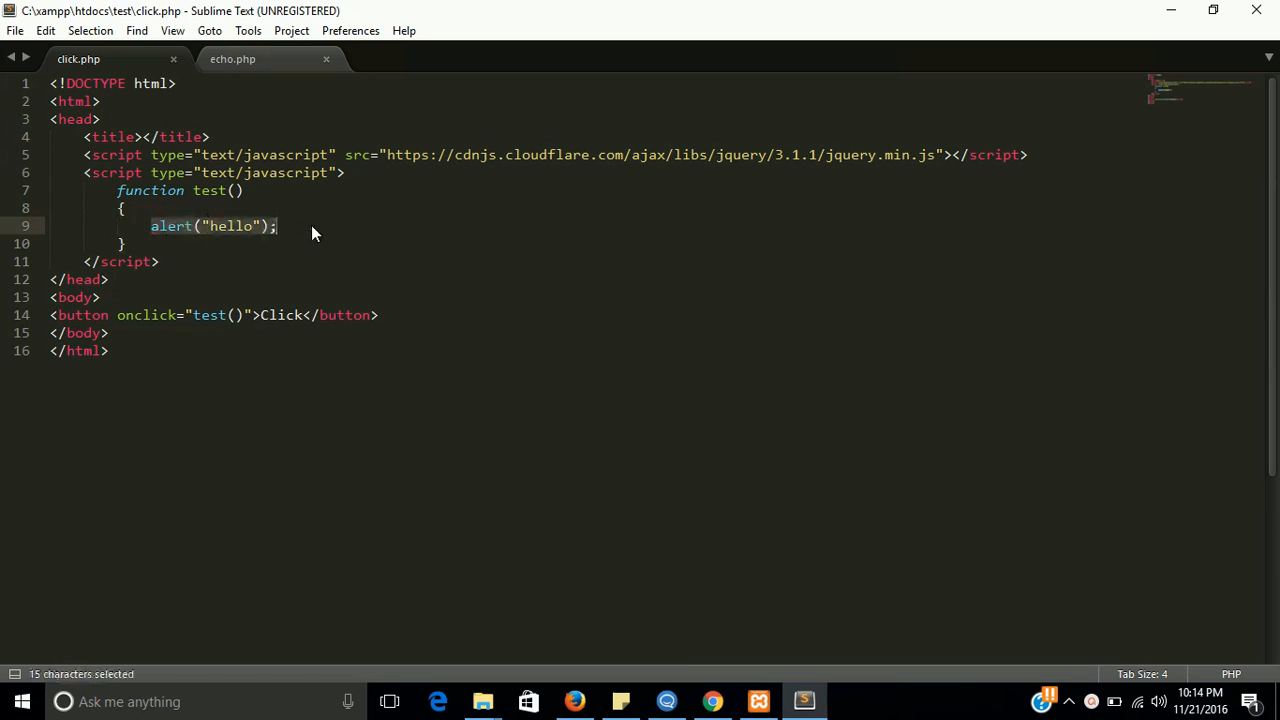
- Replace the hello alert in test() with $.ajax({url:""}) having an empty url
key("Delete")
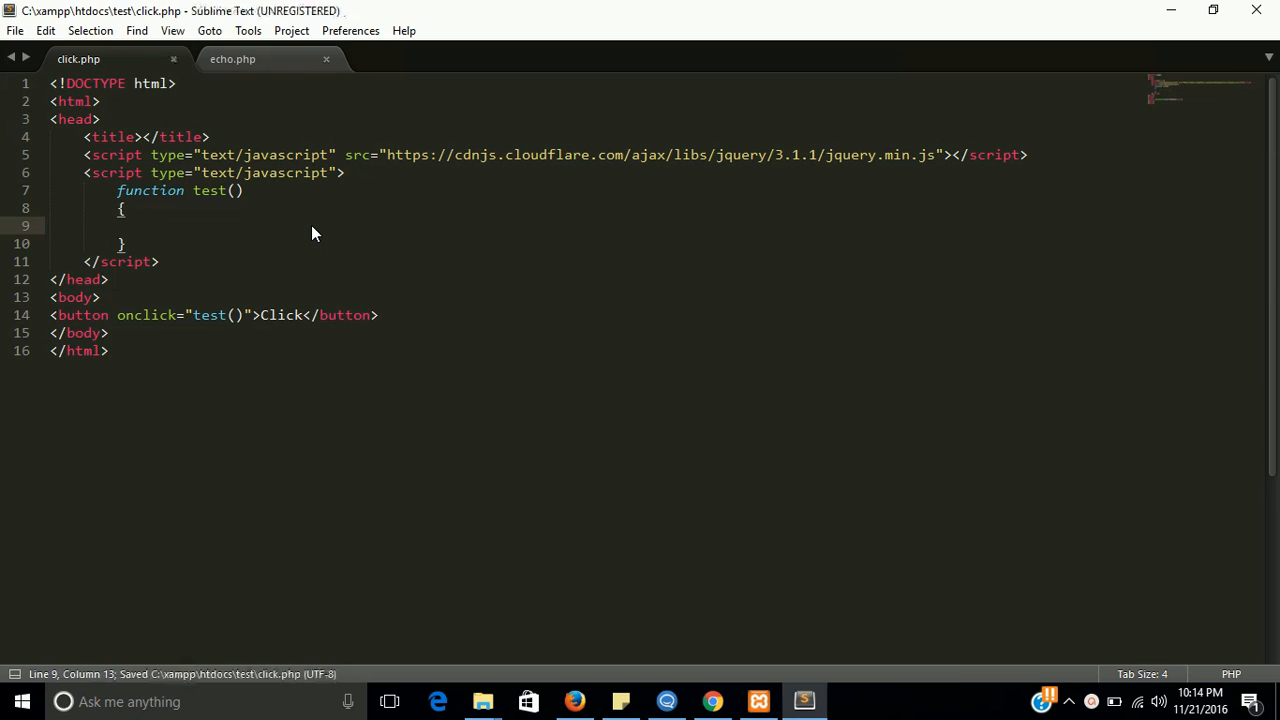
type("$.ajax(")
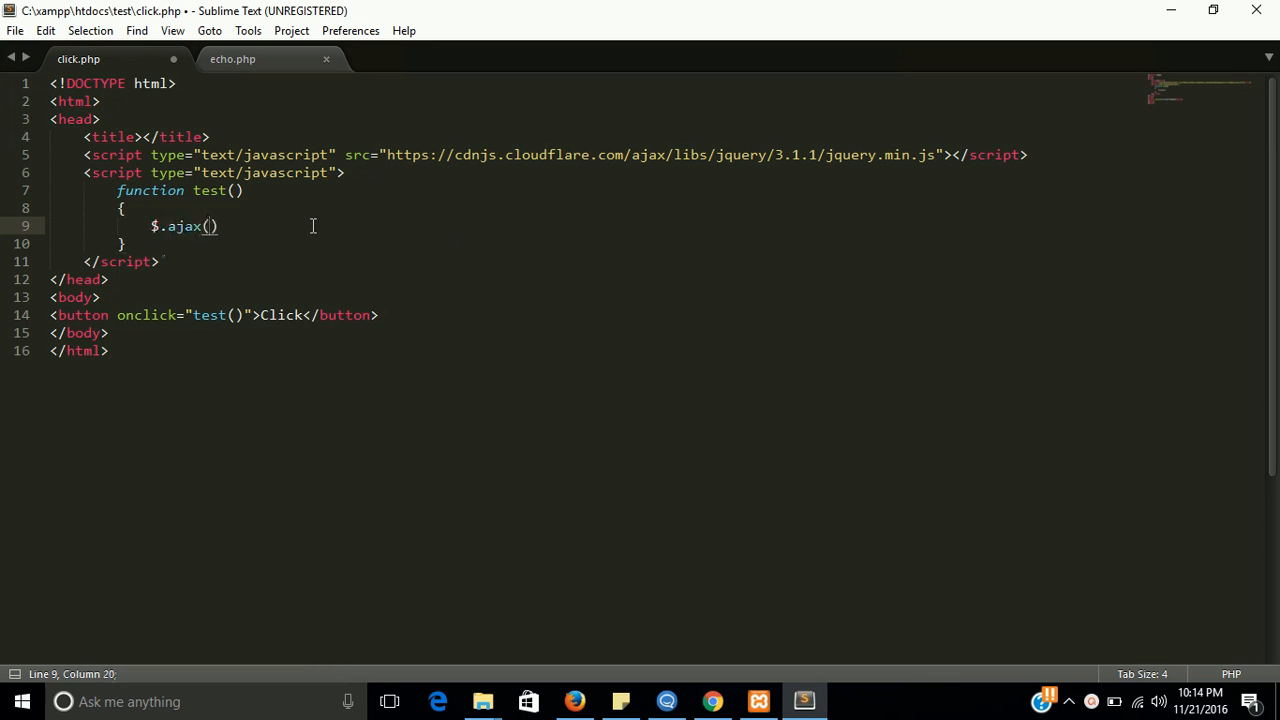
type("{url}")
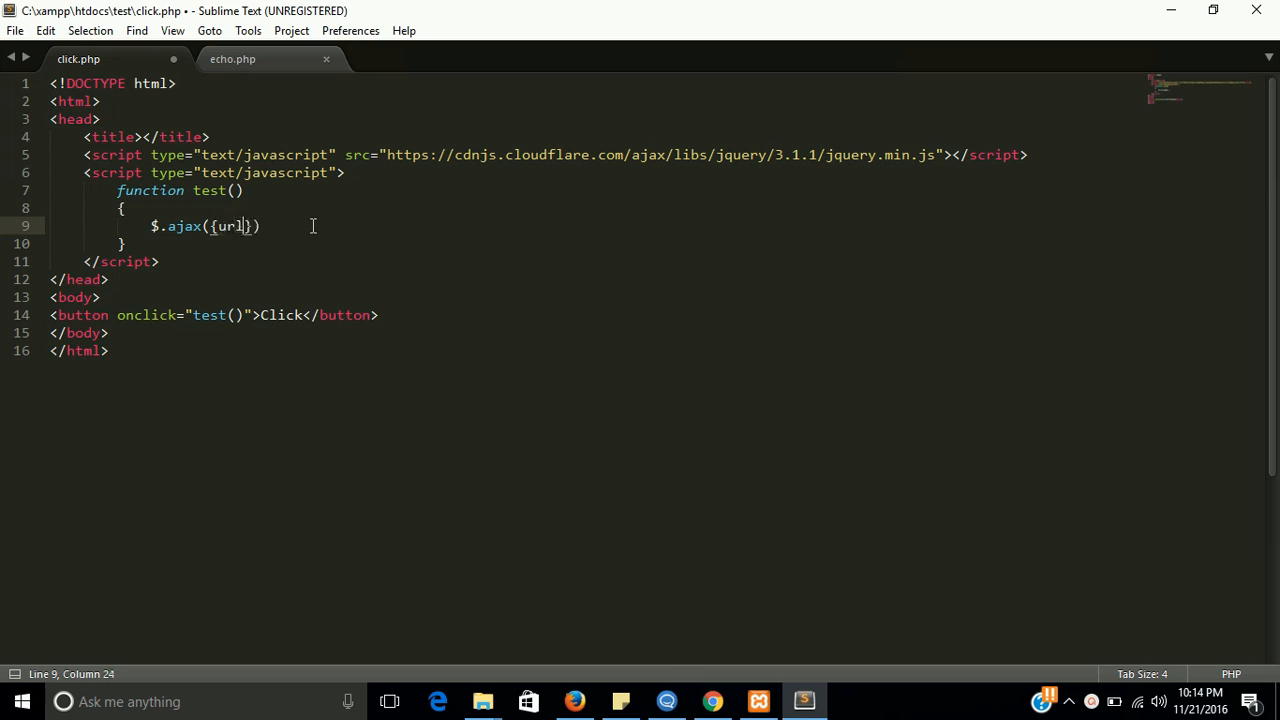
type(":")
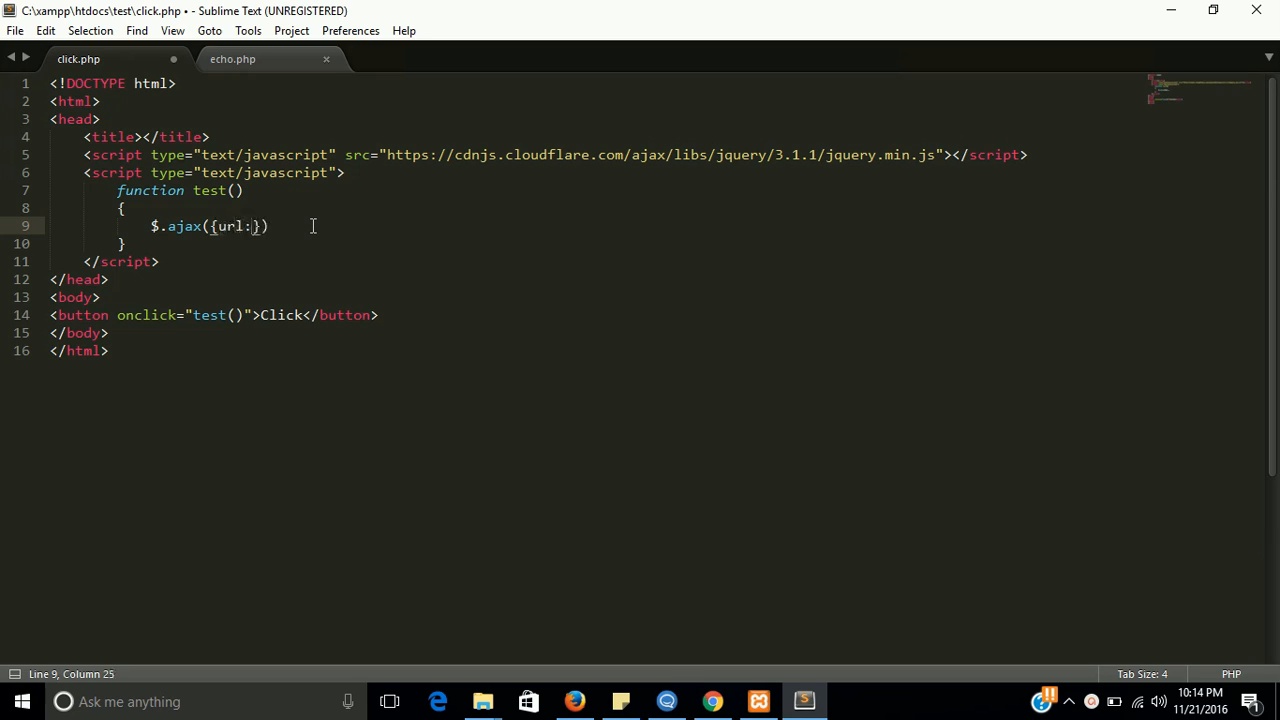
type("\"")
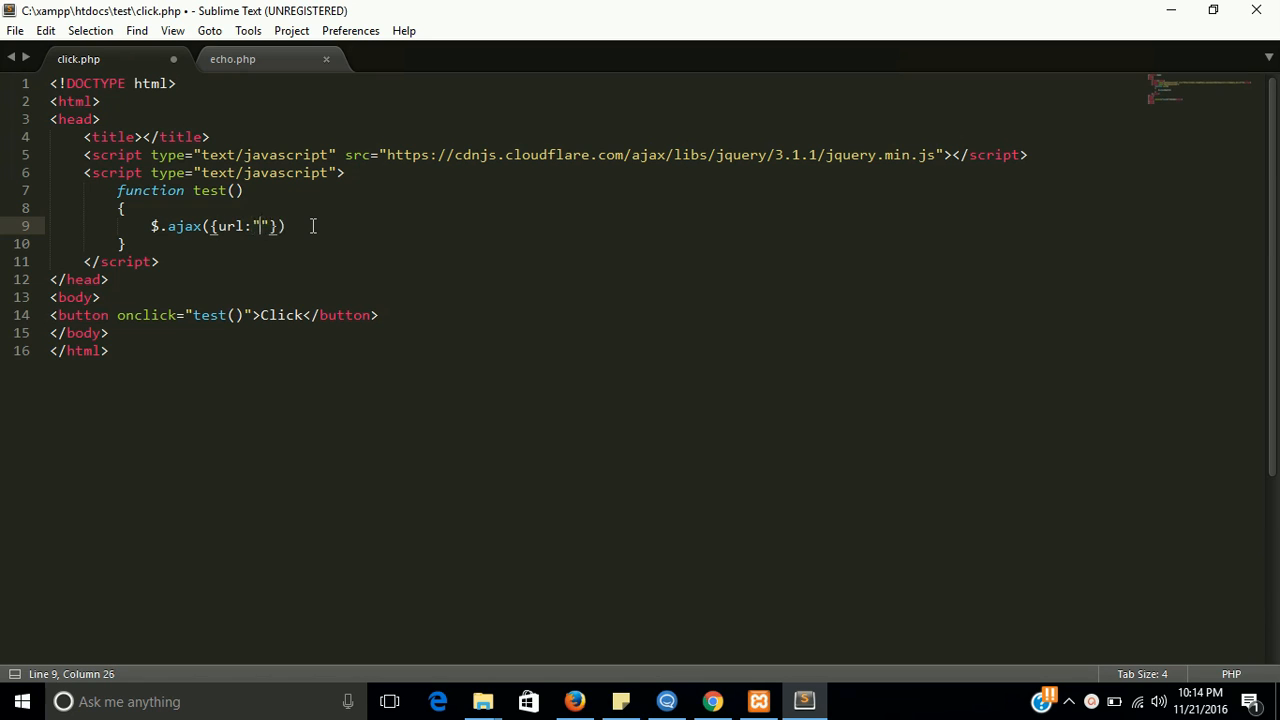
mouse_move(232, 58)
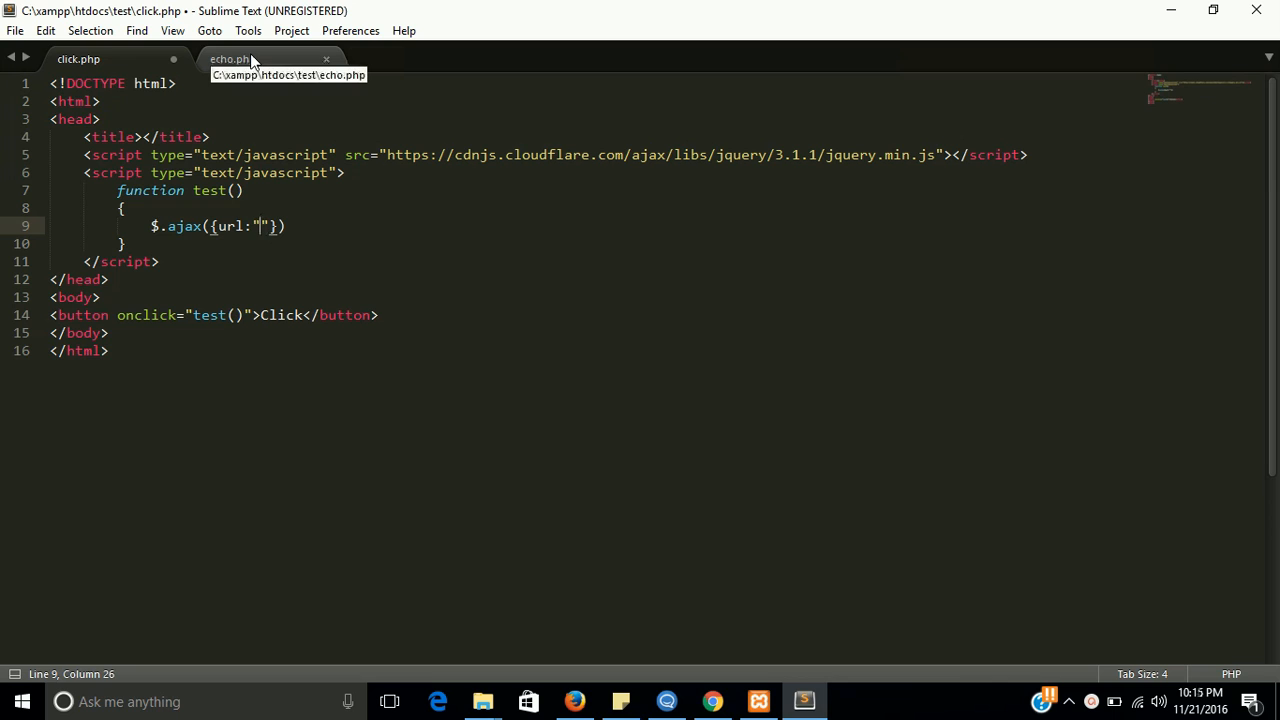
left_click(230, 58)
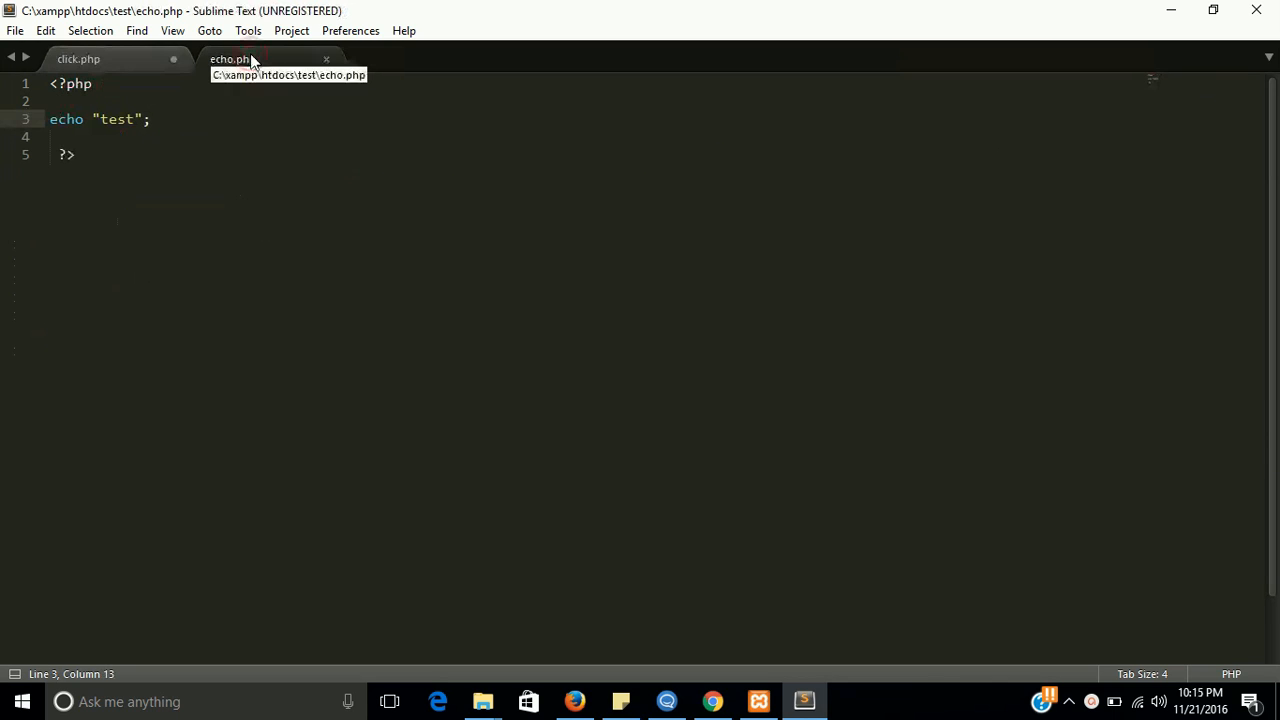
mouse_move(120, 18)
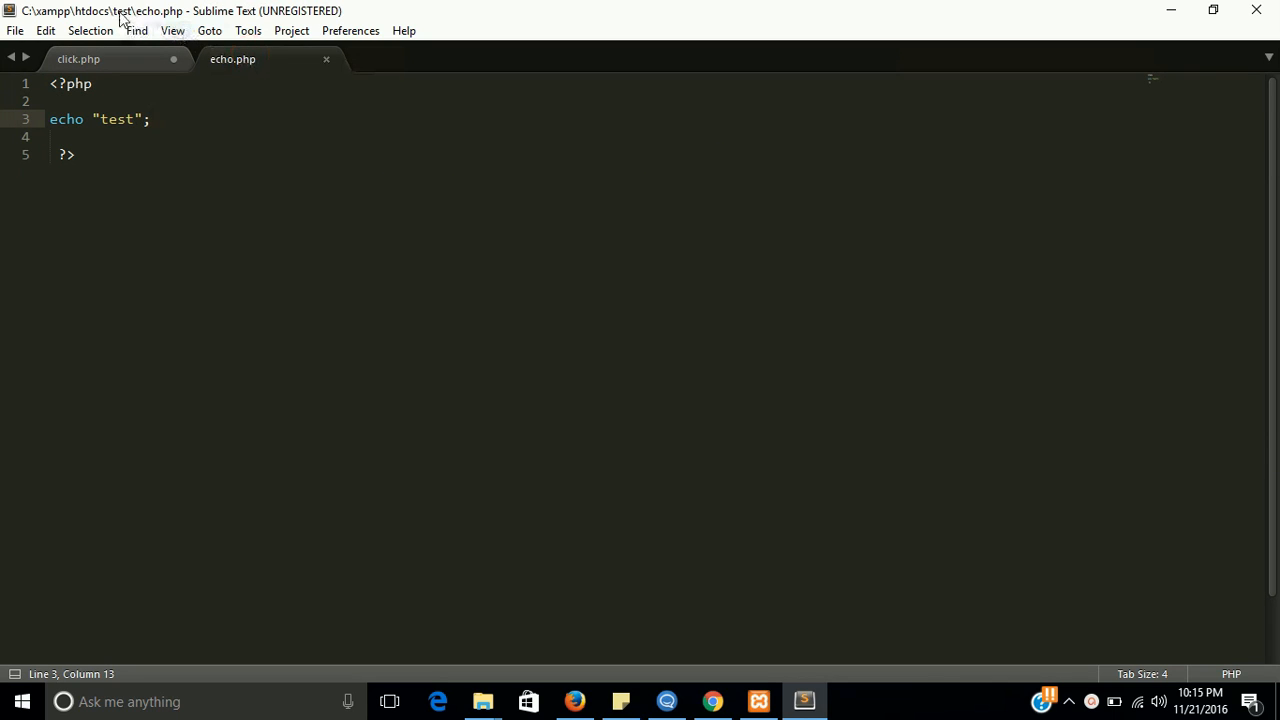
left_click(78, 58)
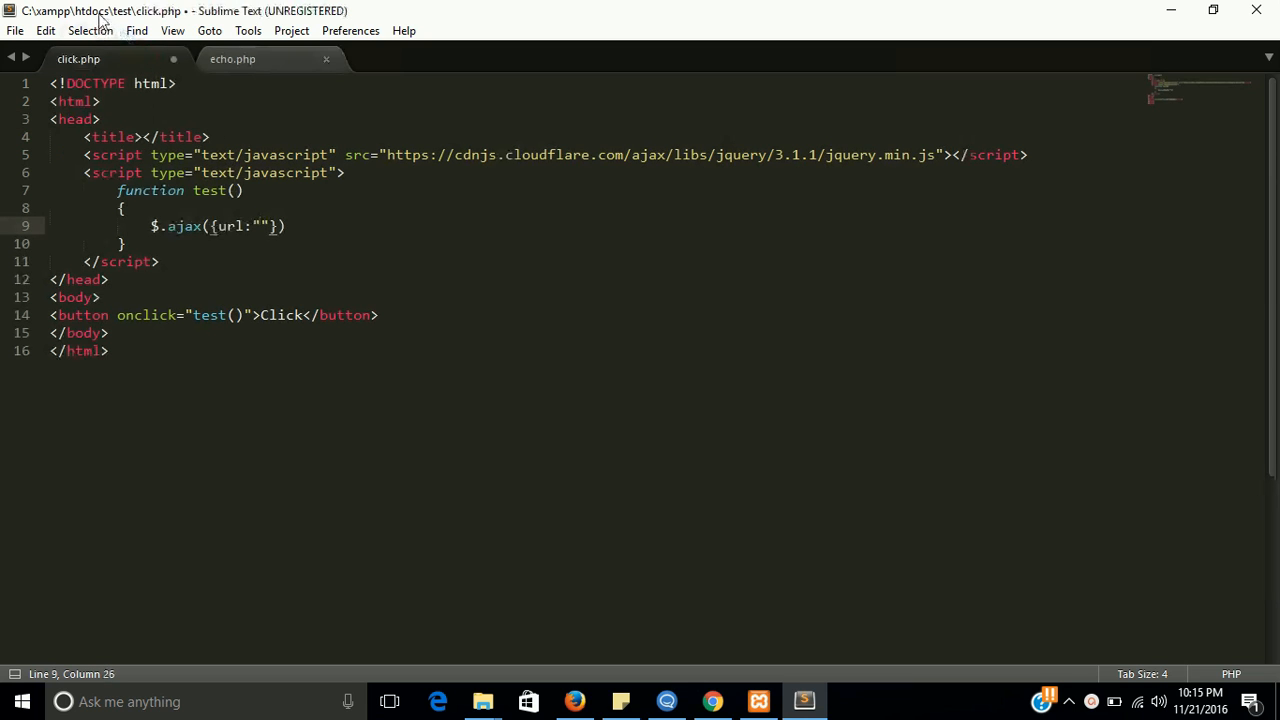
mouse_move(156, 20)
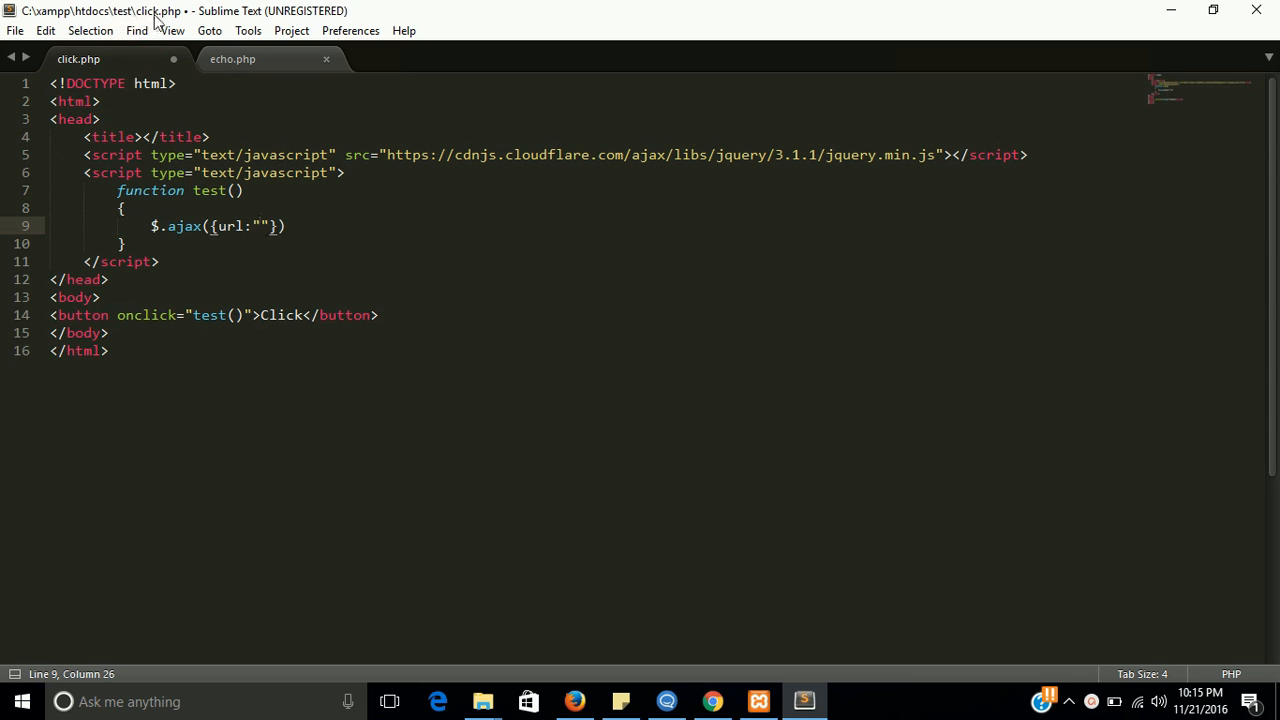
left_click(232, 58)
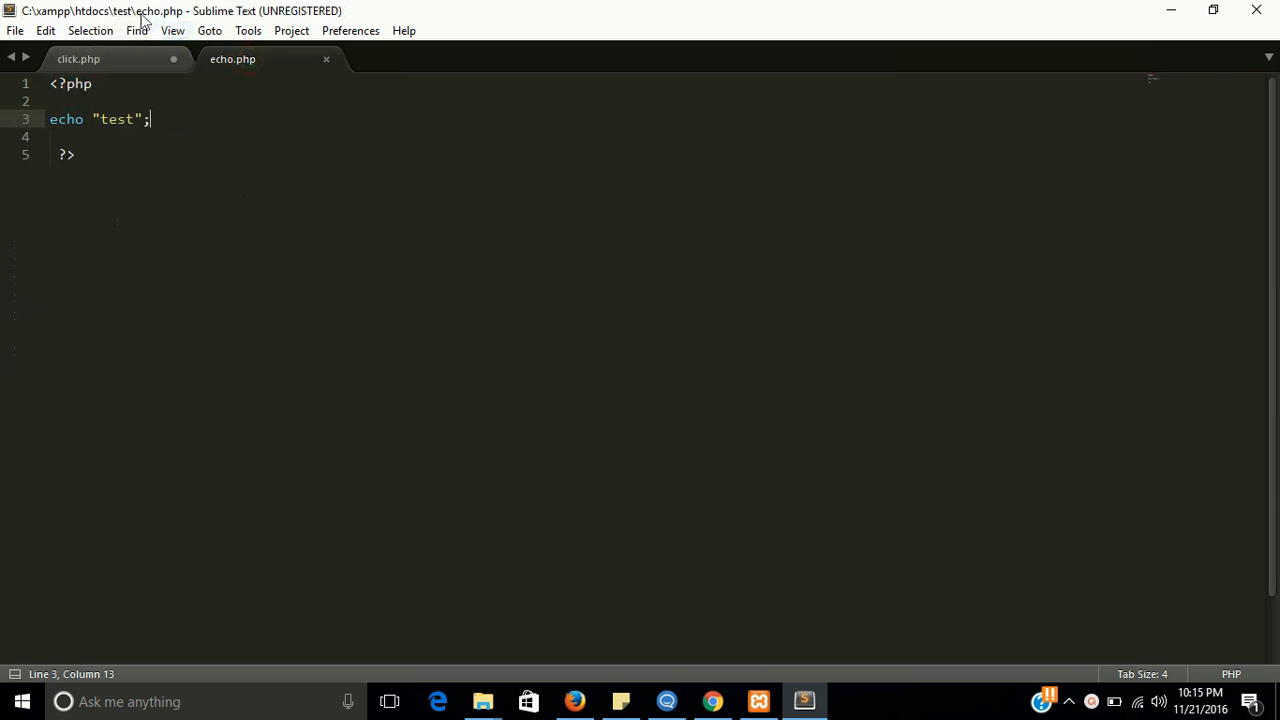
left_click(78, 58)
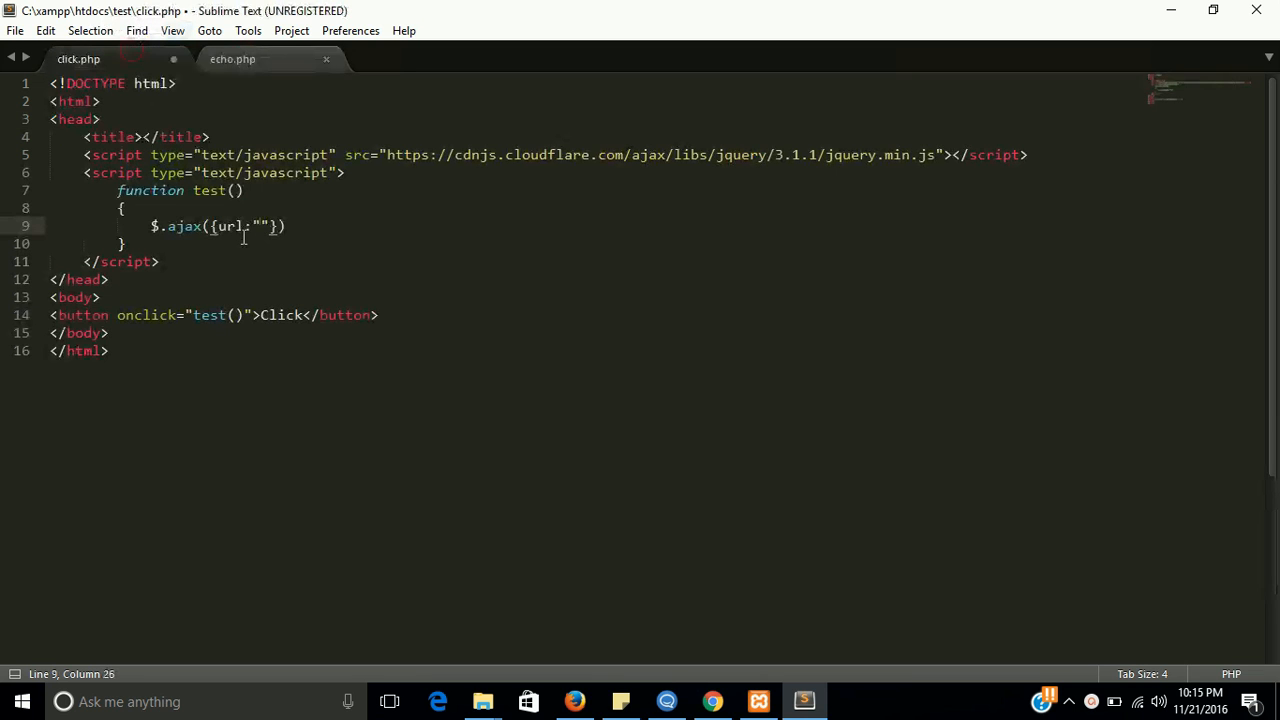
- Set the ajax url to "echo.php", save click.php, and add a comma for the next option
type("echo")
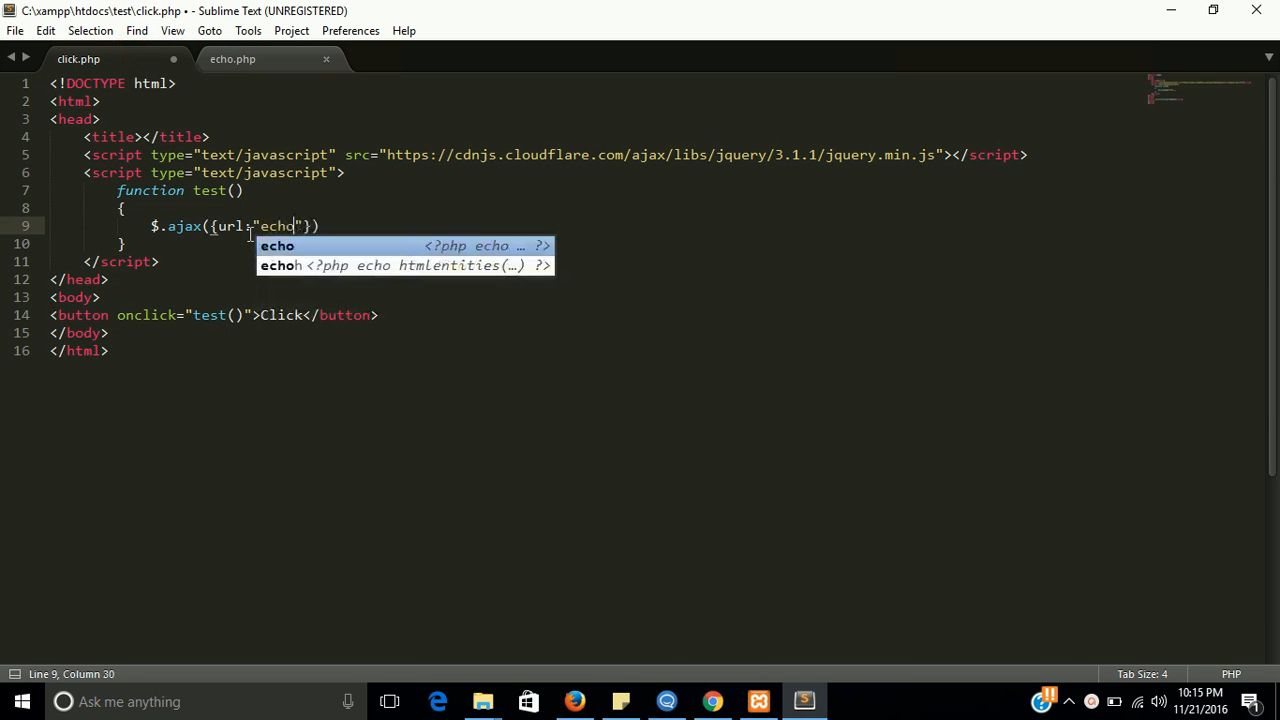
type(".php")
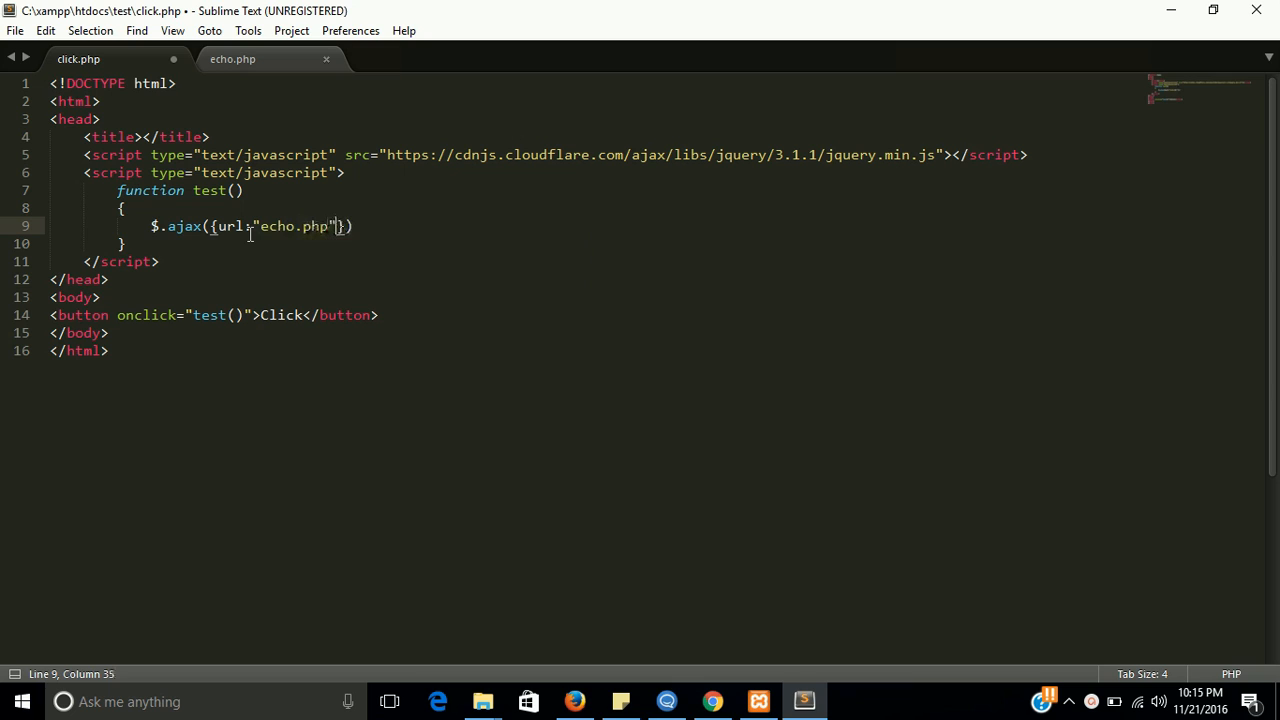
key("ctrl+s")
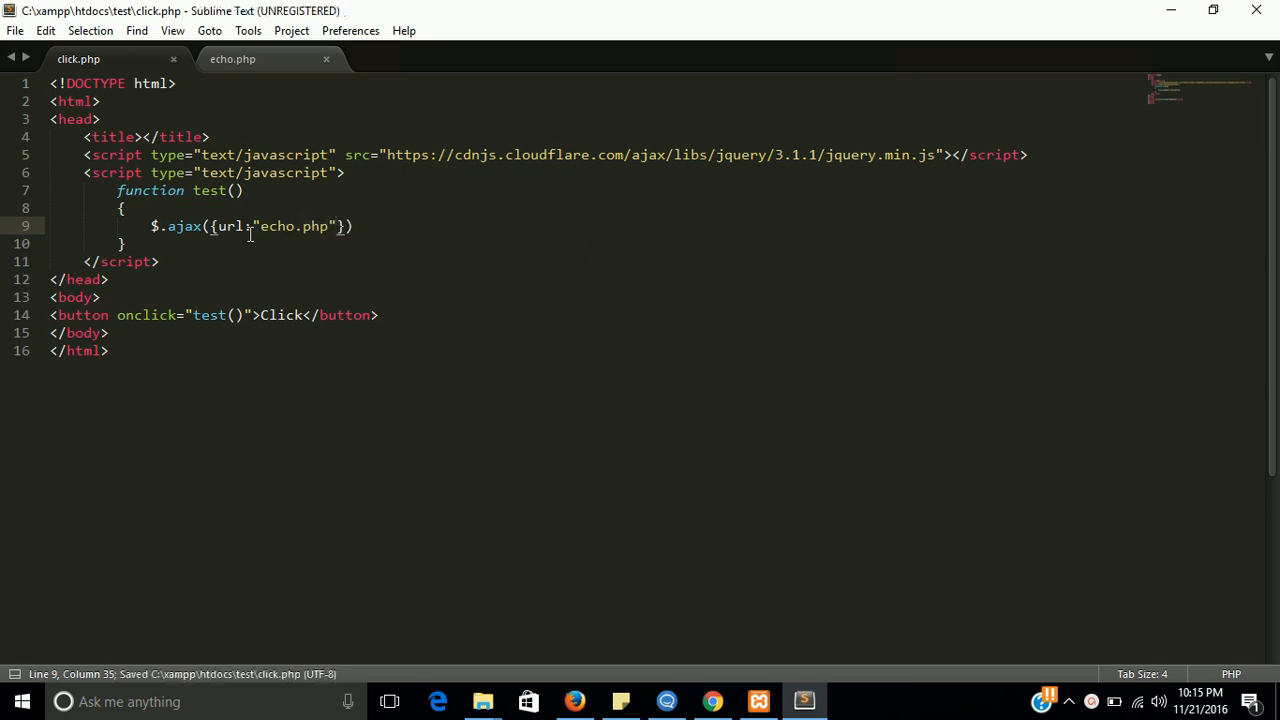
type(",")
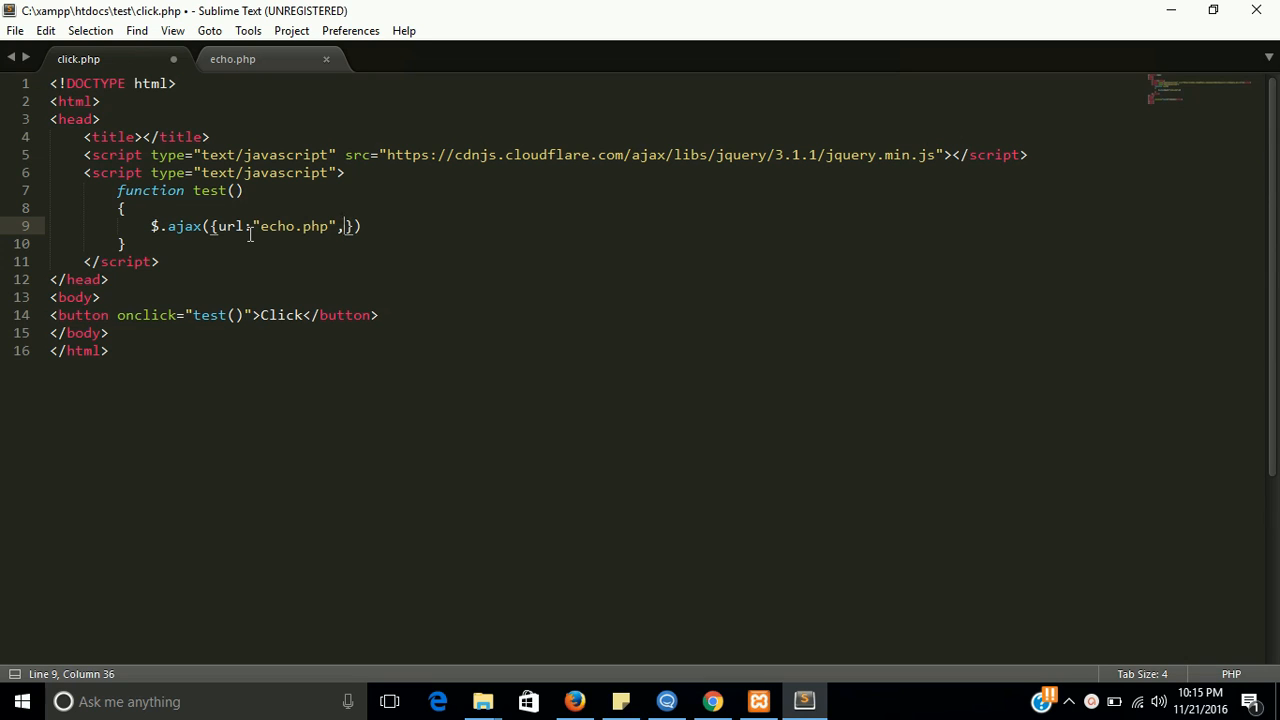
- Add a success:function(result){ } option to the $.ajax call
type("su")
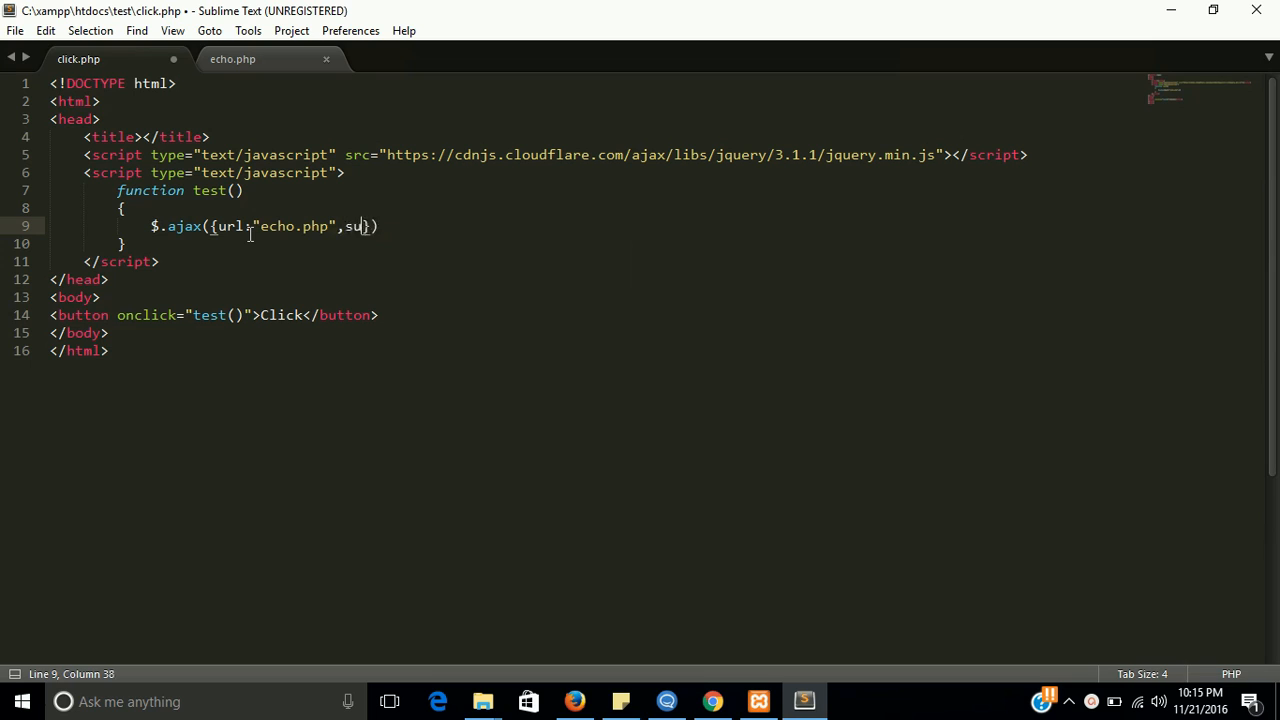
type("ces")
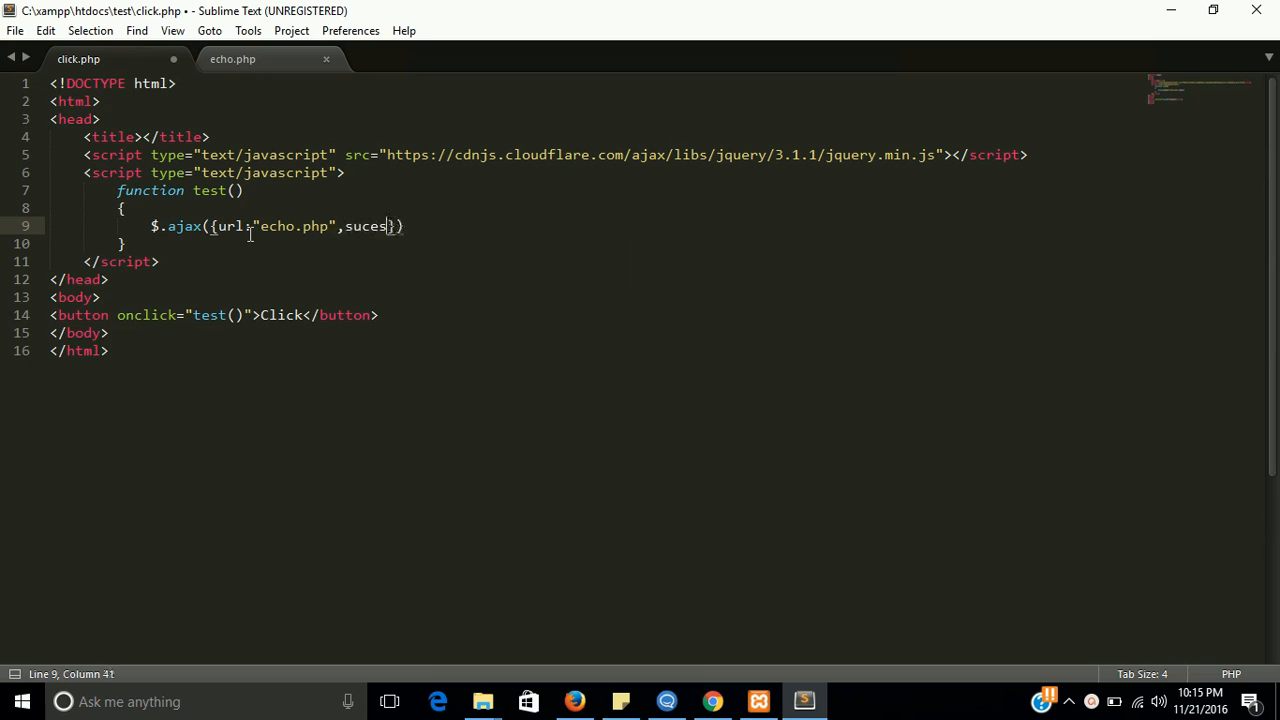
type("succes")
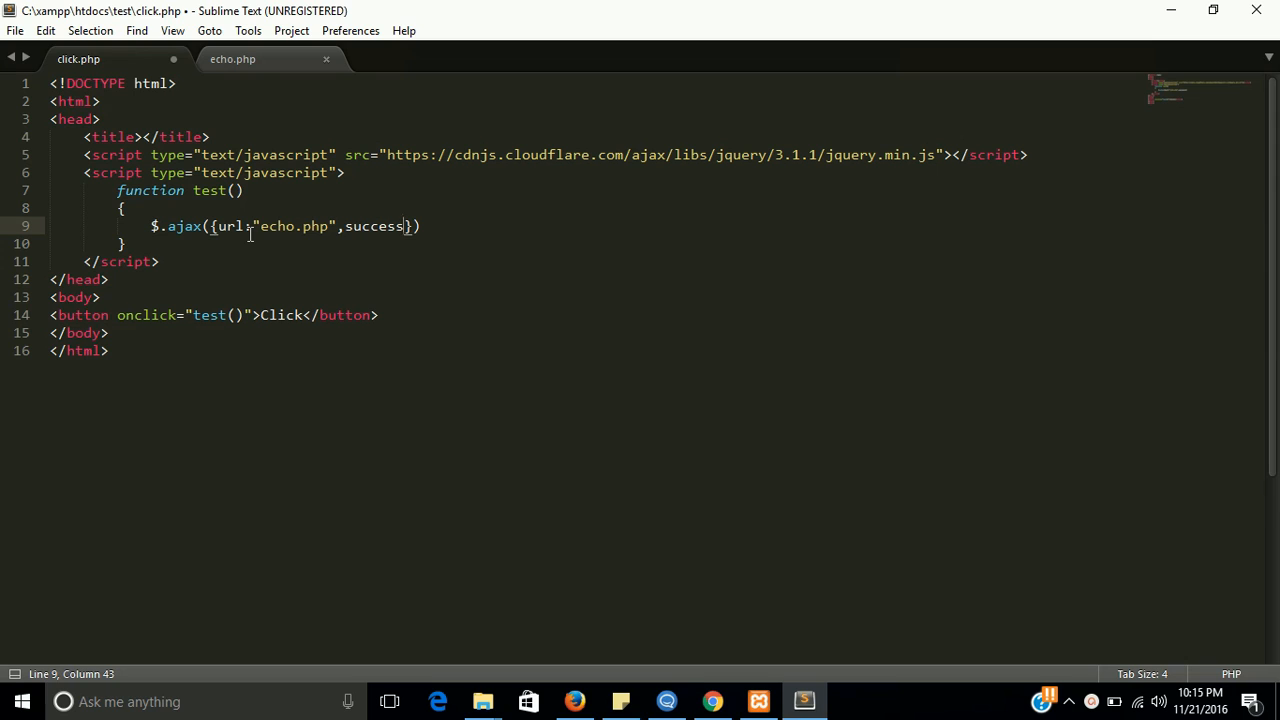
type(":function(r")
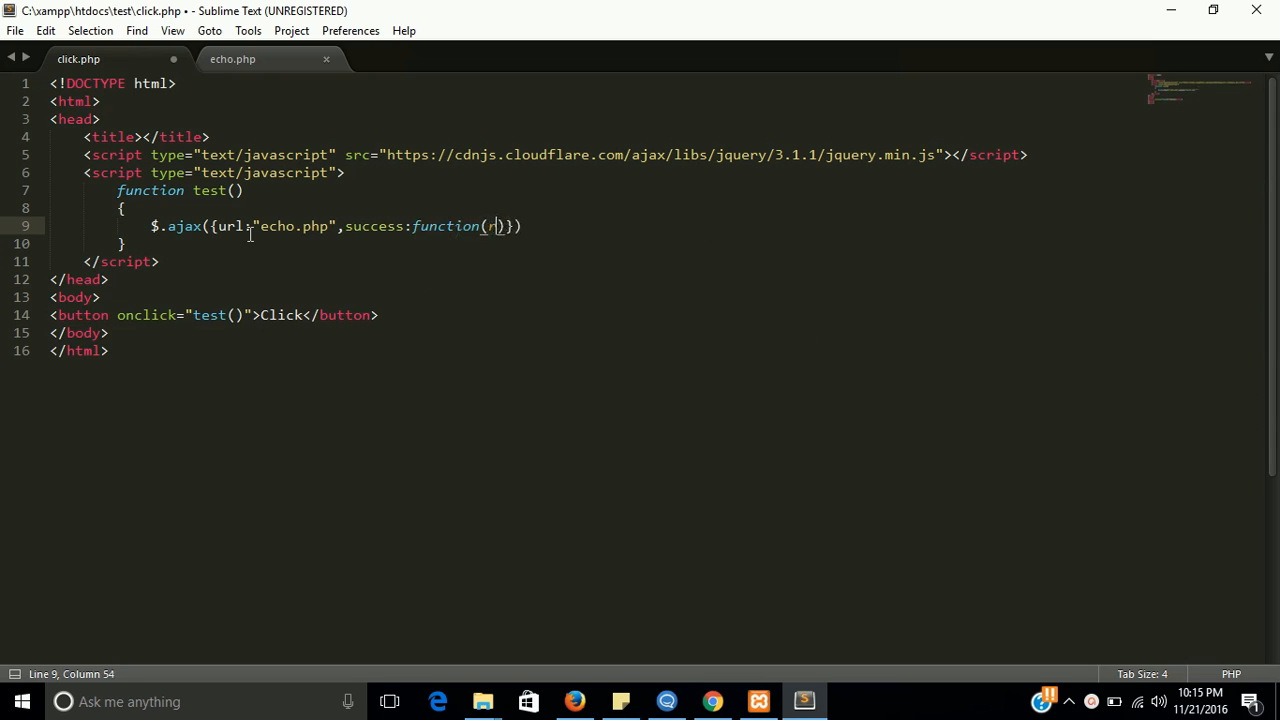
type("esult")
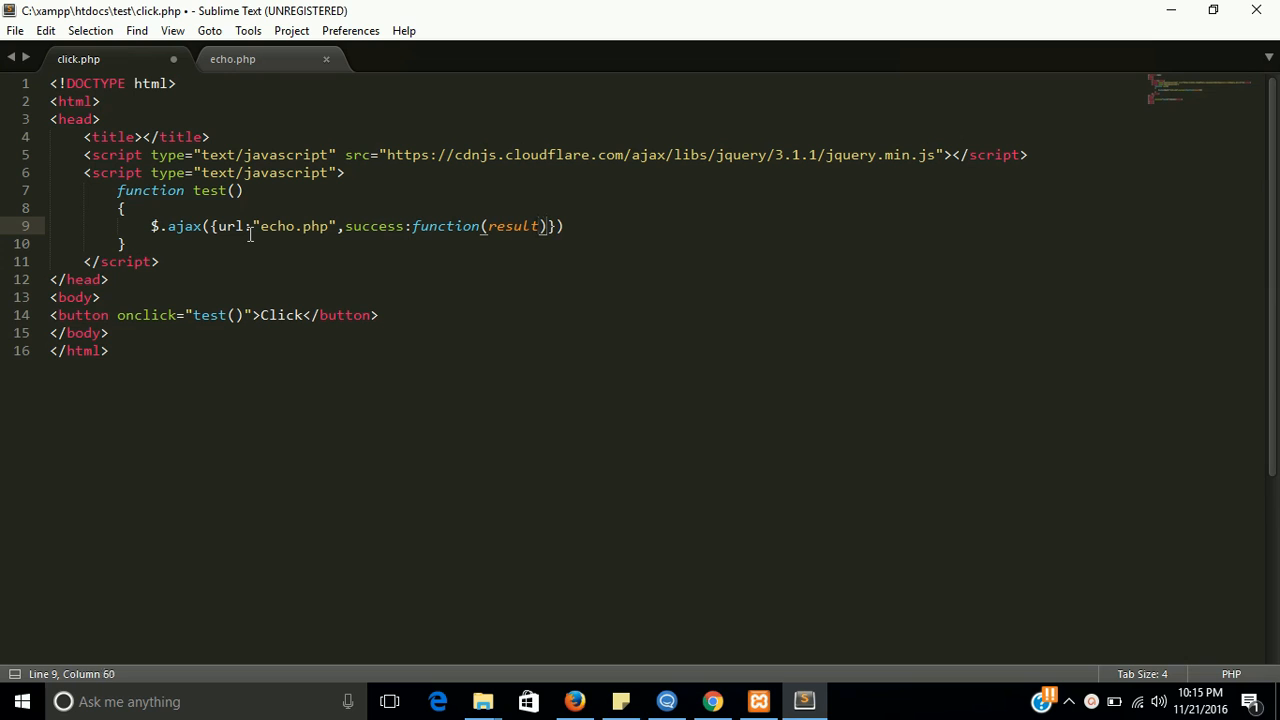
key("enter")
type("{")
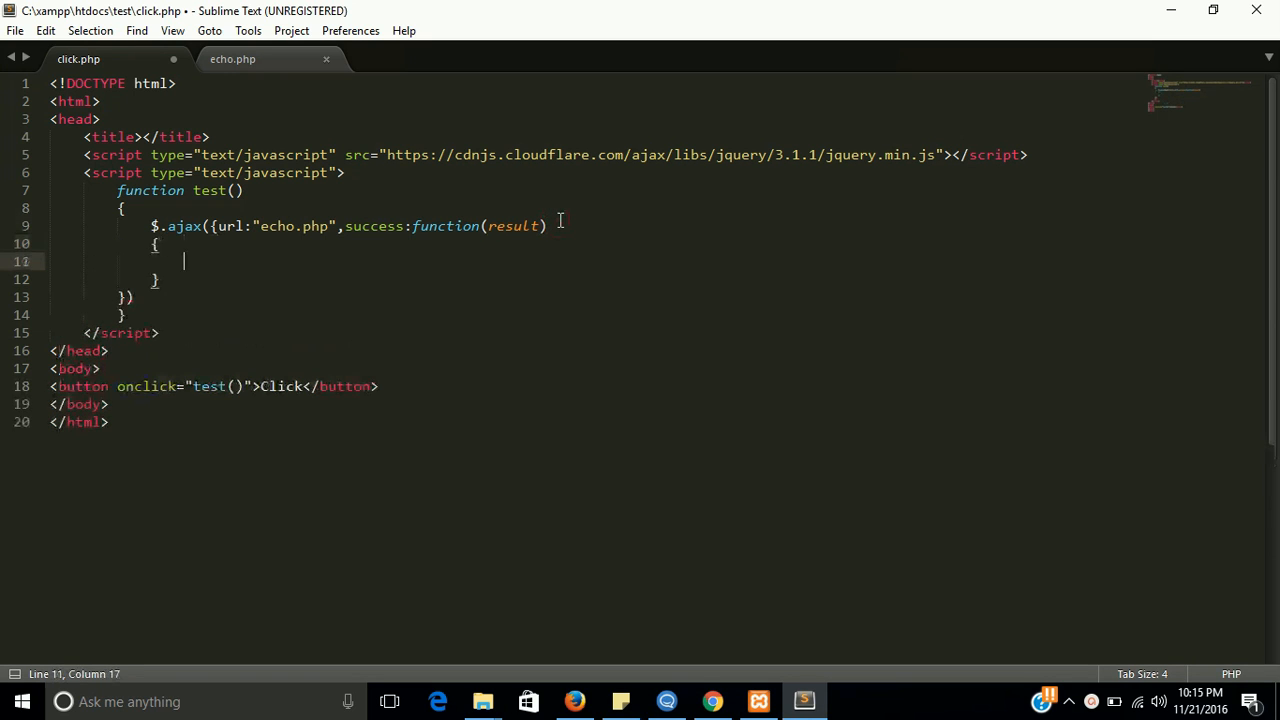
- Inside the callback body write alert(result); with the argument spelled correctly
type("alert")
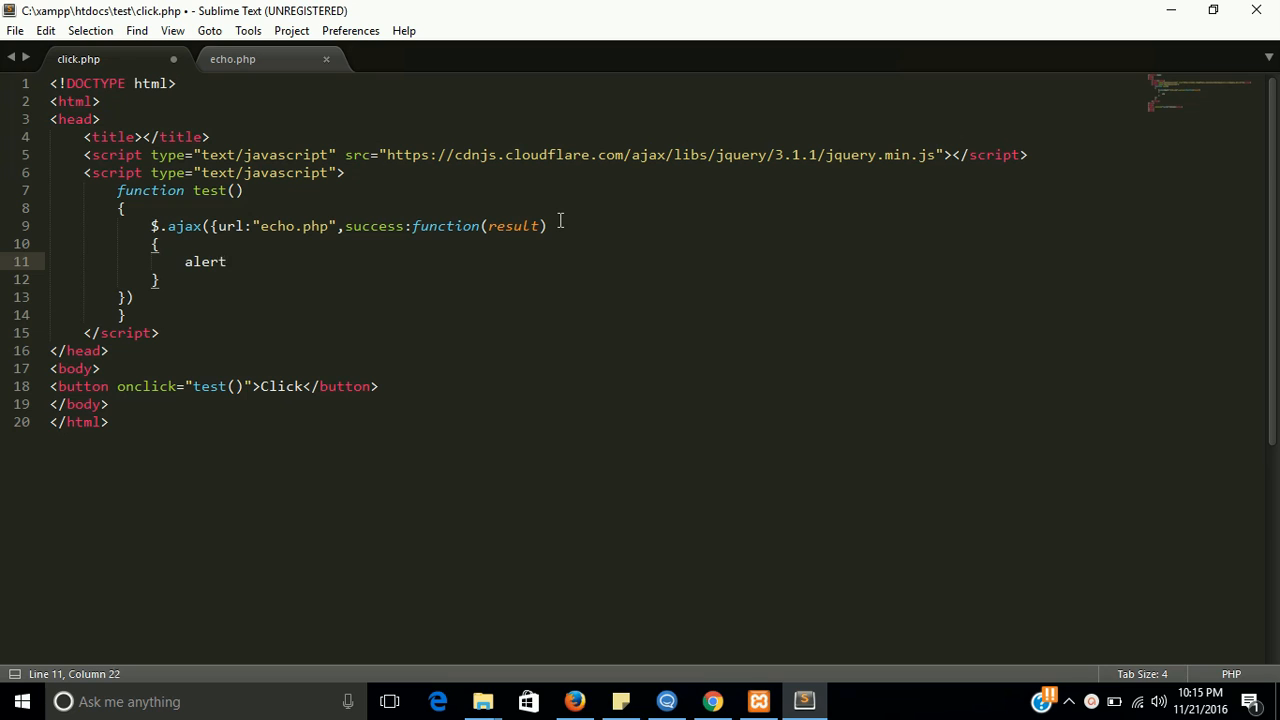
type("(resi)")
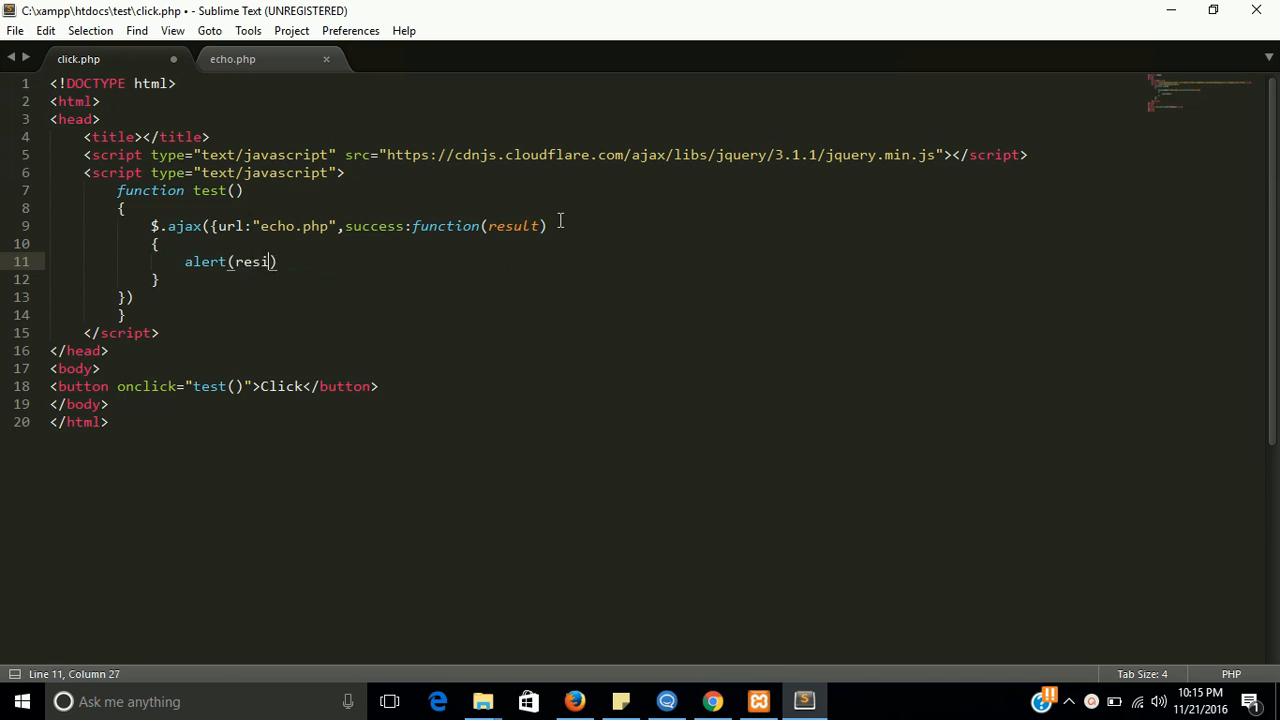
key("BackSpace")
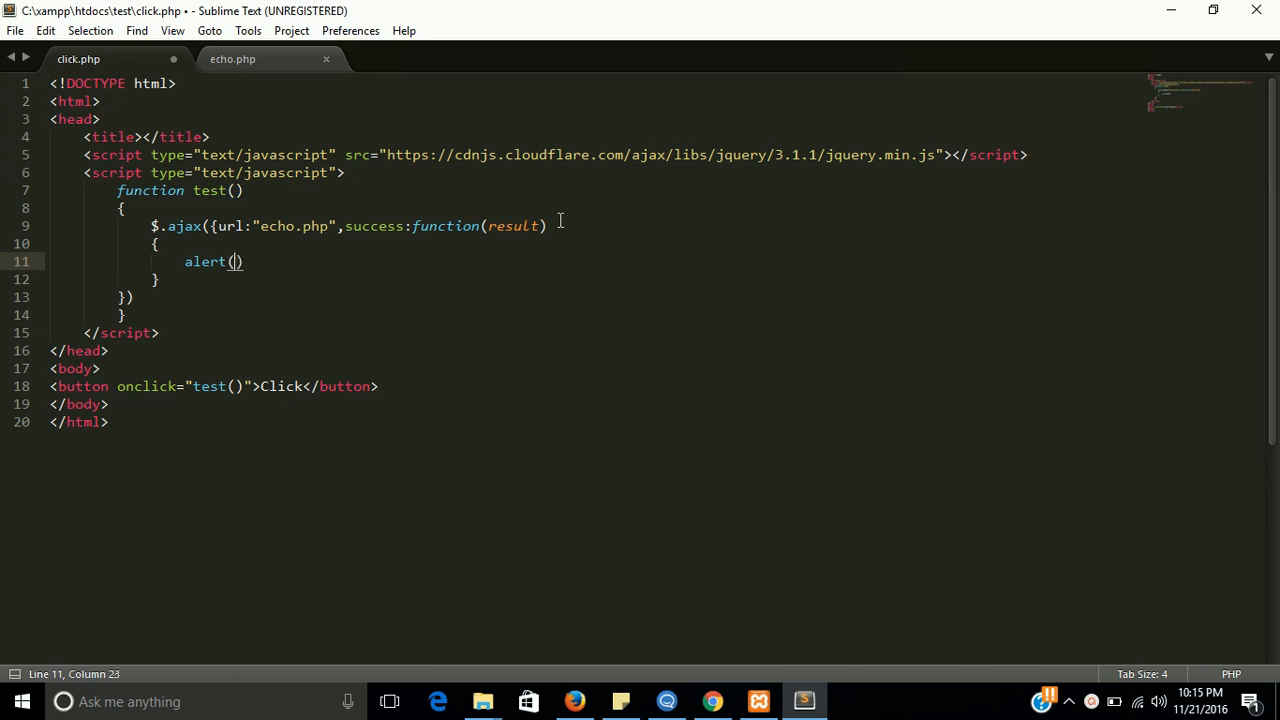
type("result")
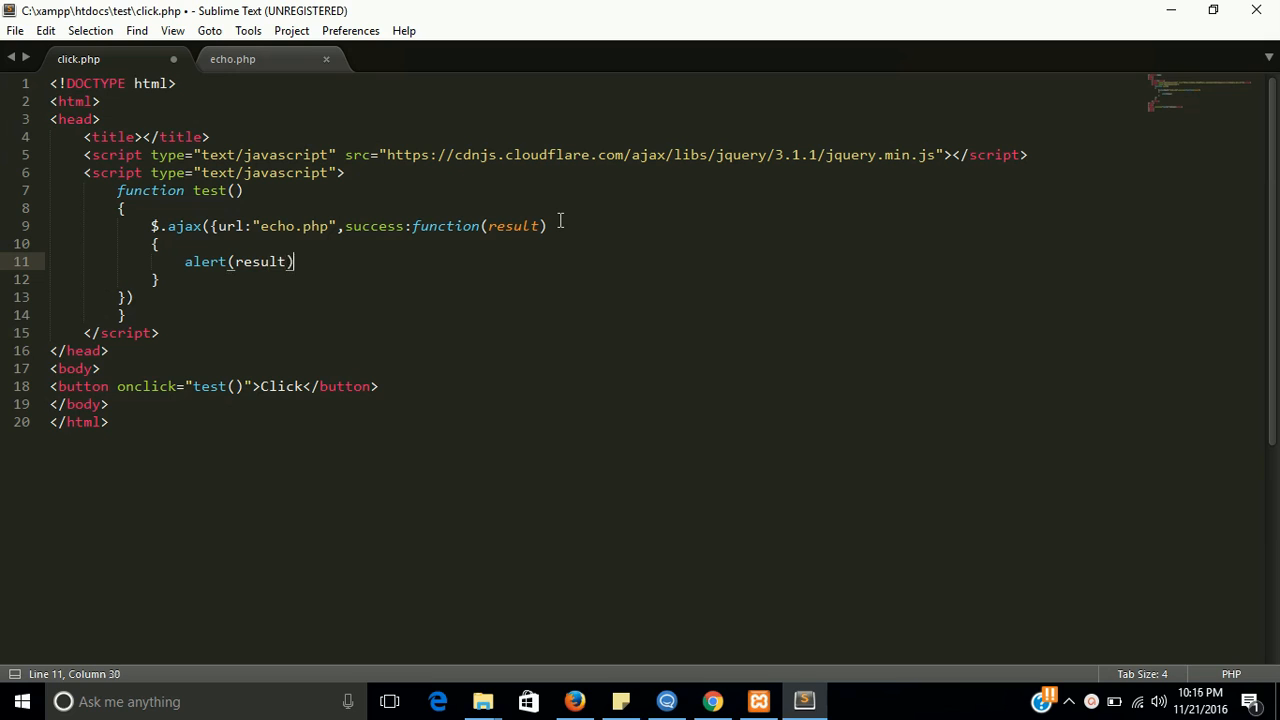
type(";")
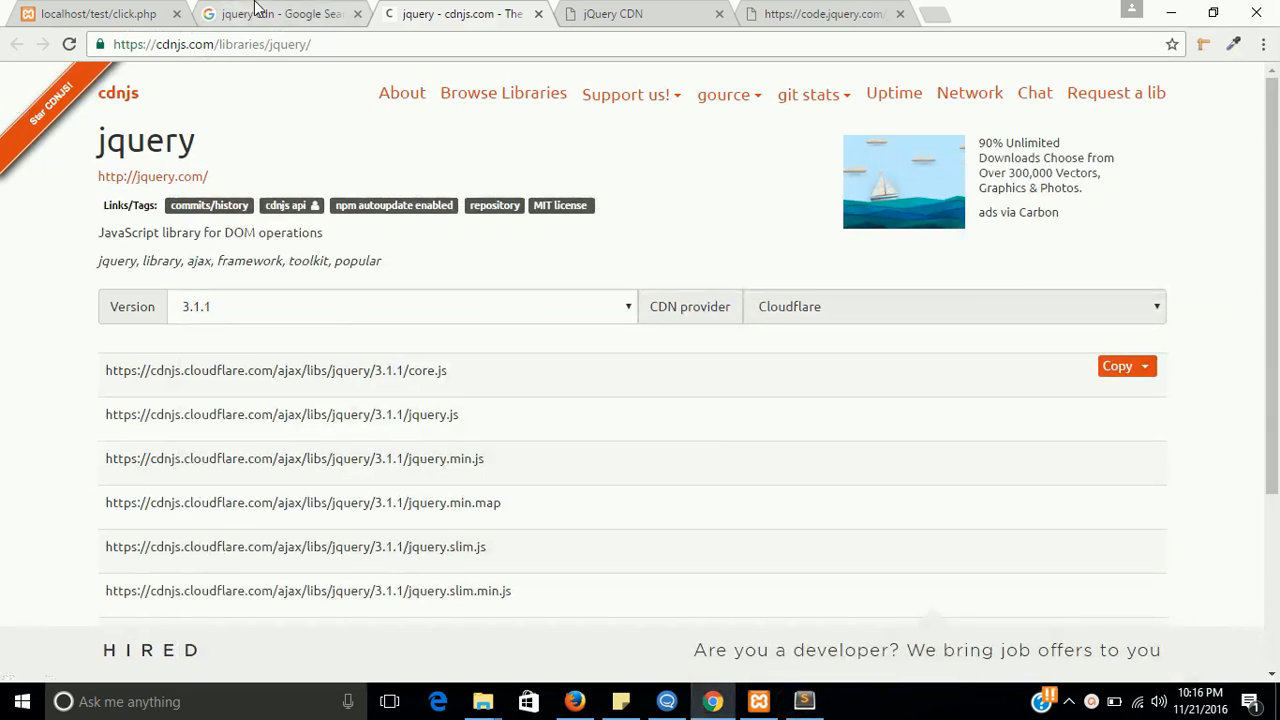
- On localhost/test/click.php fire the Click button, dismiss the 'test' alert, and return to the editor
left_click(90, 12)
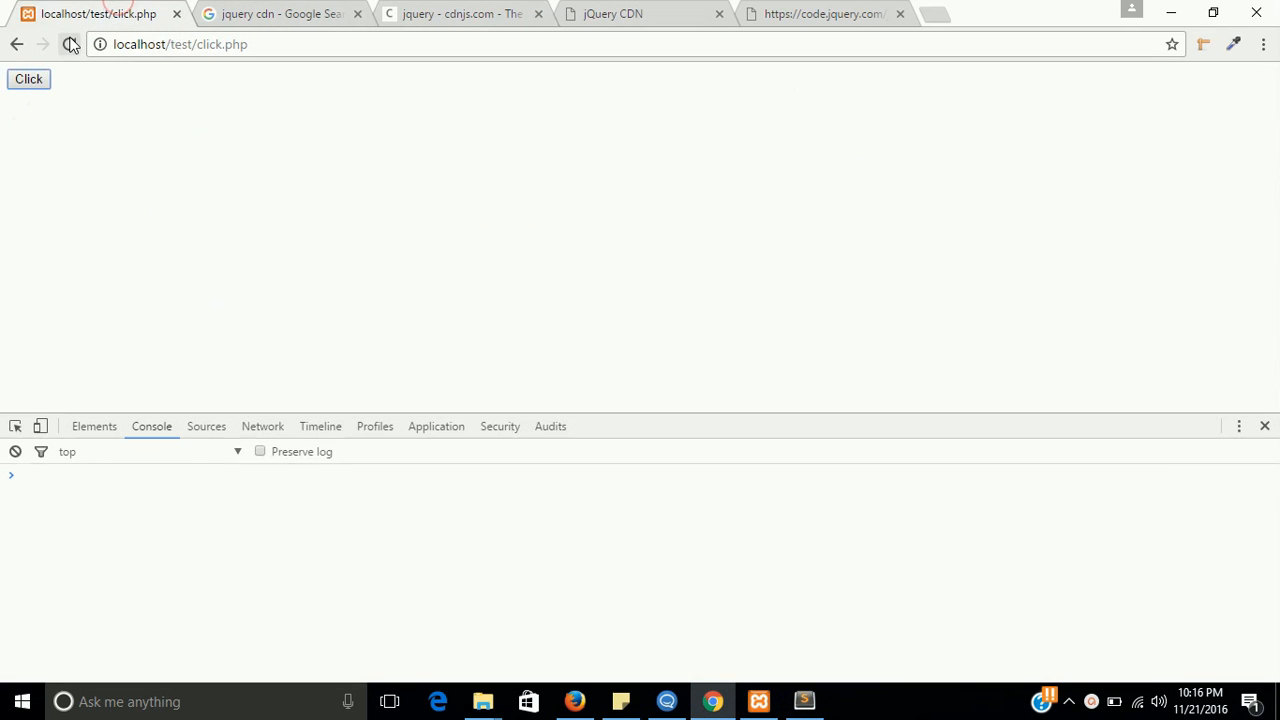
left_click(28, 80)
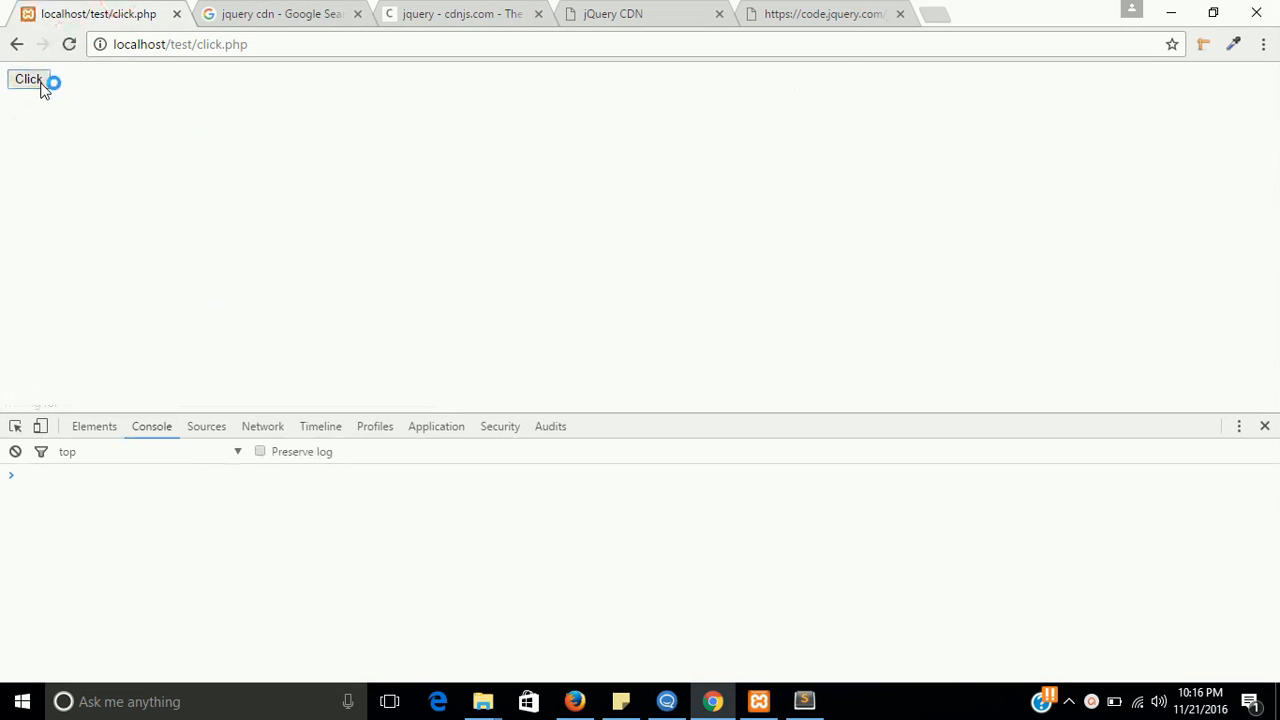
left_click(28, 80)
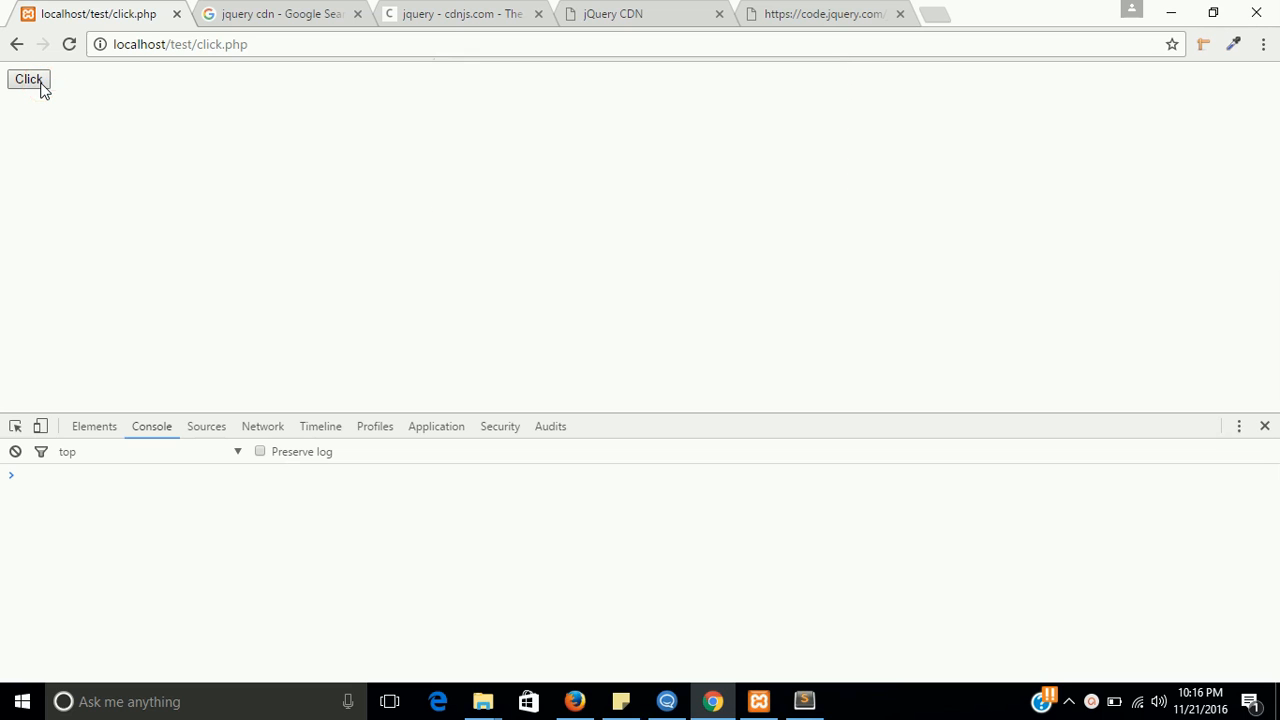
left_click(28, 80)
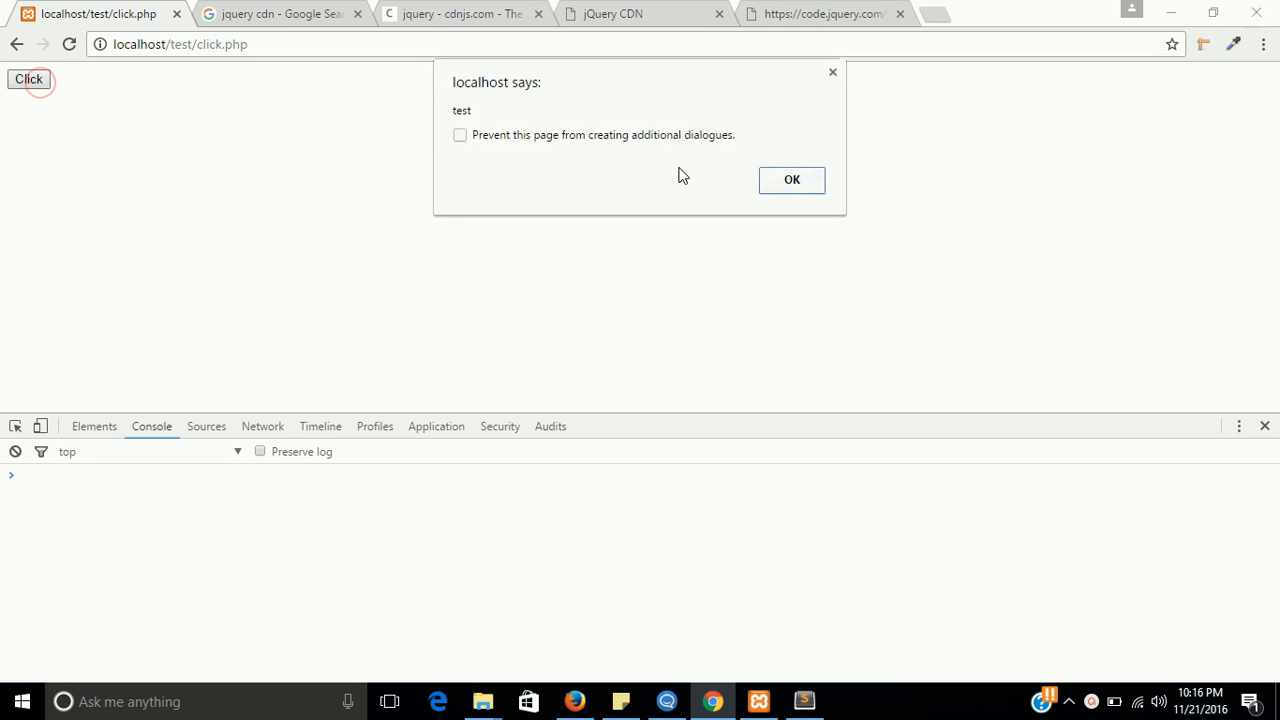
left_click(792, 180)
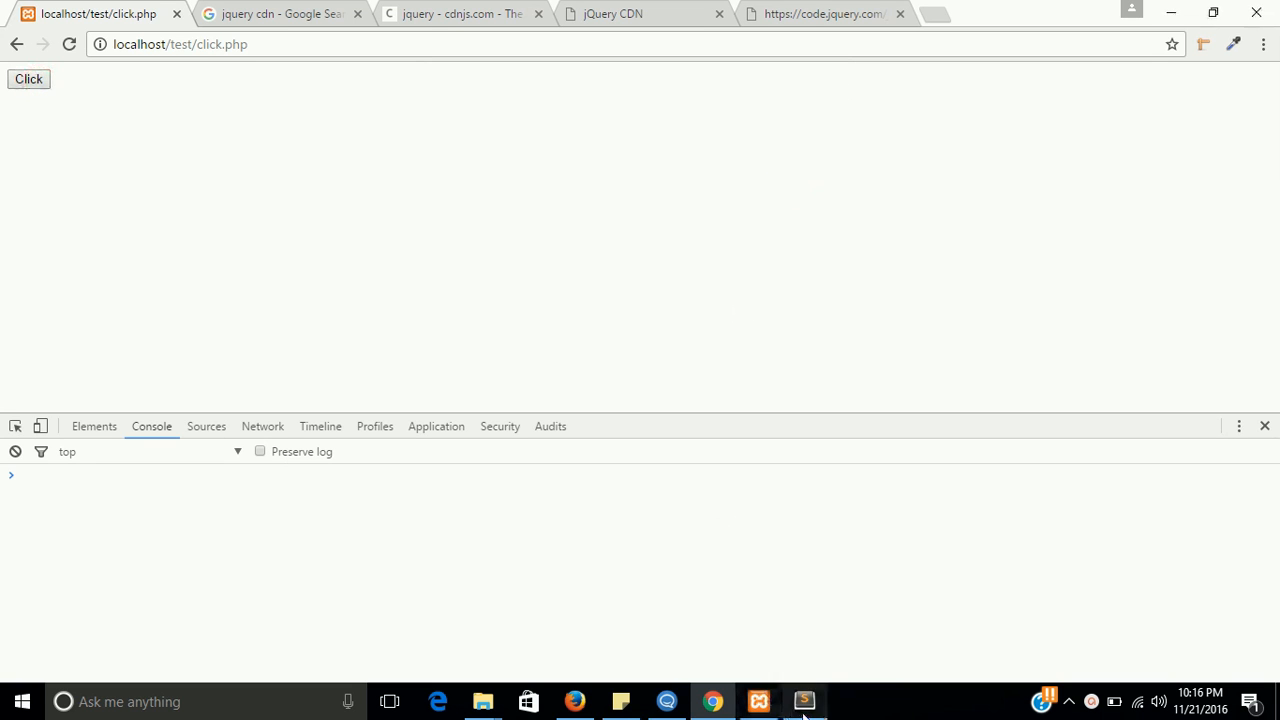
left_click(804, 700)
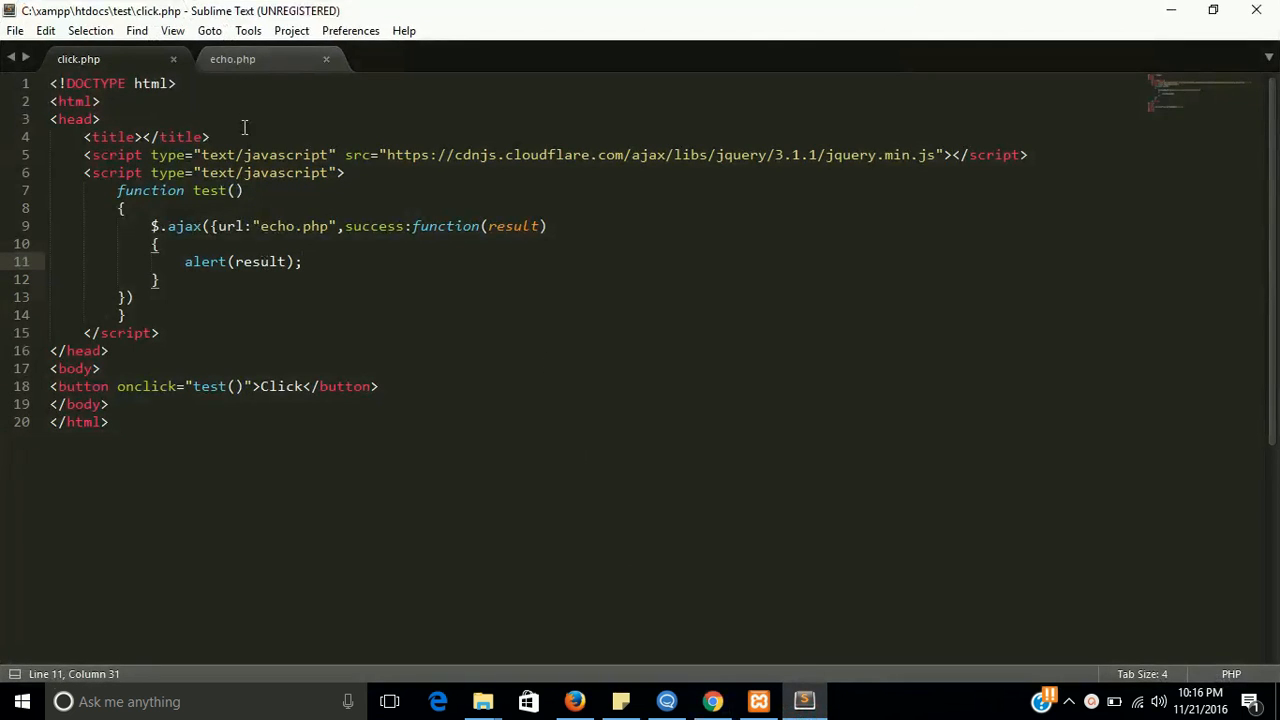
- Review echo.php's echoed 'test' and the alert(result) line in click.php, then bring Chrome back up
left_click(232, 58)
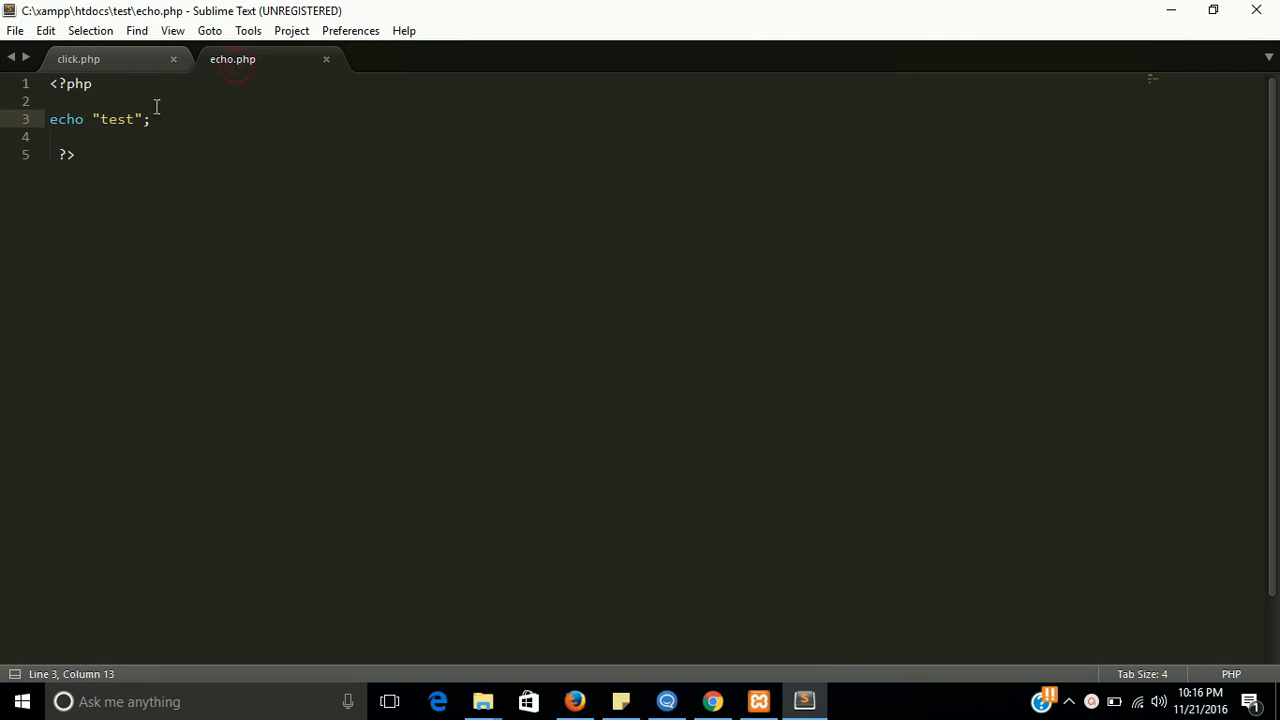
left_click(128, 120)
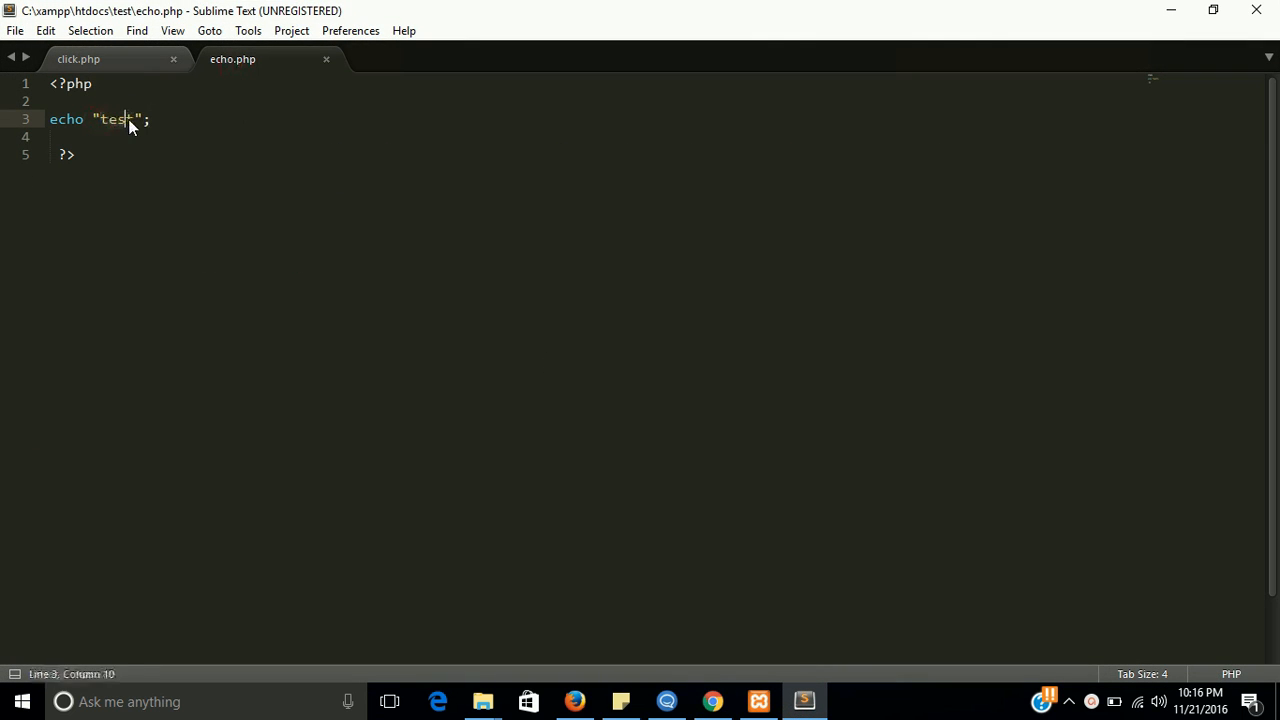
left_click(78, 58)
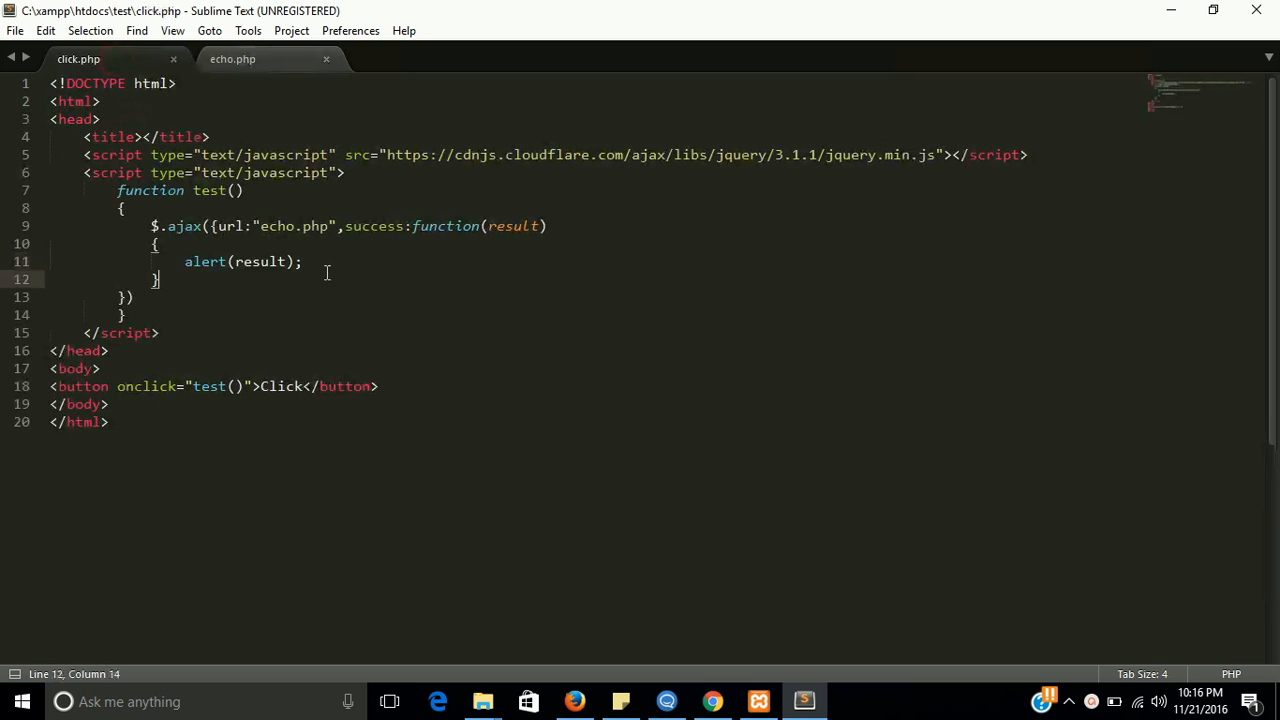
double_click(260, 260)
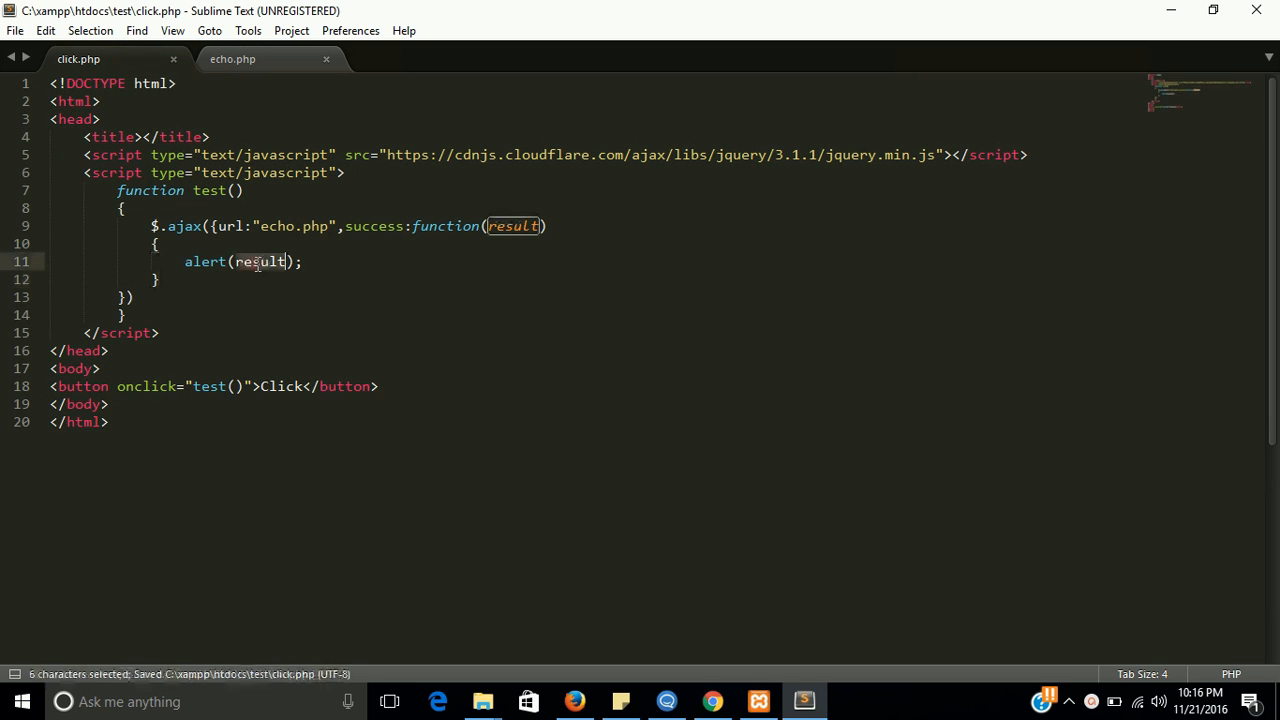
left_click(712, 700)
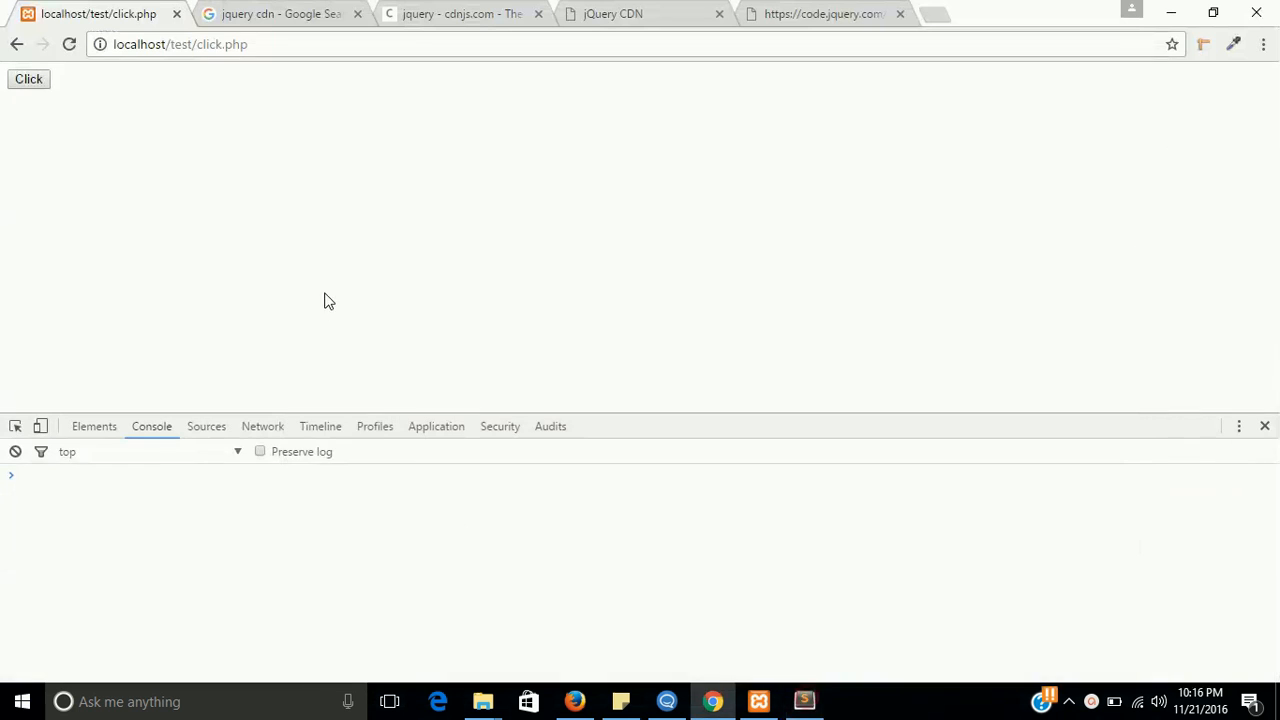
- Fire the page's Click button once more, then return to echo.php in the editor
left_click(28, 80)
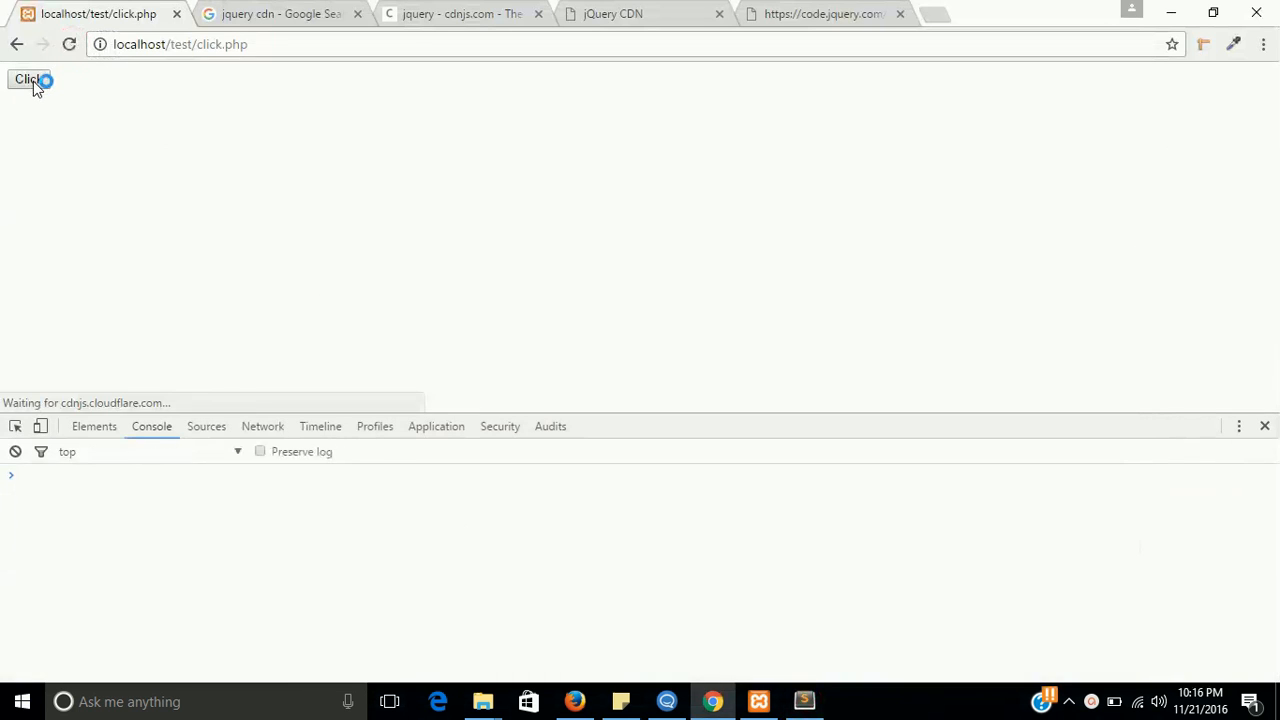
left_click(28, 80)
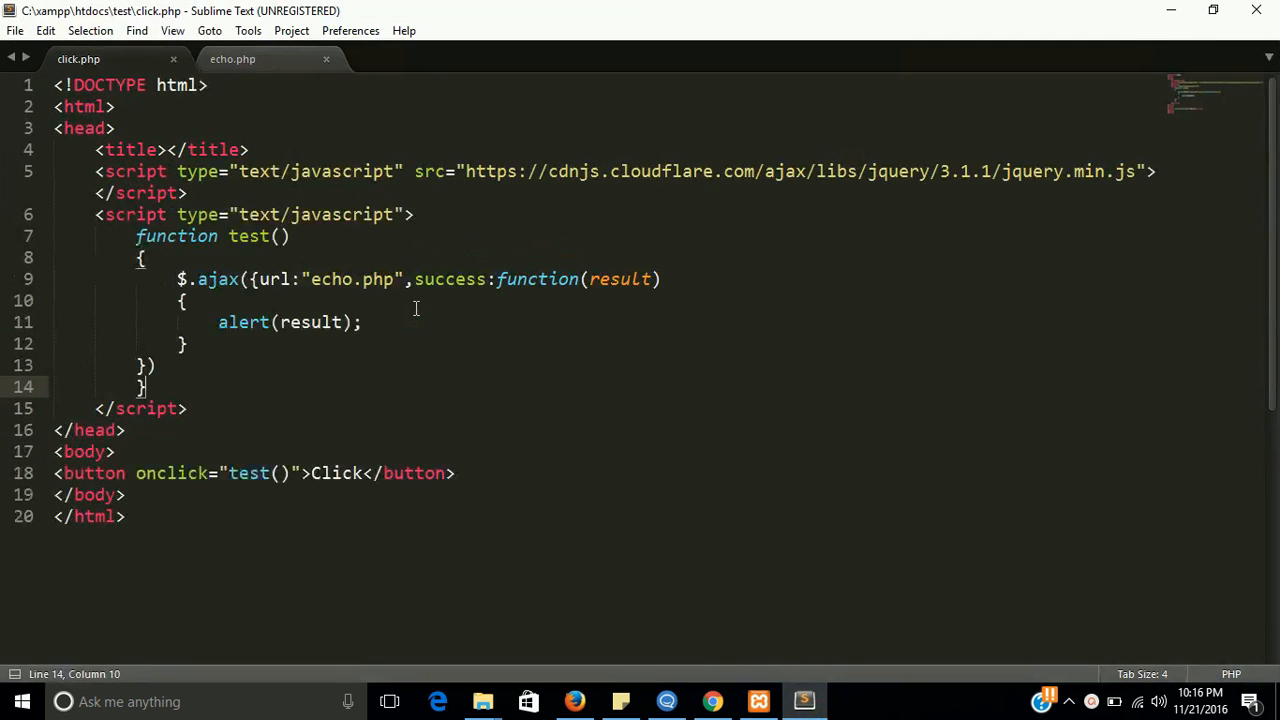
left_click(232, 58)
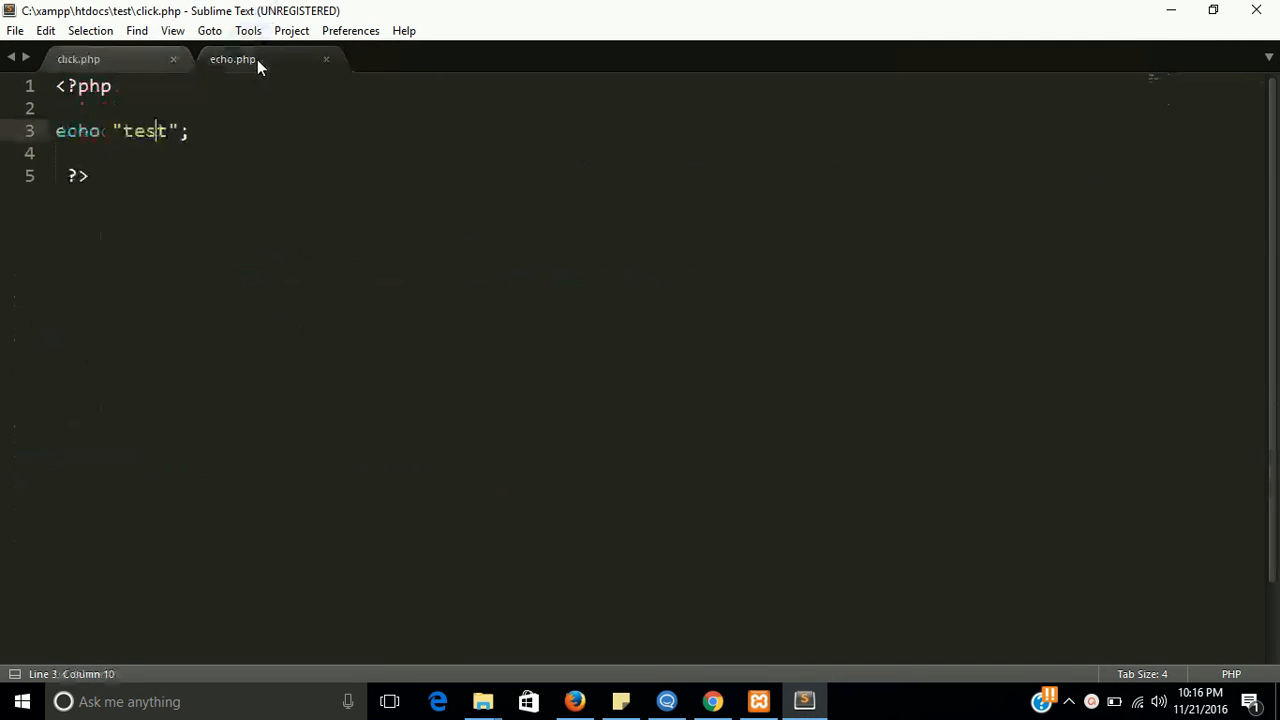
- Replace 'test' in echo.php with 'i am called on button click', save, and switch to the browser
left_click(232, 58)
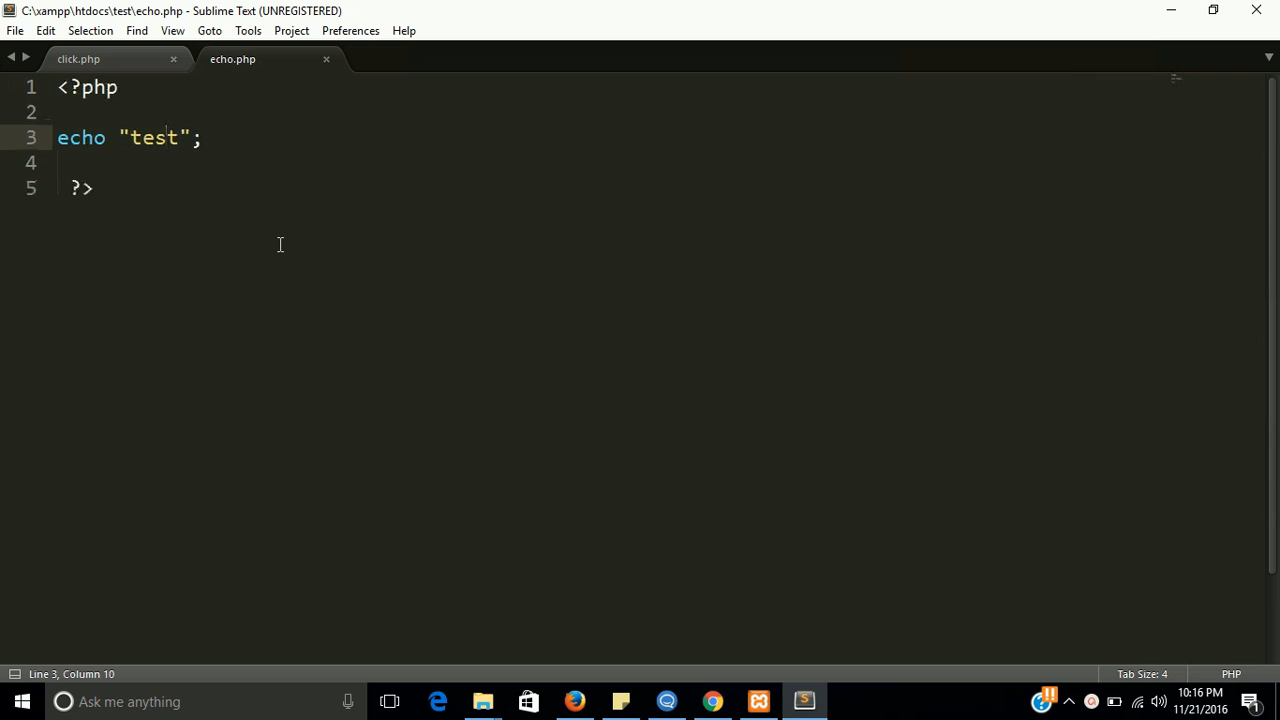
key("ctrl+s")
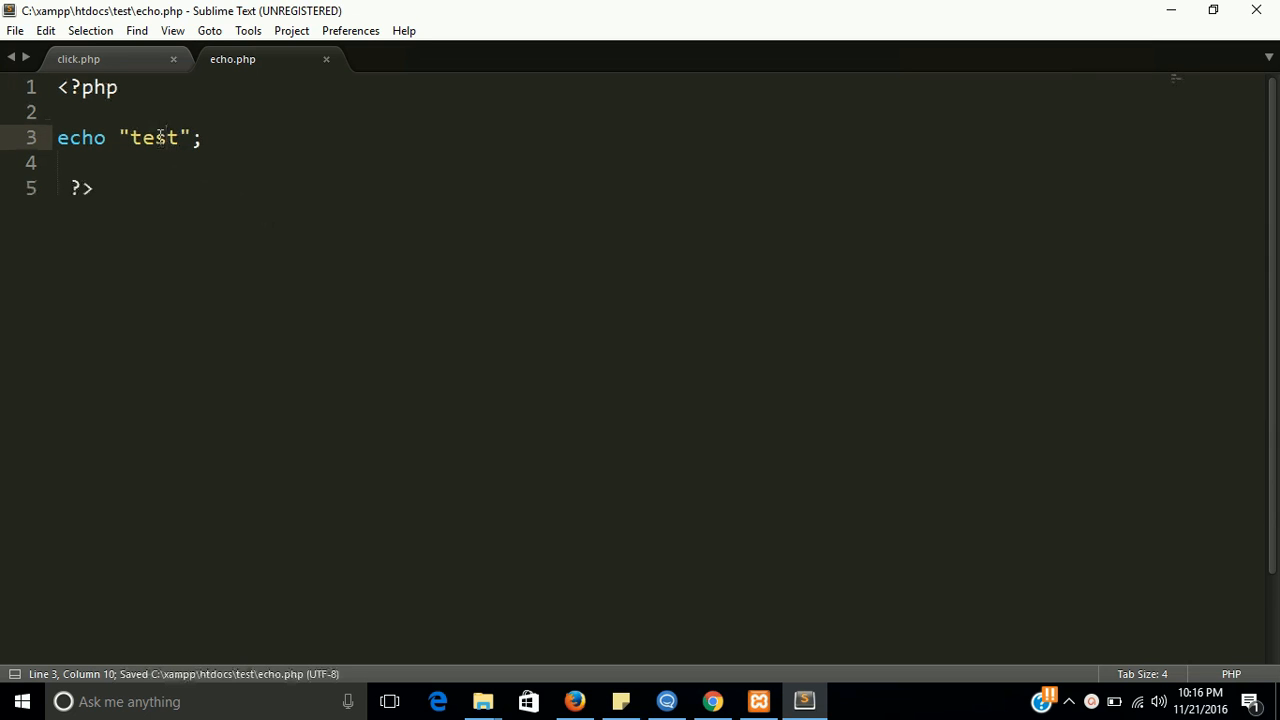
double_click(152, 136)
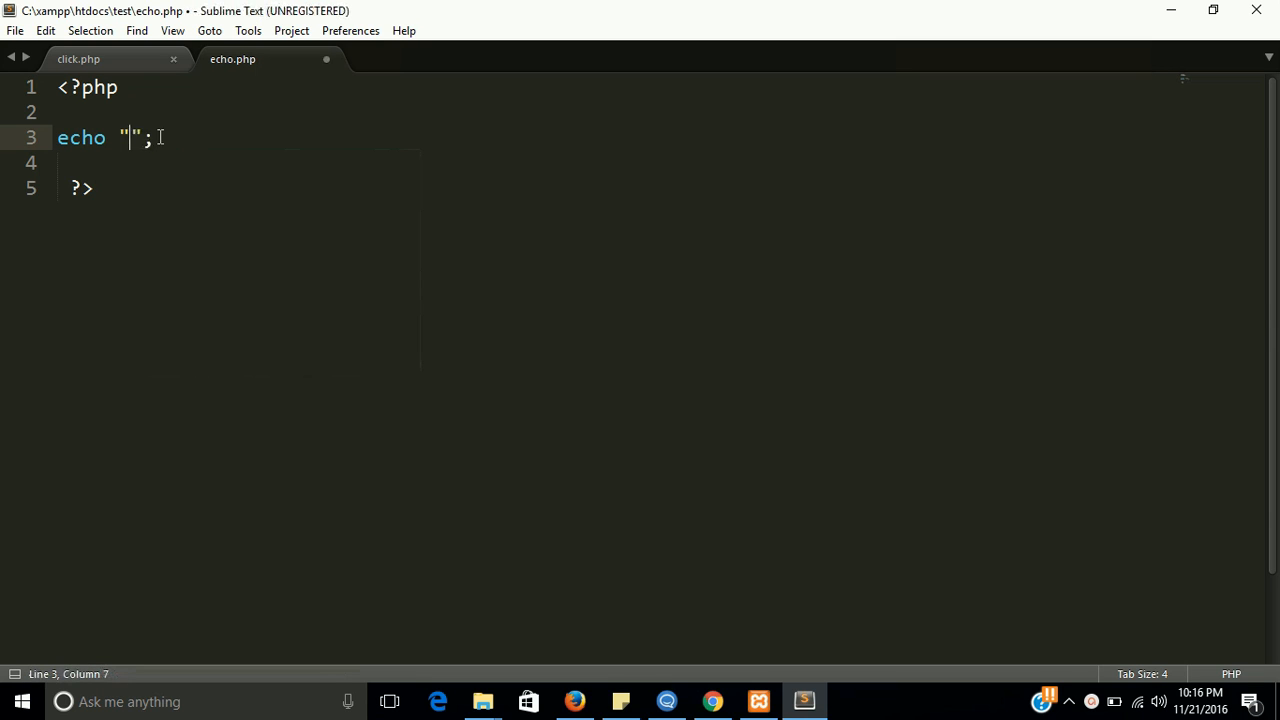
type("i am caa")
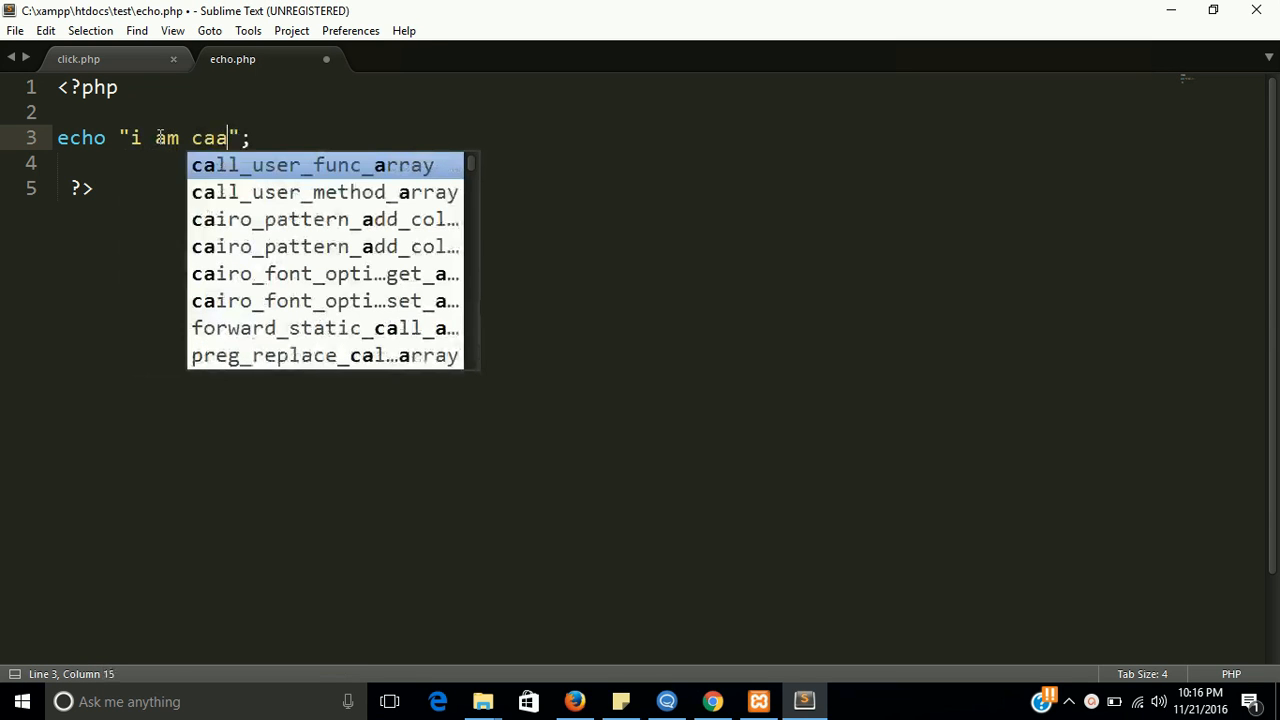
type("lled on button lcikc")
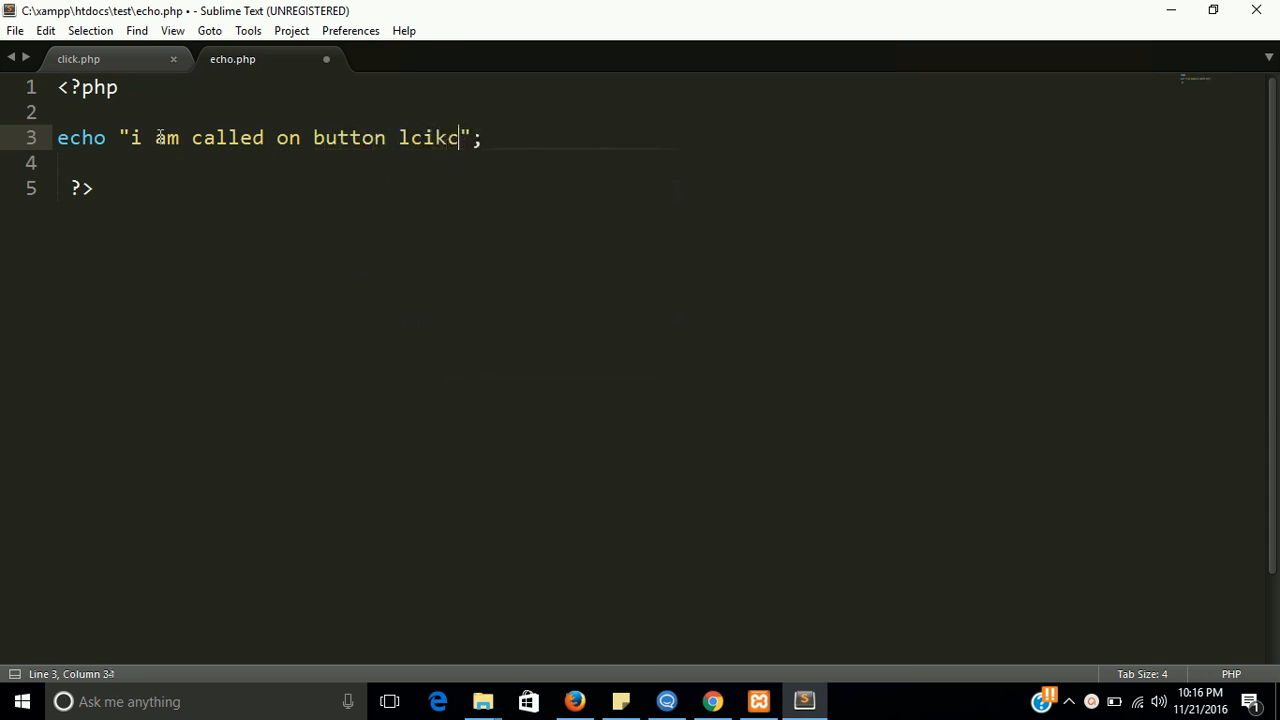
key("BackSpace")
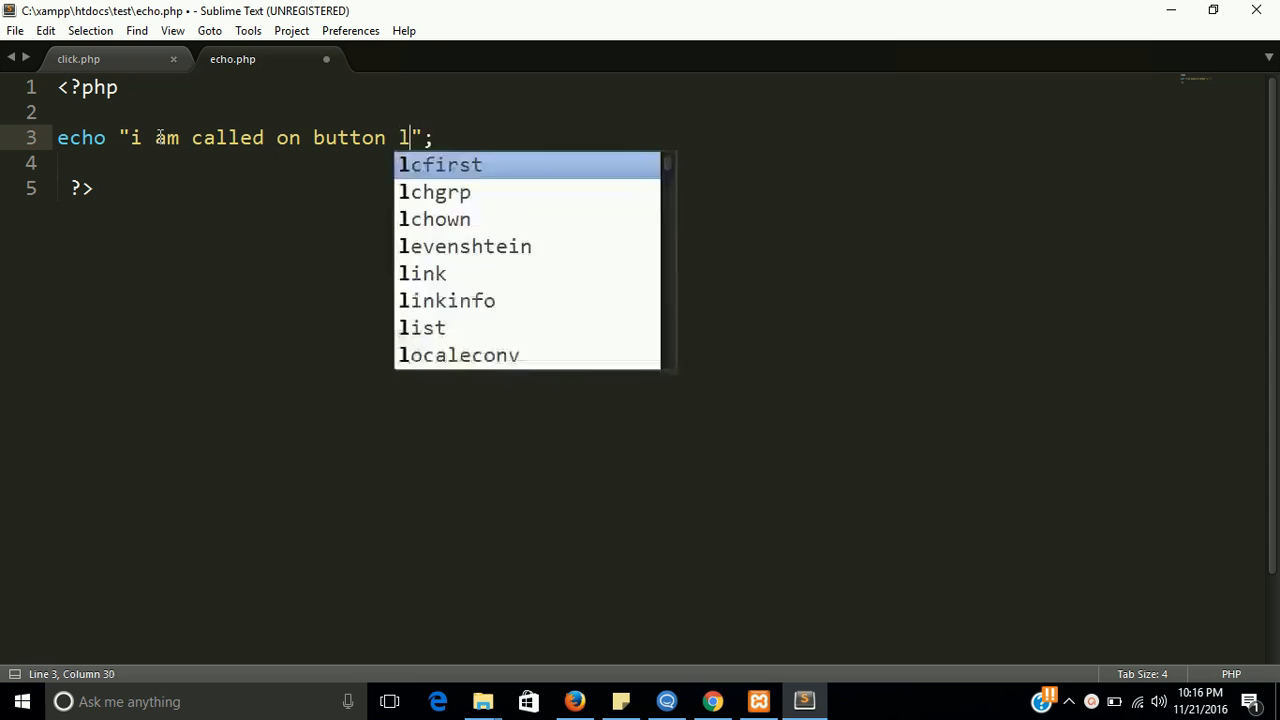
type("click")
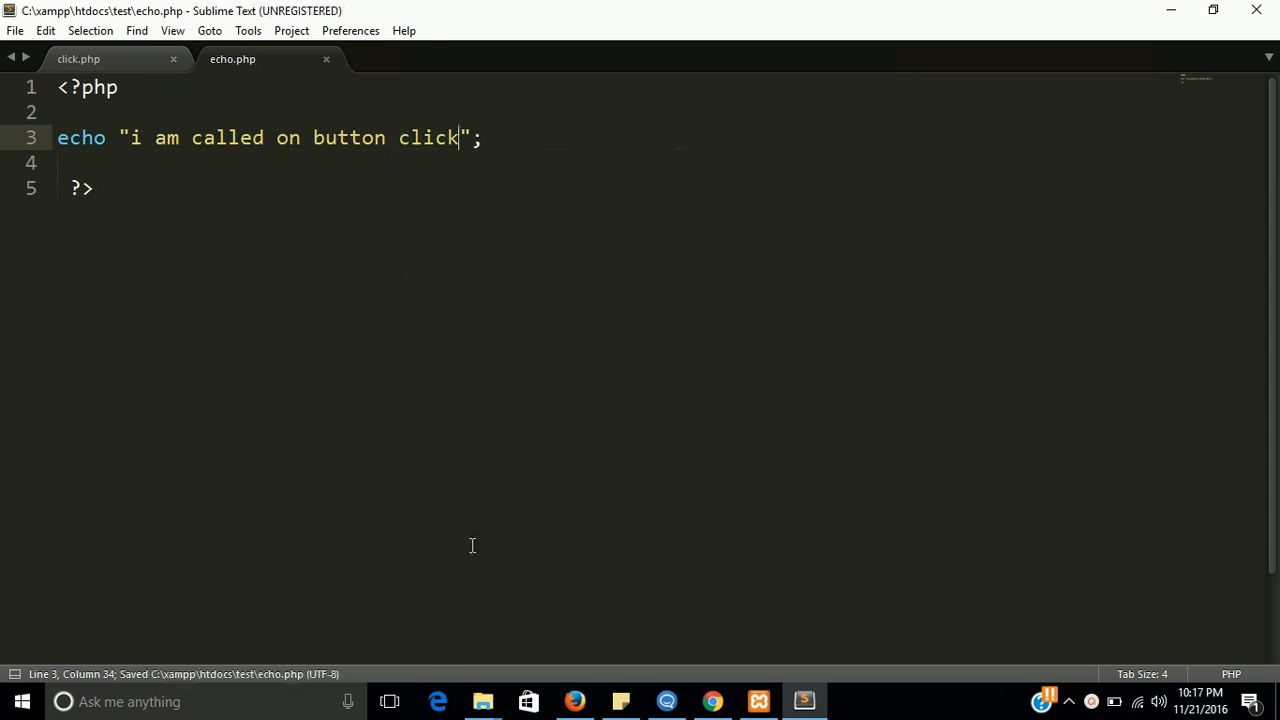
left_click(712, 700)
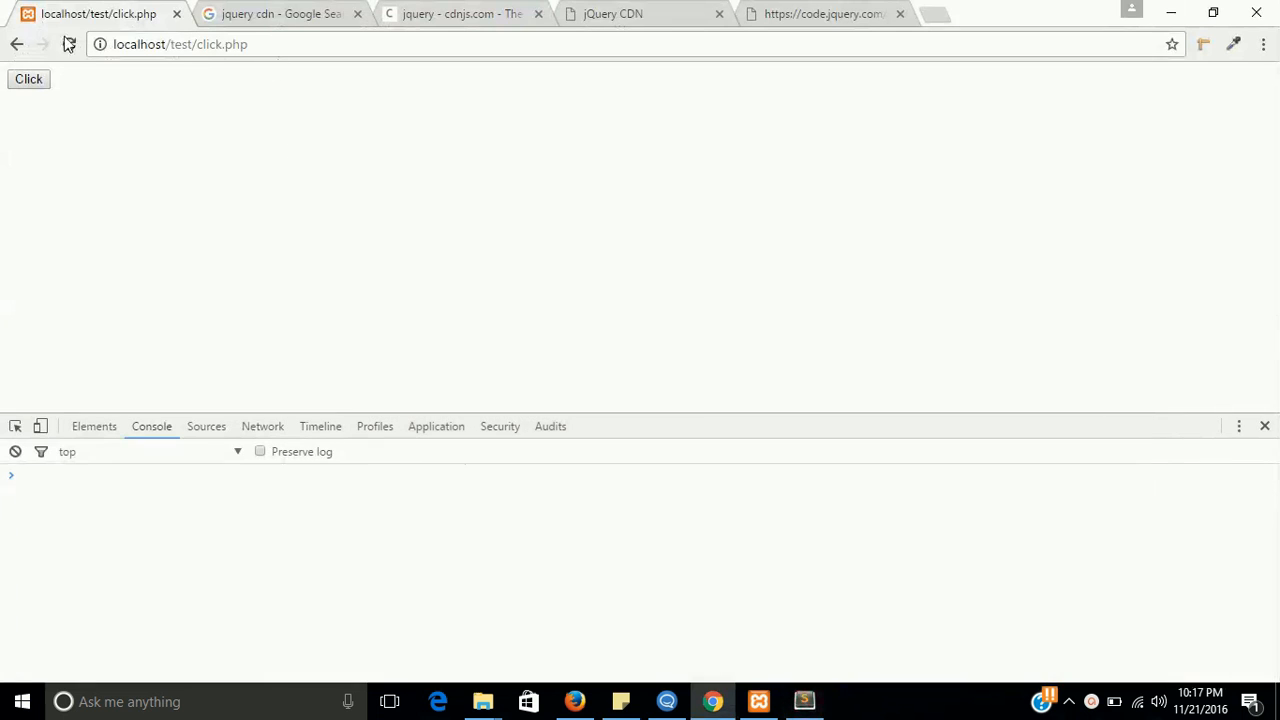
- Fire the Click button, dismiss the 'i am called on button click' alert, and return to the editor
left_click(28, 80)
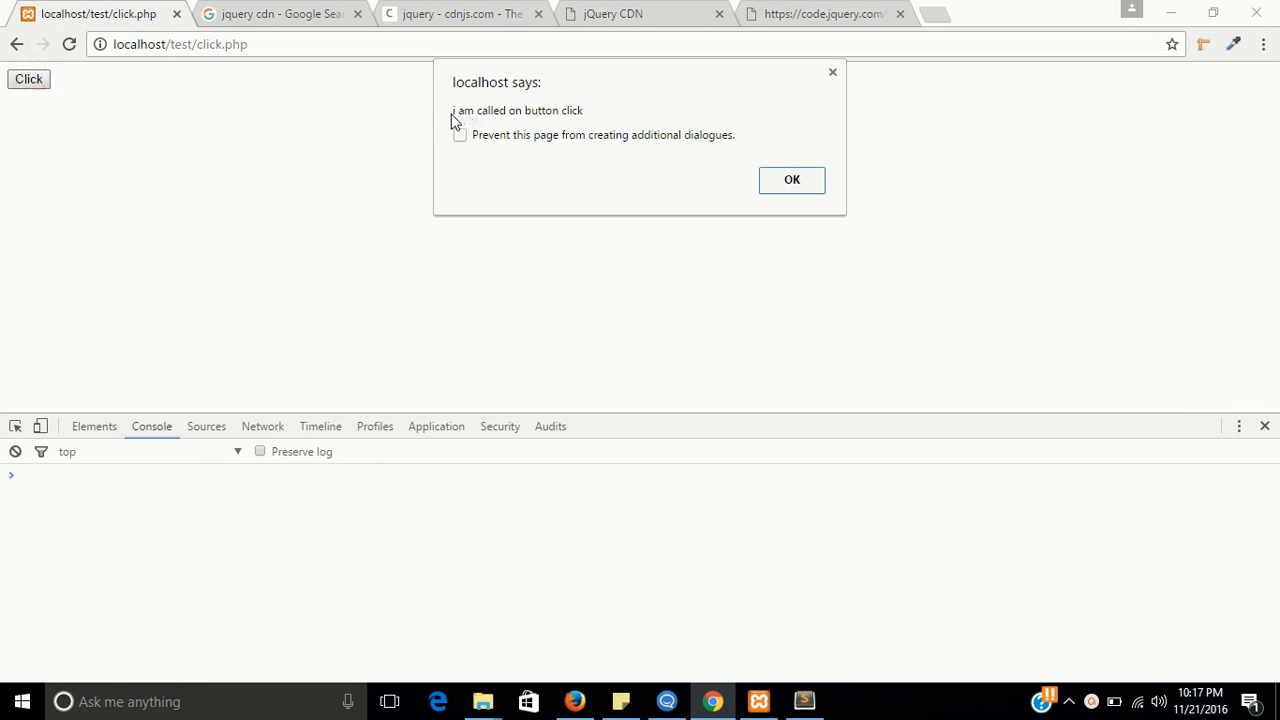
mouse_move(628, 160)
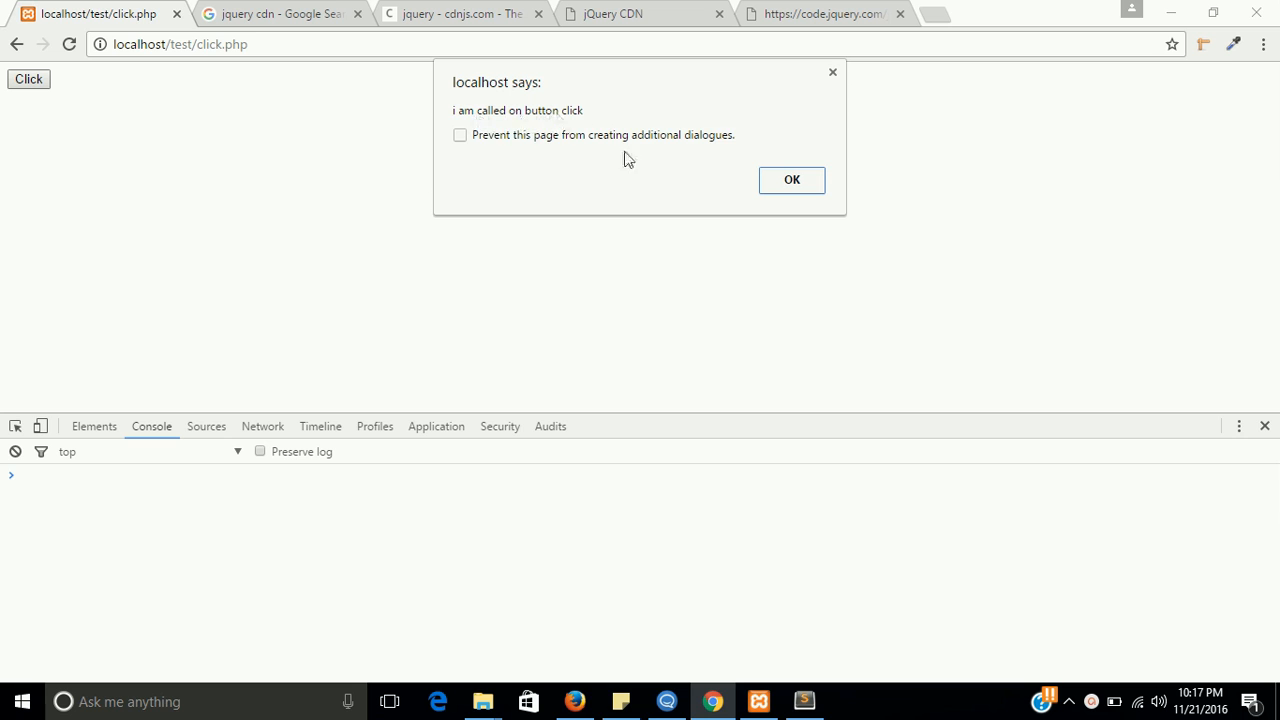
left_click(792, 180)
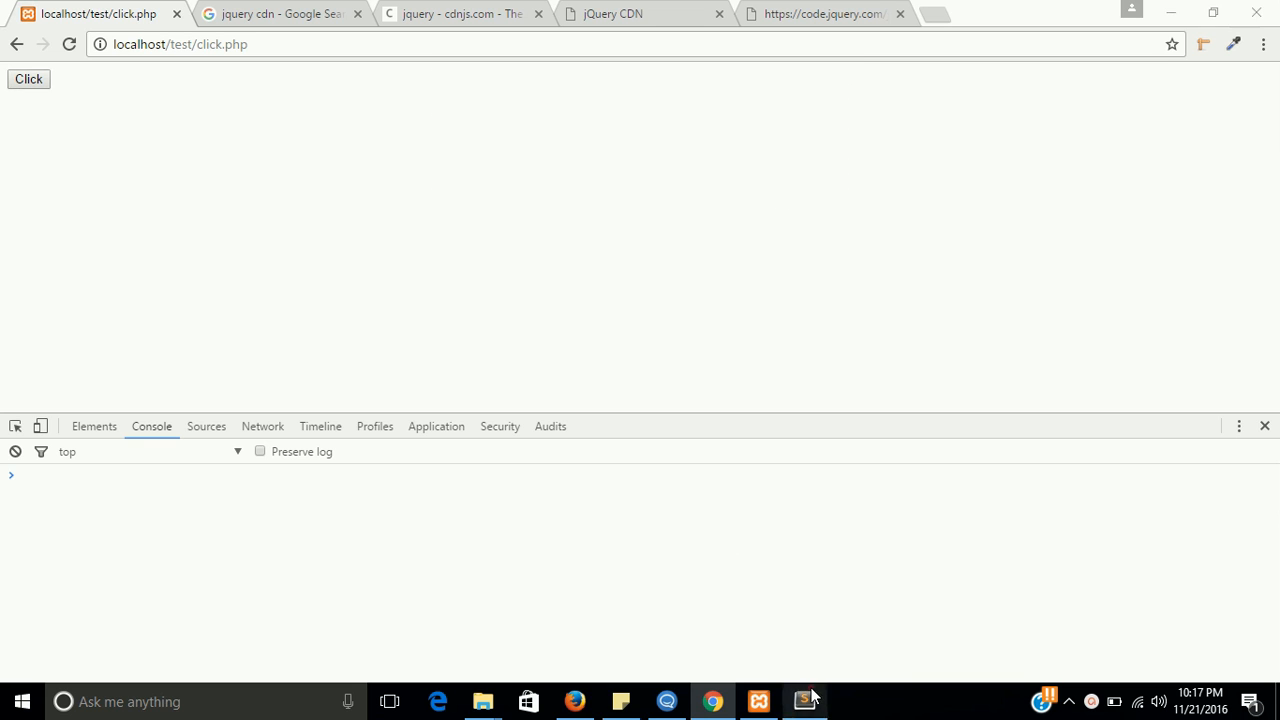
left_click(804, 700)
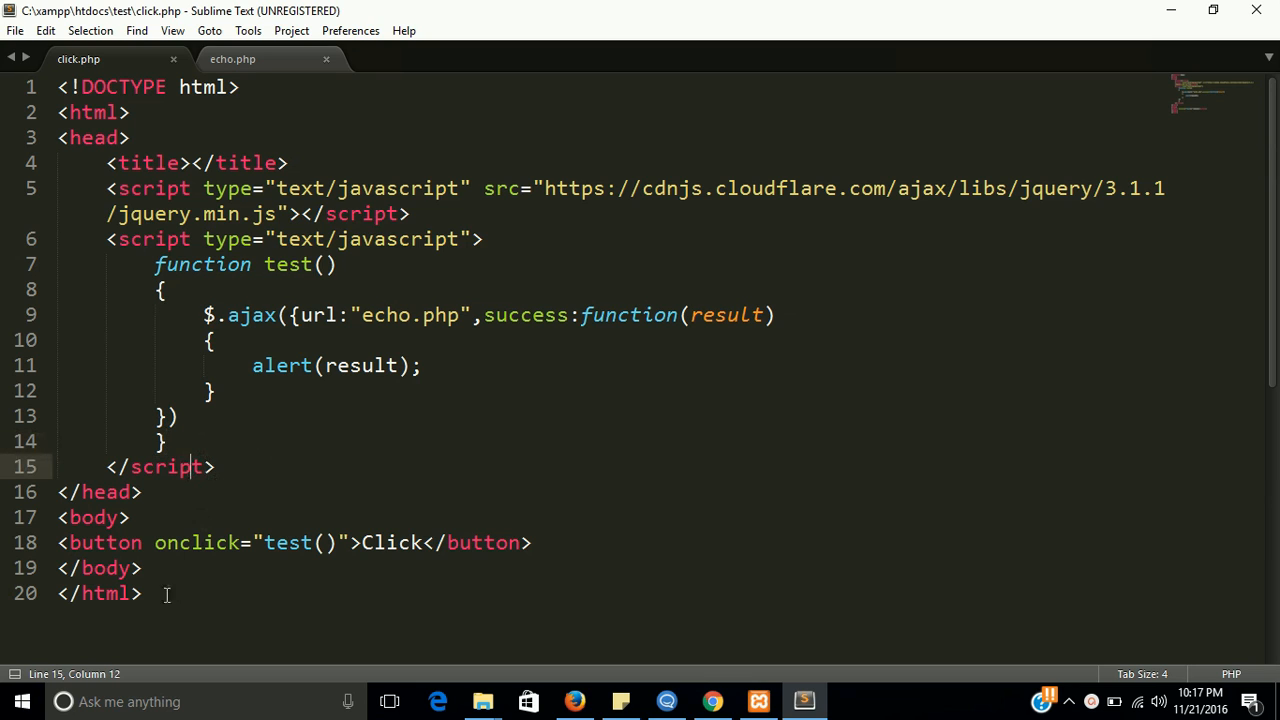
- Add an empty <div></div> below the button in click.php and save
type("d")
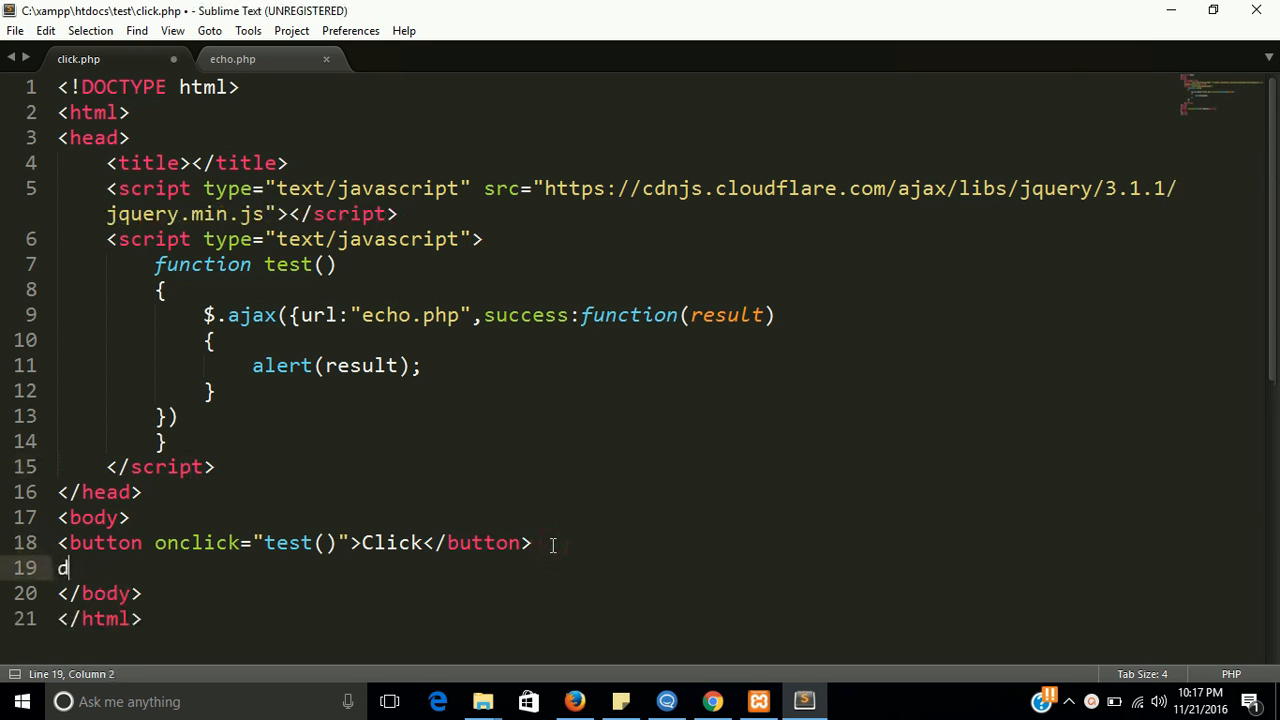
type("ib")
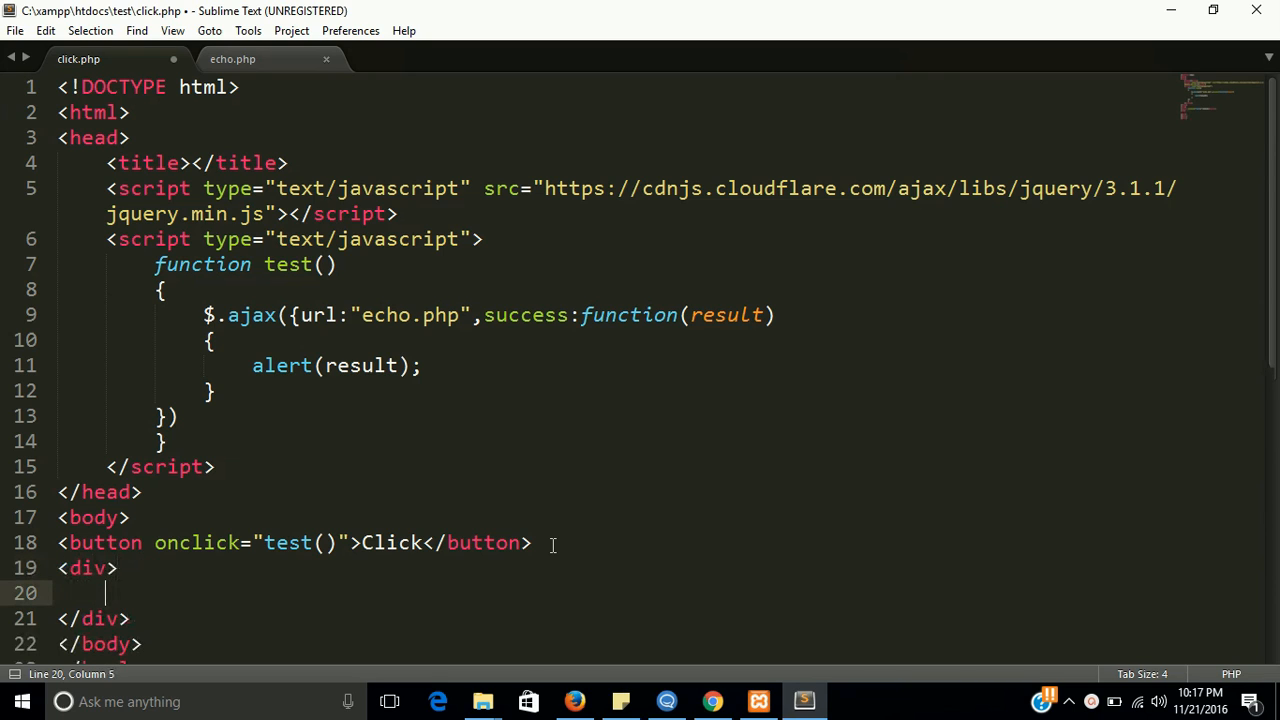
key("ctrl+s")
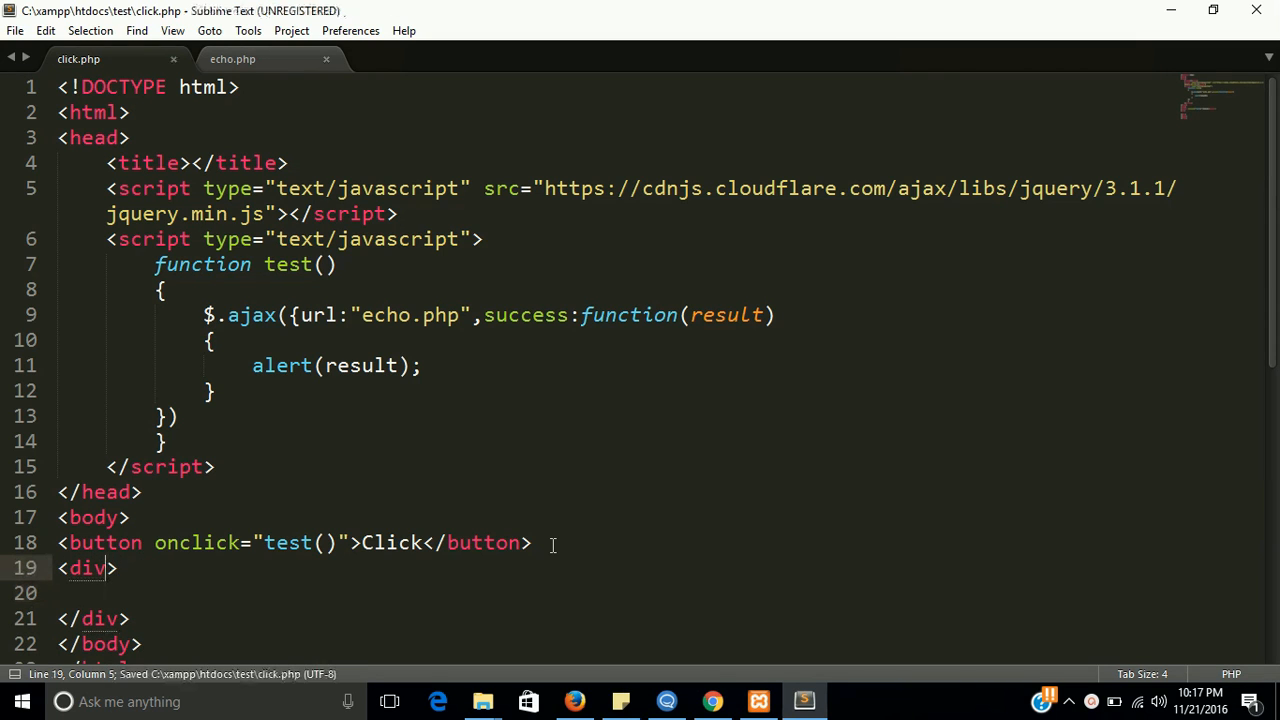
- Replace alert(result) with $("div").text(result); save, and switch to the browser
double_click(88, 568)
type("$(")
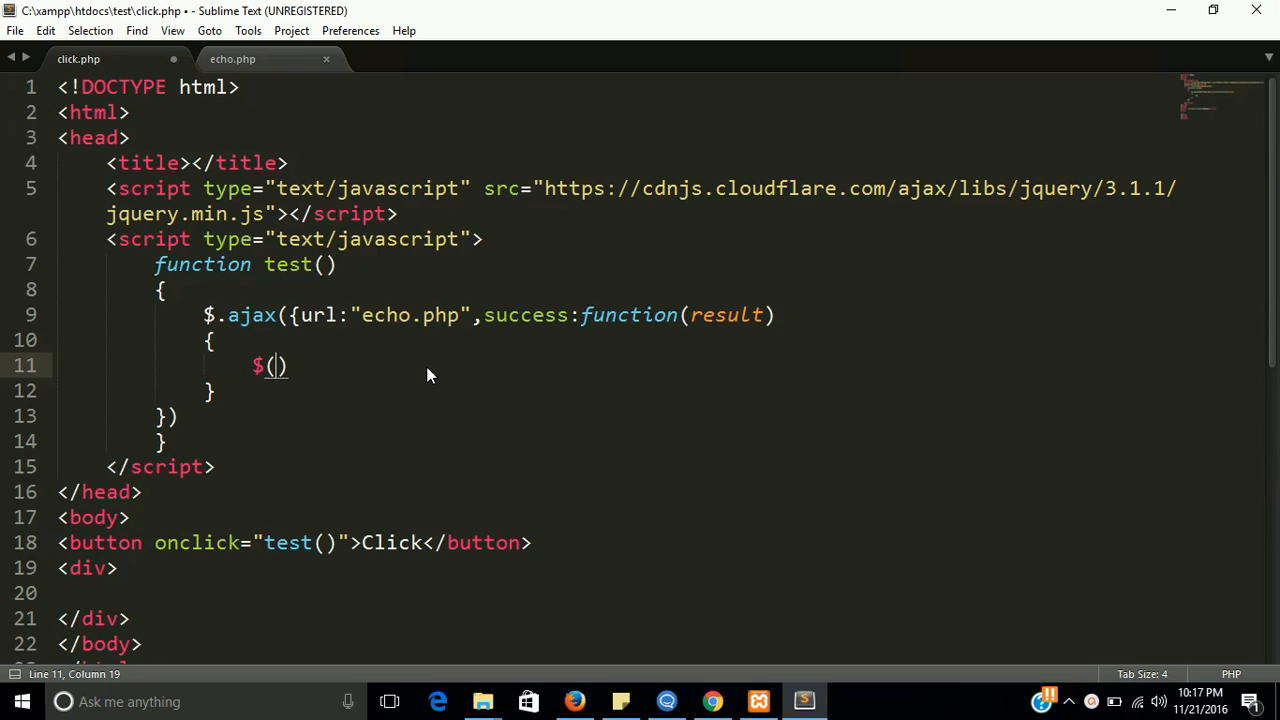
type("\"div\"")
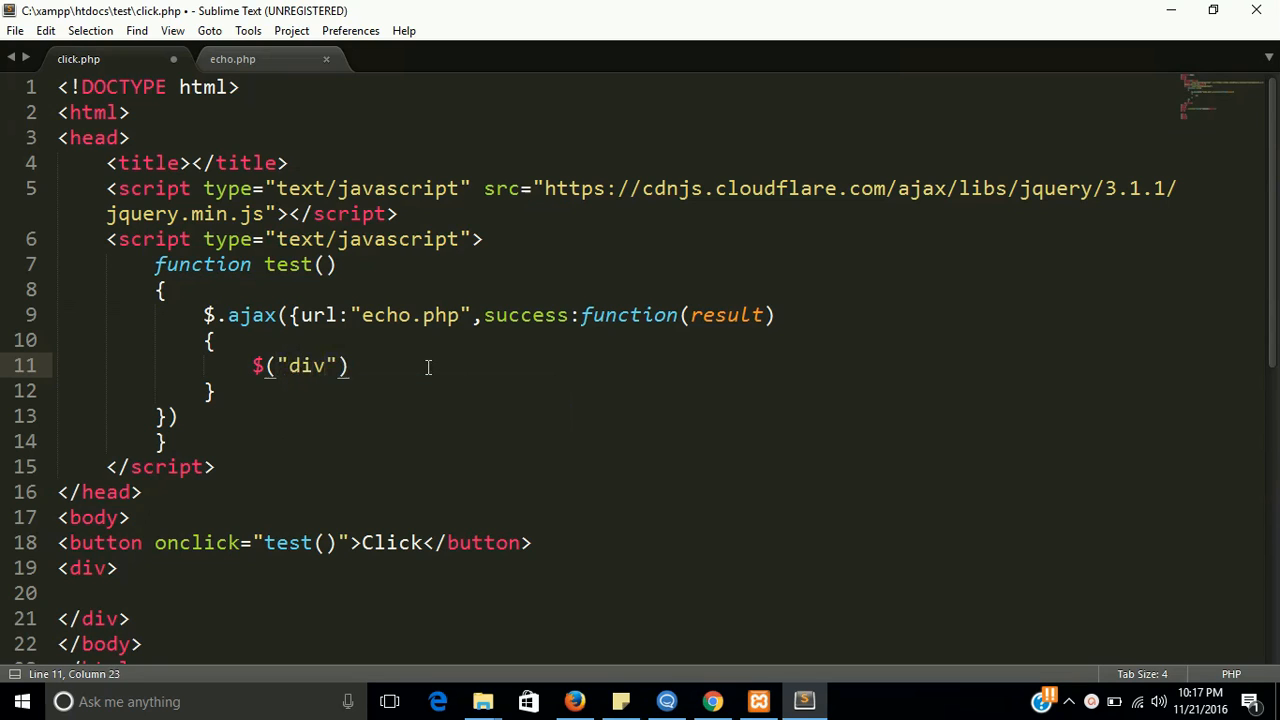
type(".text(")
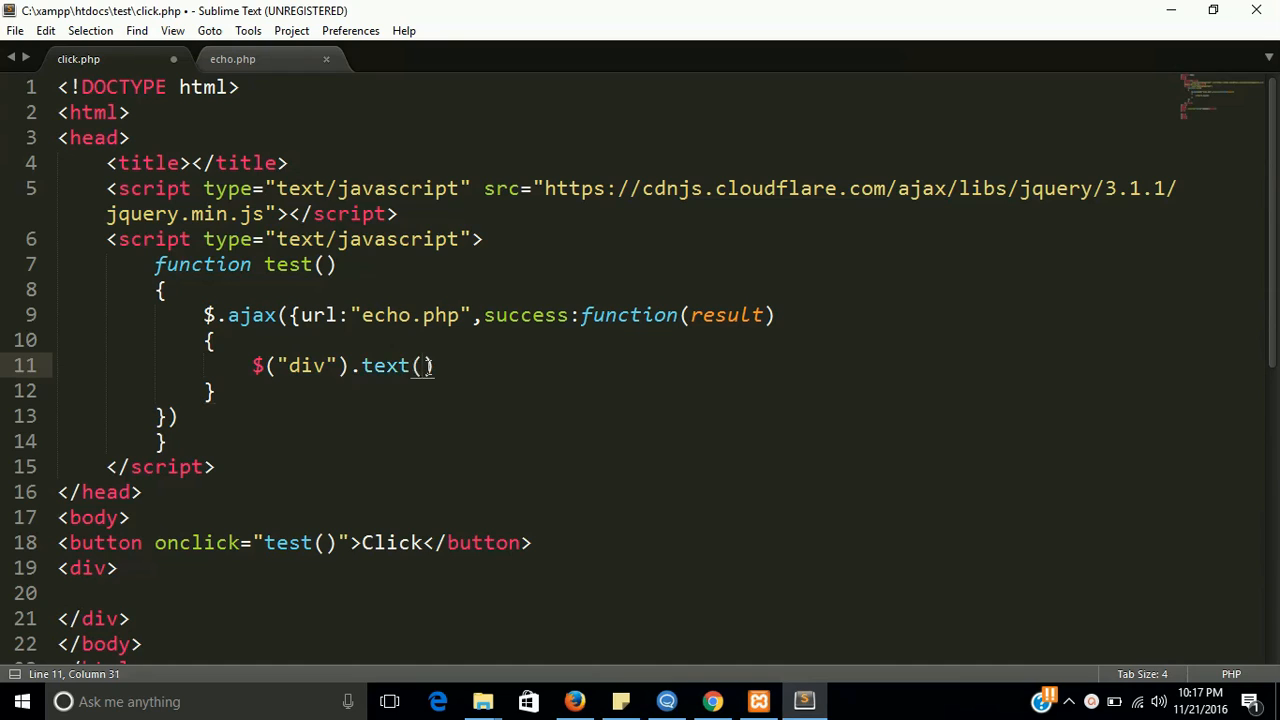
type("result")
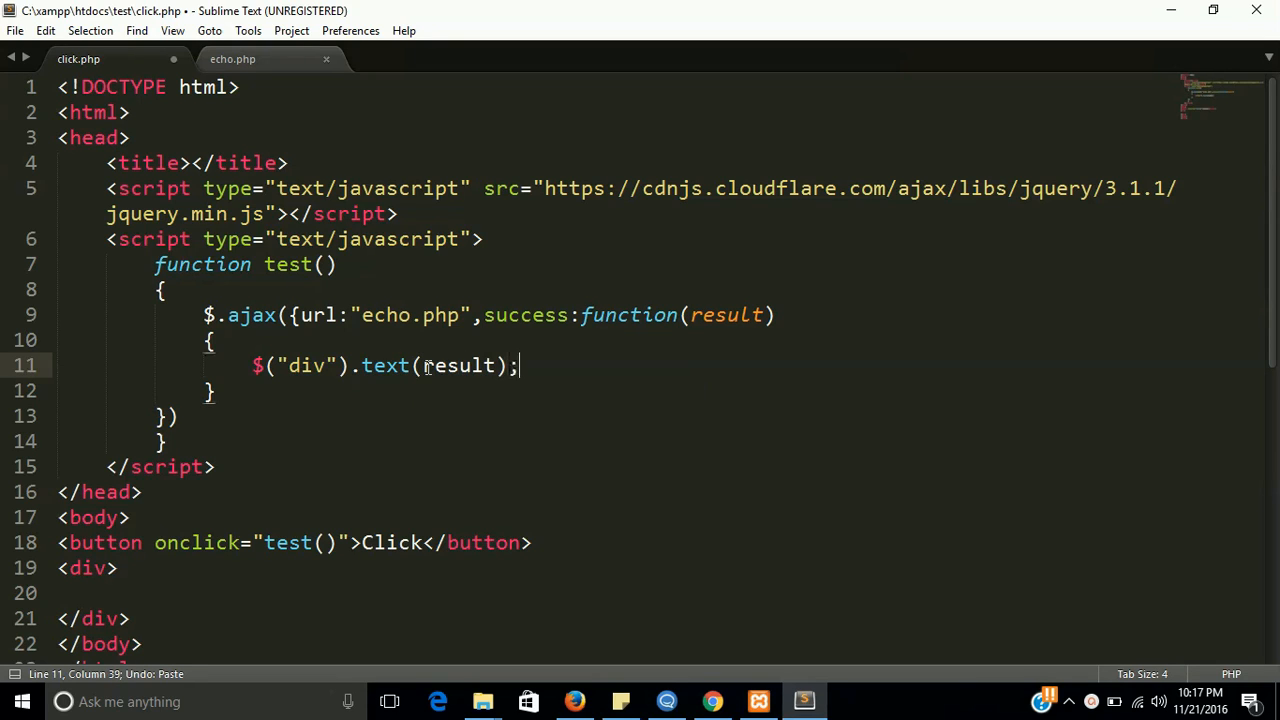
key("ctrl+s")
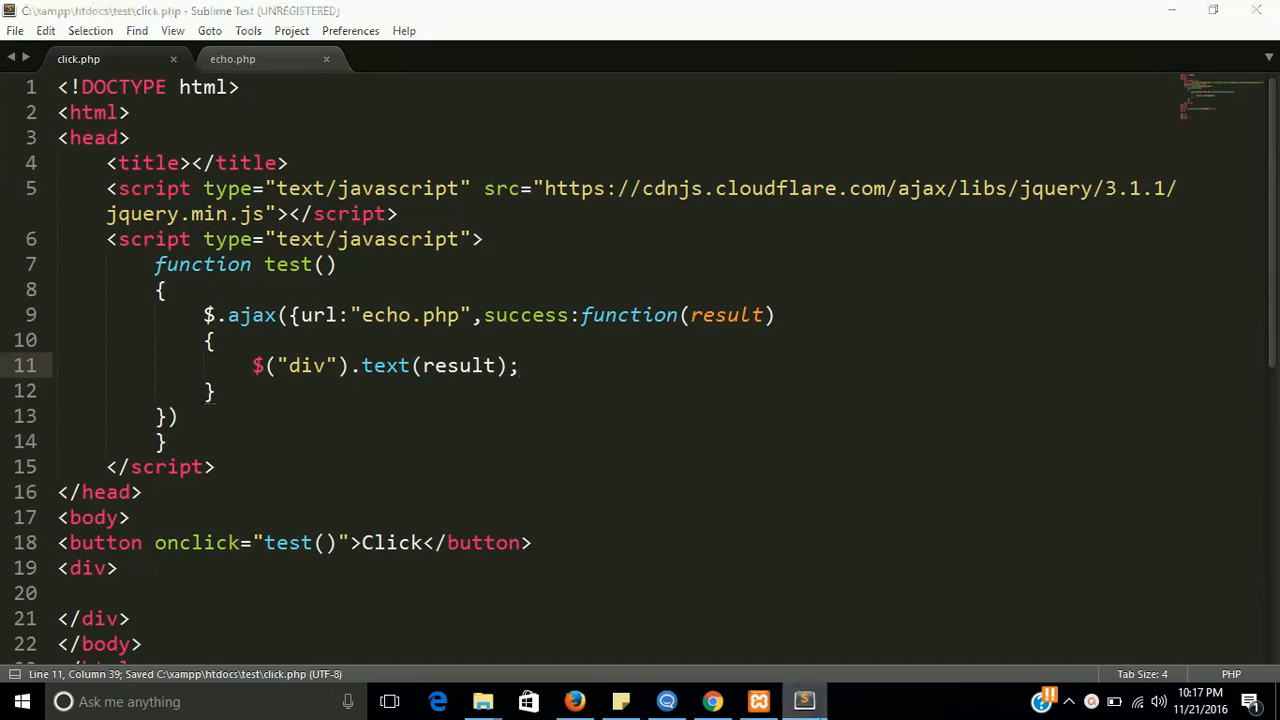
left_click(712, 700)
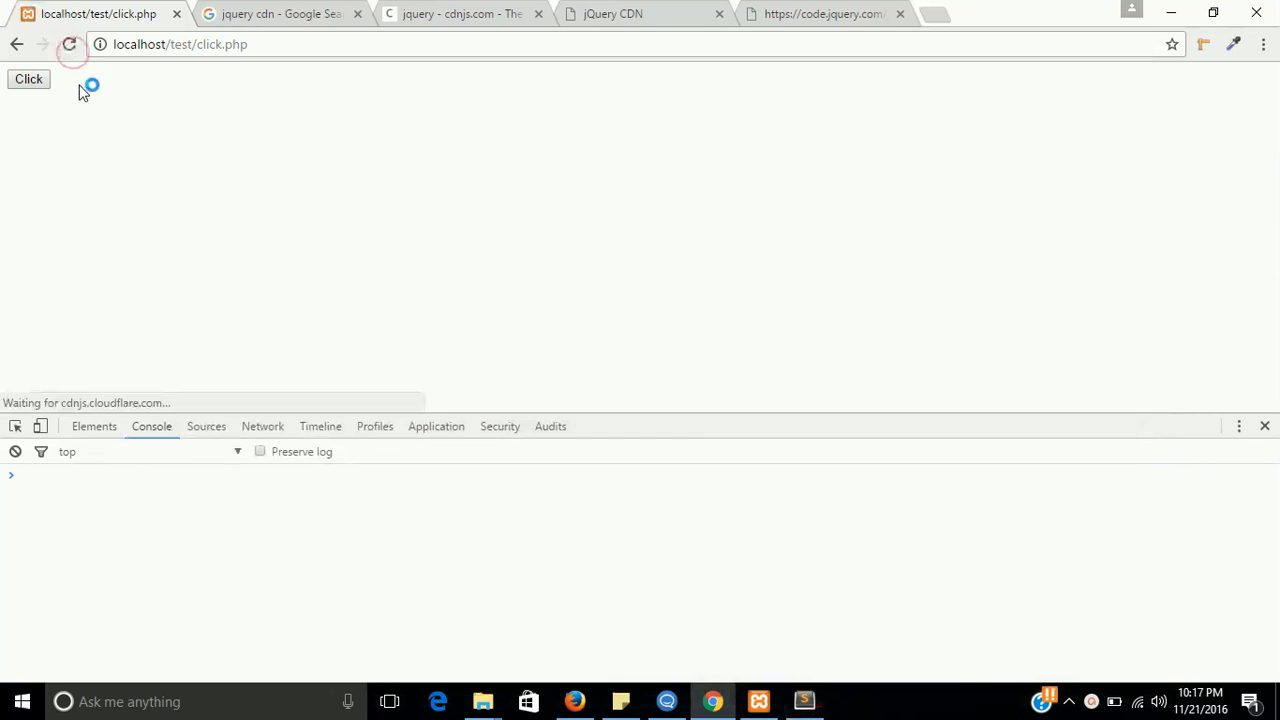
- Fire the Click button so 'i am called on button click' appears in the div, then return to the editor
left_click(28, 80)
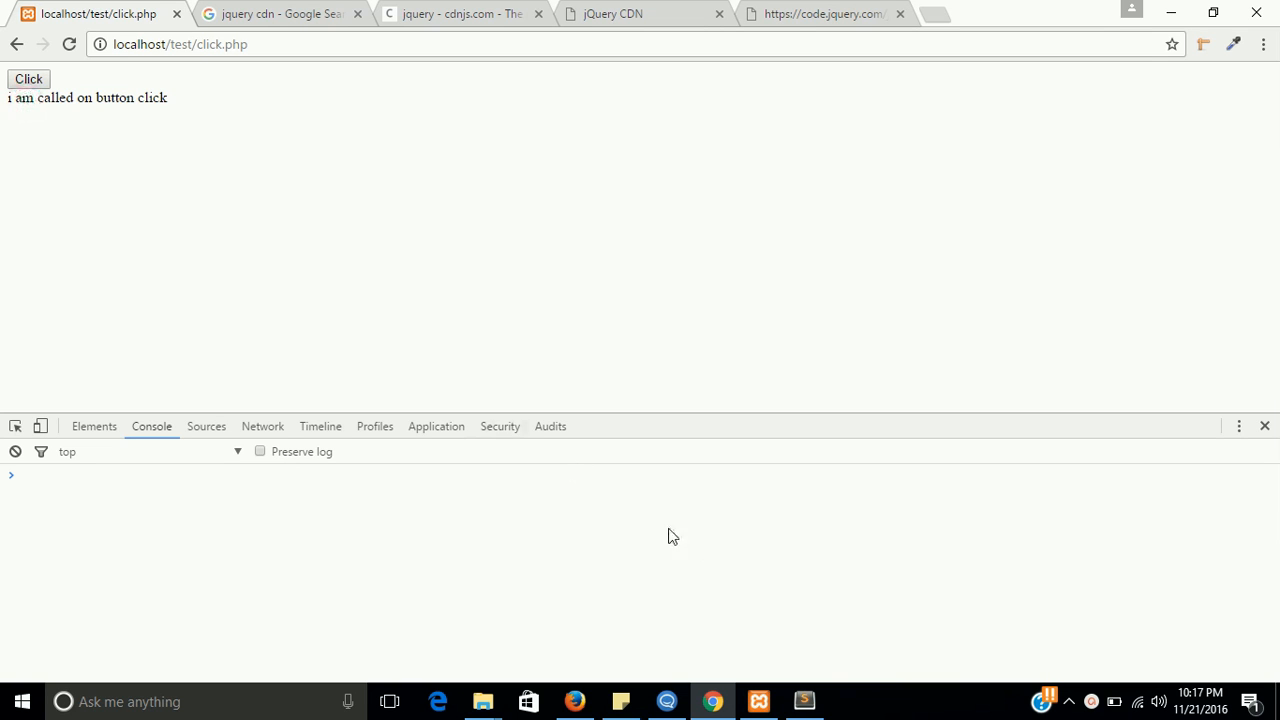
left_click(804, 700)
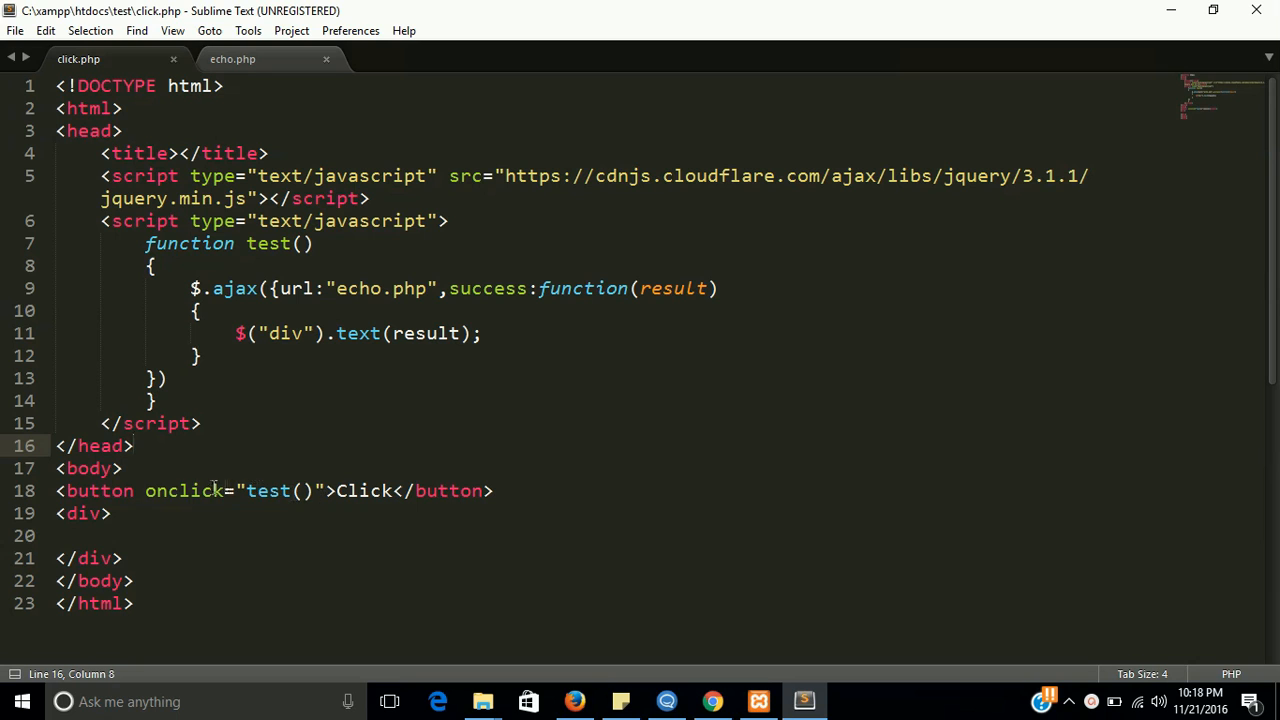
left_click(132, 446)
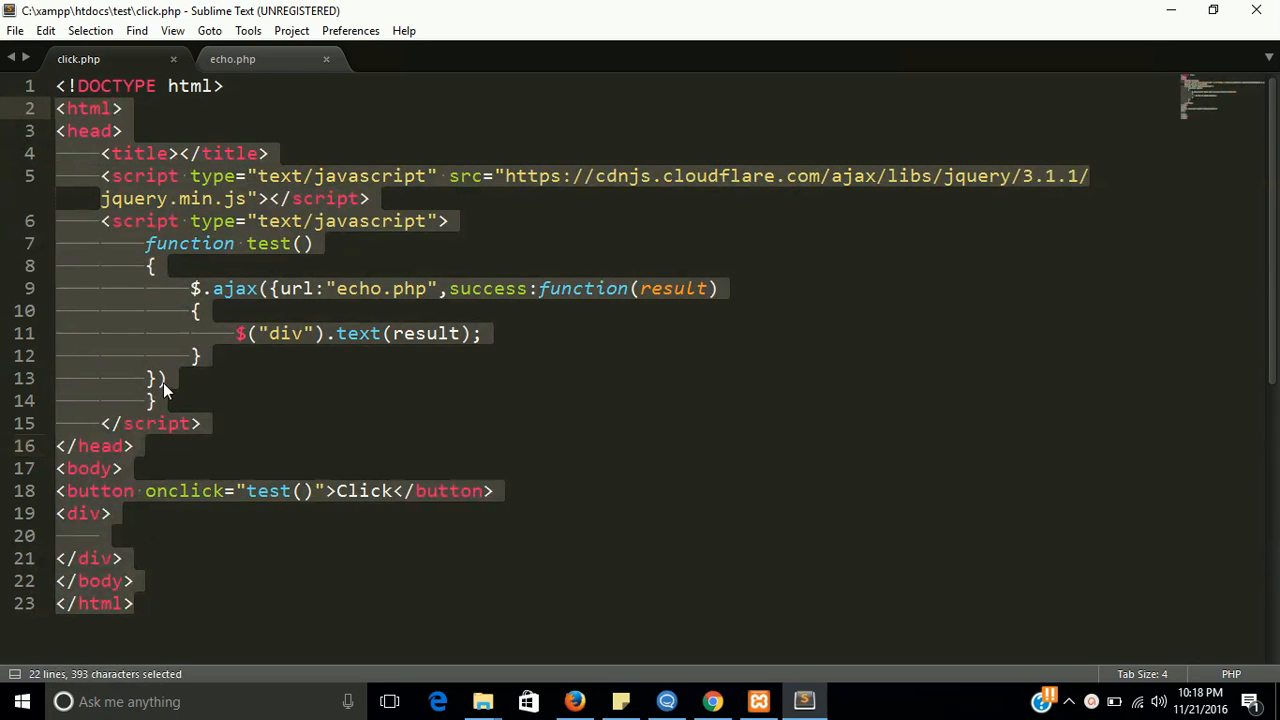
left_click(228, 490)
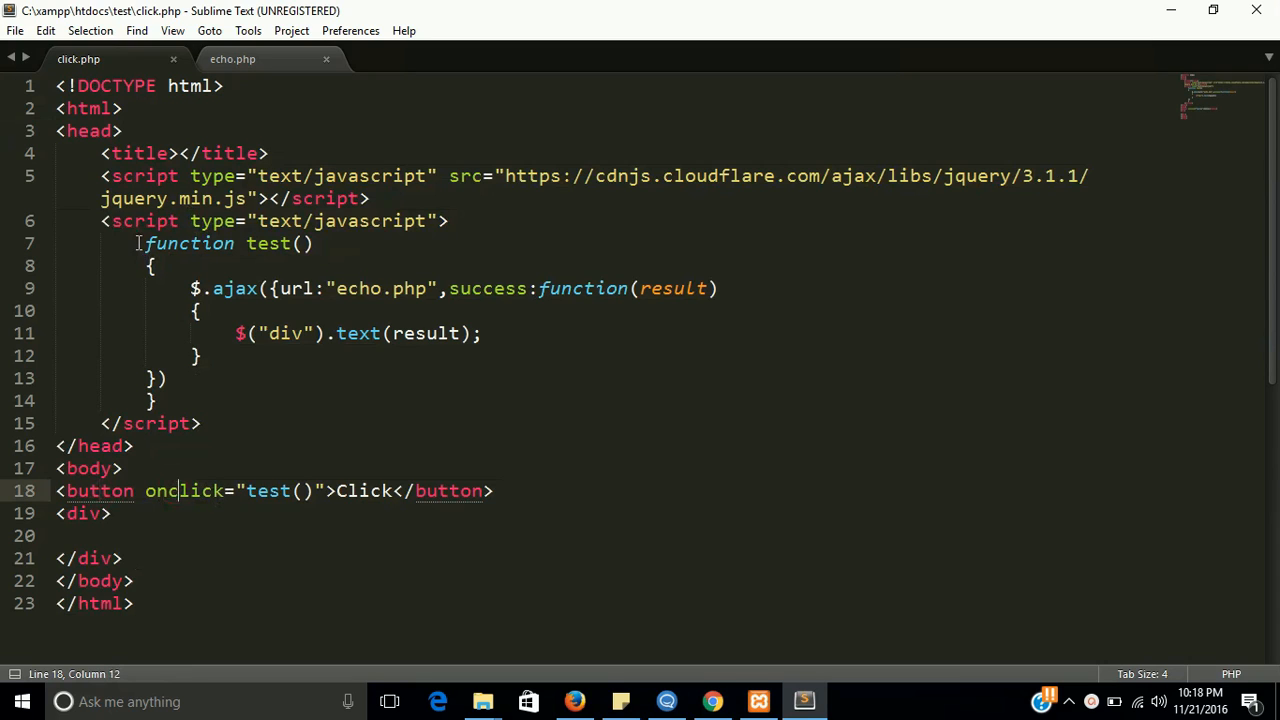
left_click_drag(136, 244, 152, 400)
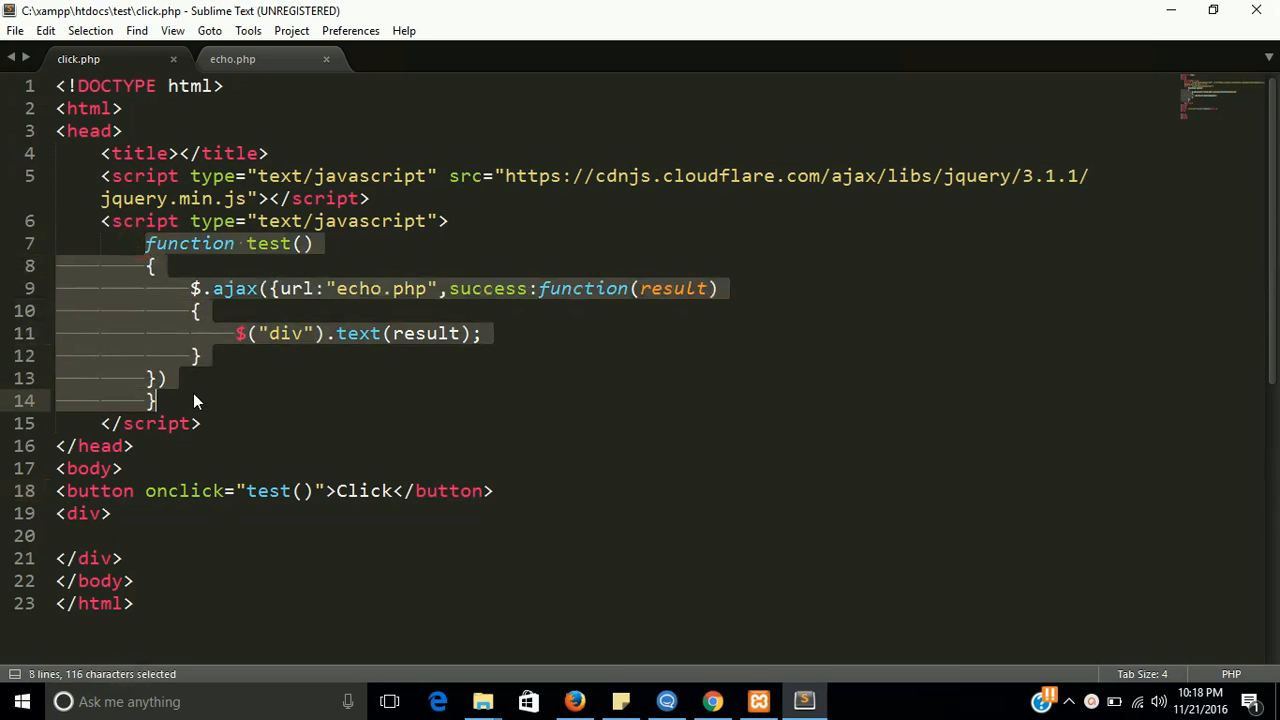
left_click(152, 400)
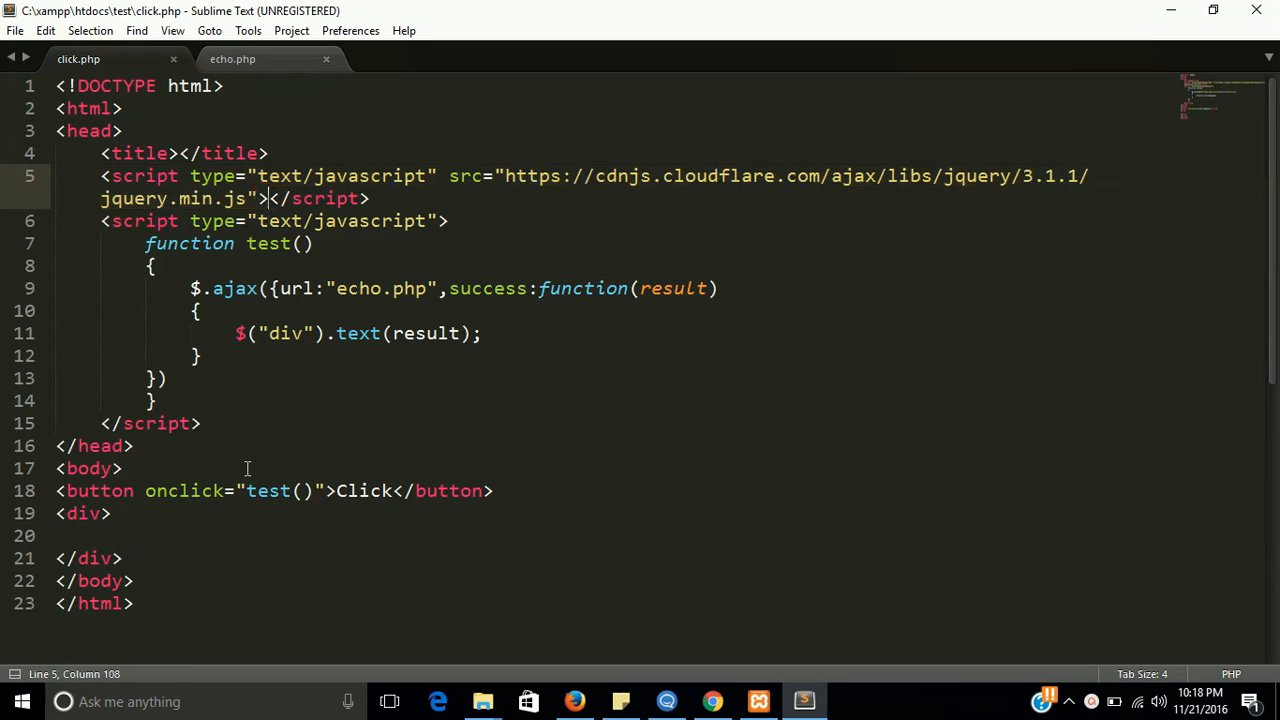
left_click(244, 490)
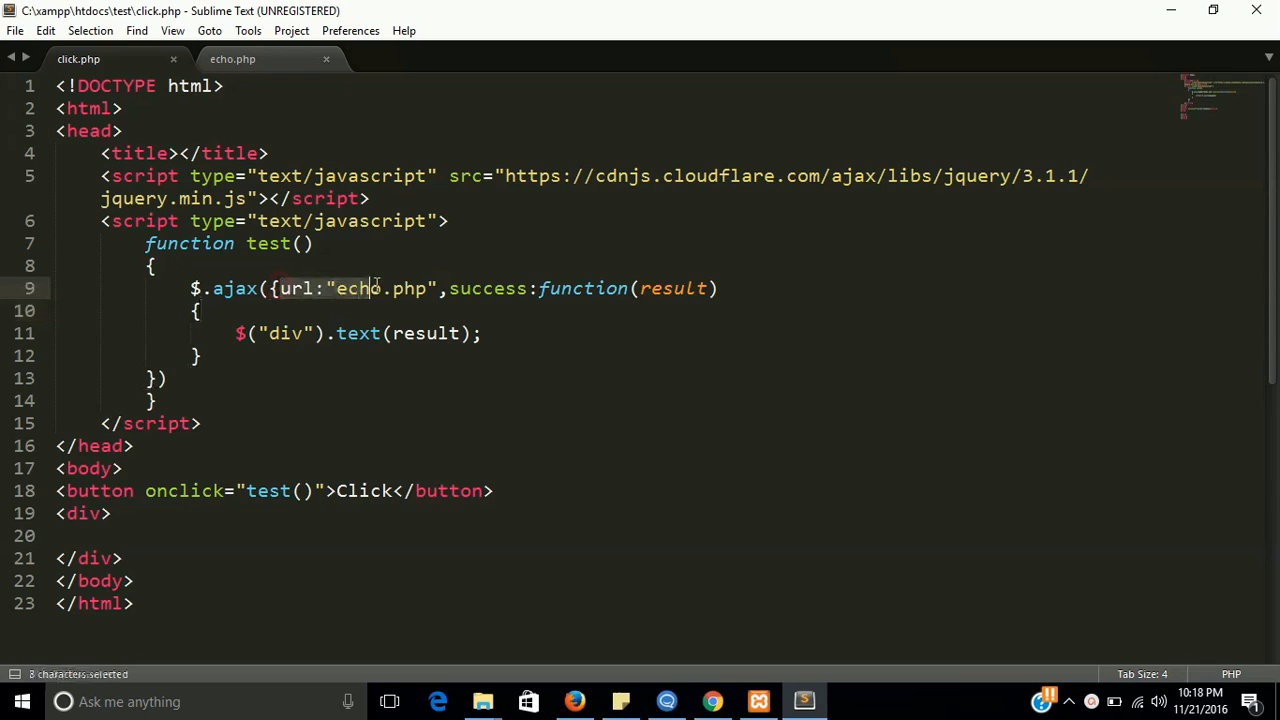
left_click(430, 288)
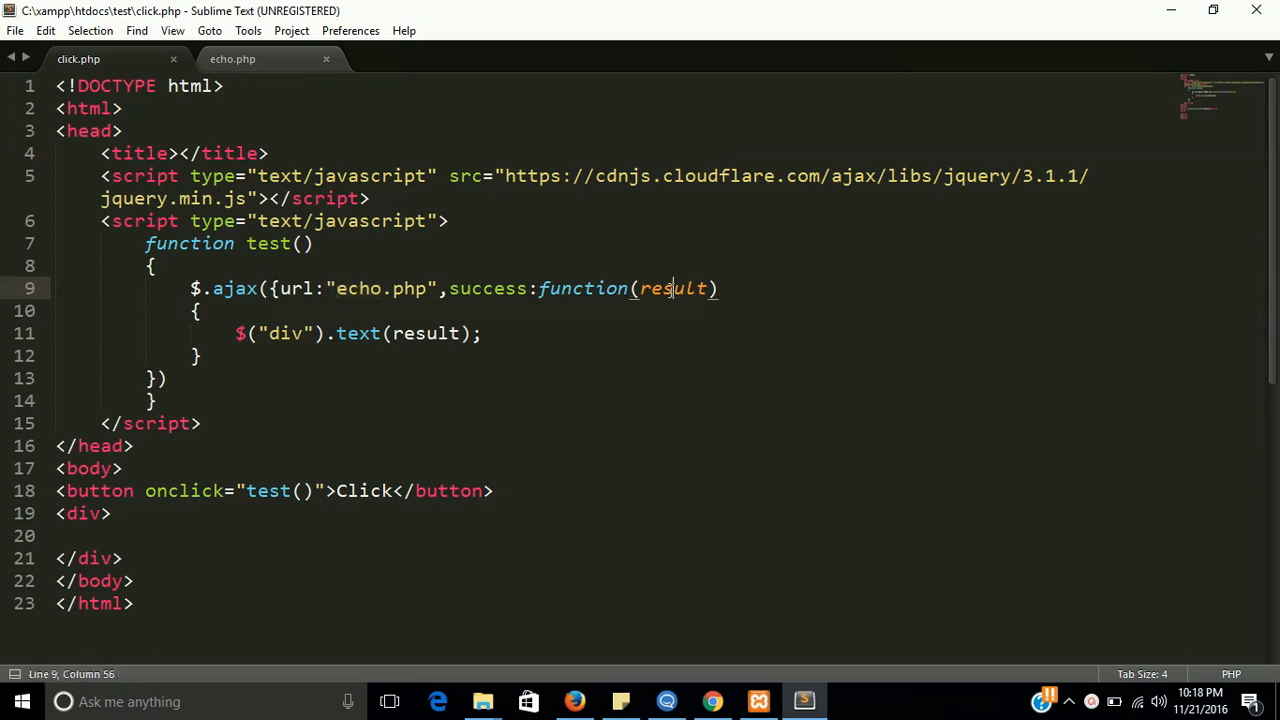
double_click(426, 332)
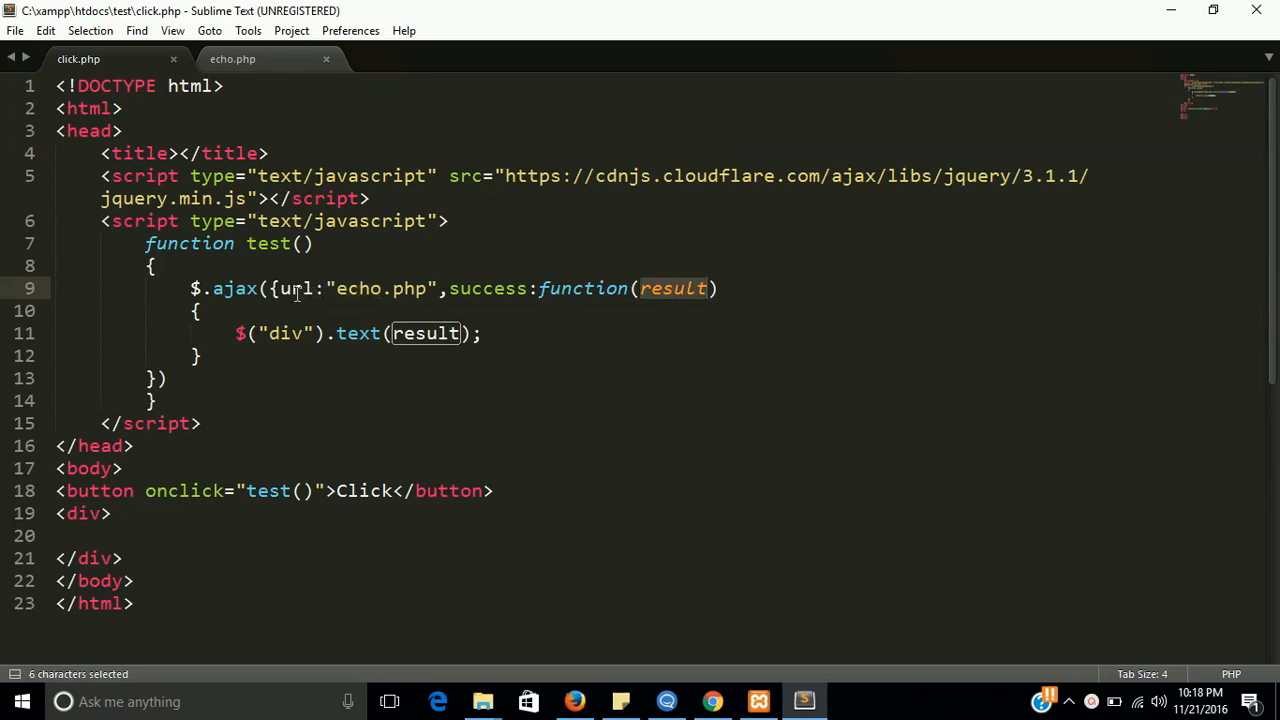
left_click(338, 288)
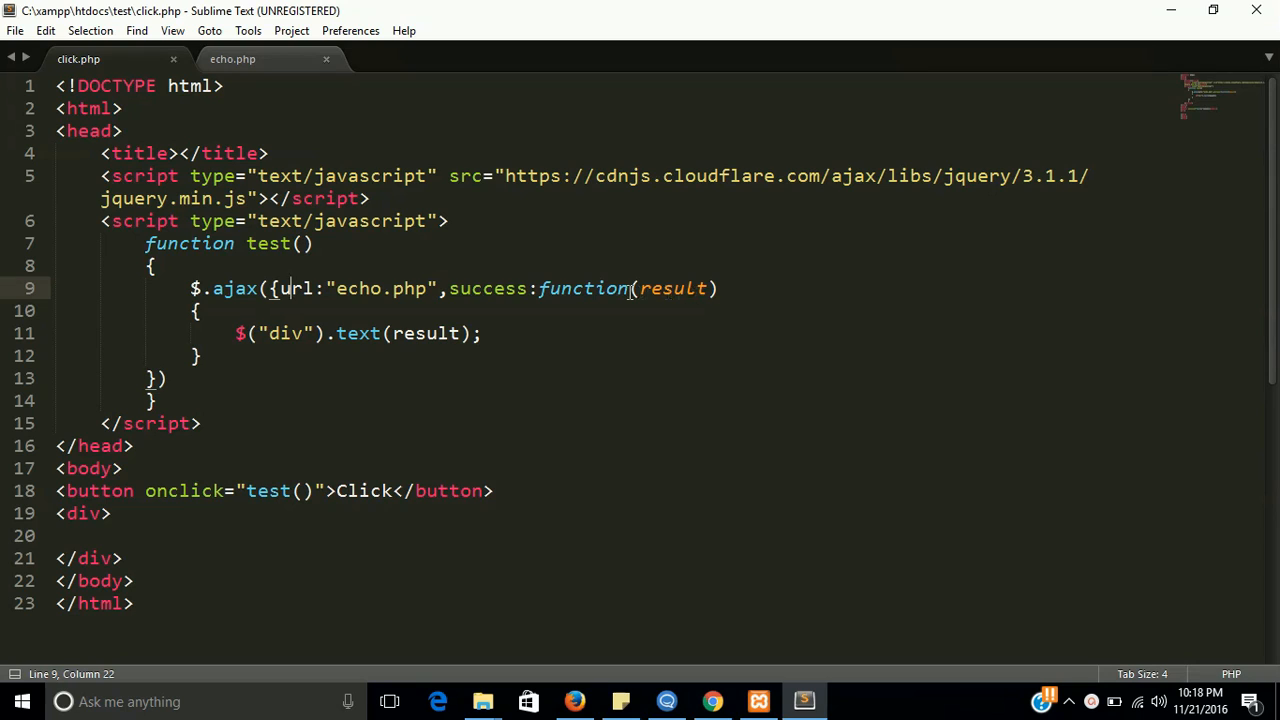
left_click(596, 288)
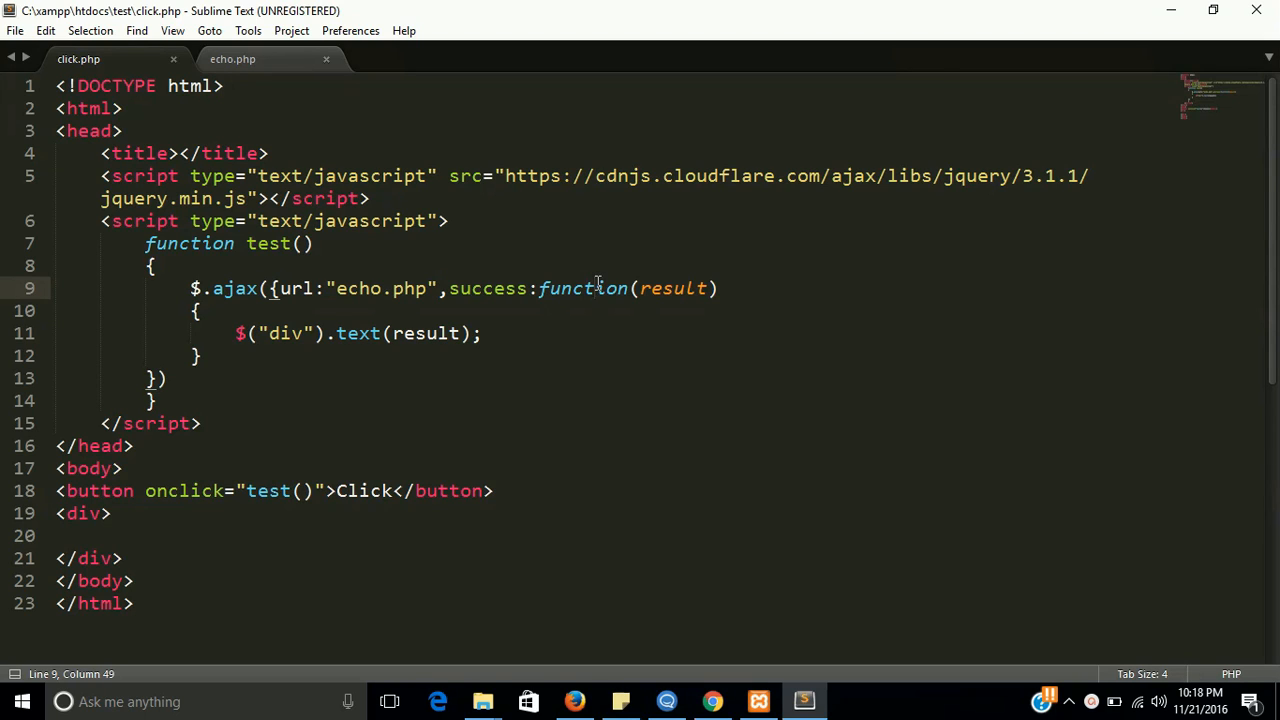
double_click(284, 332)
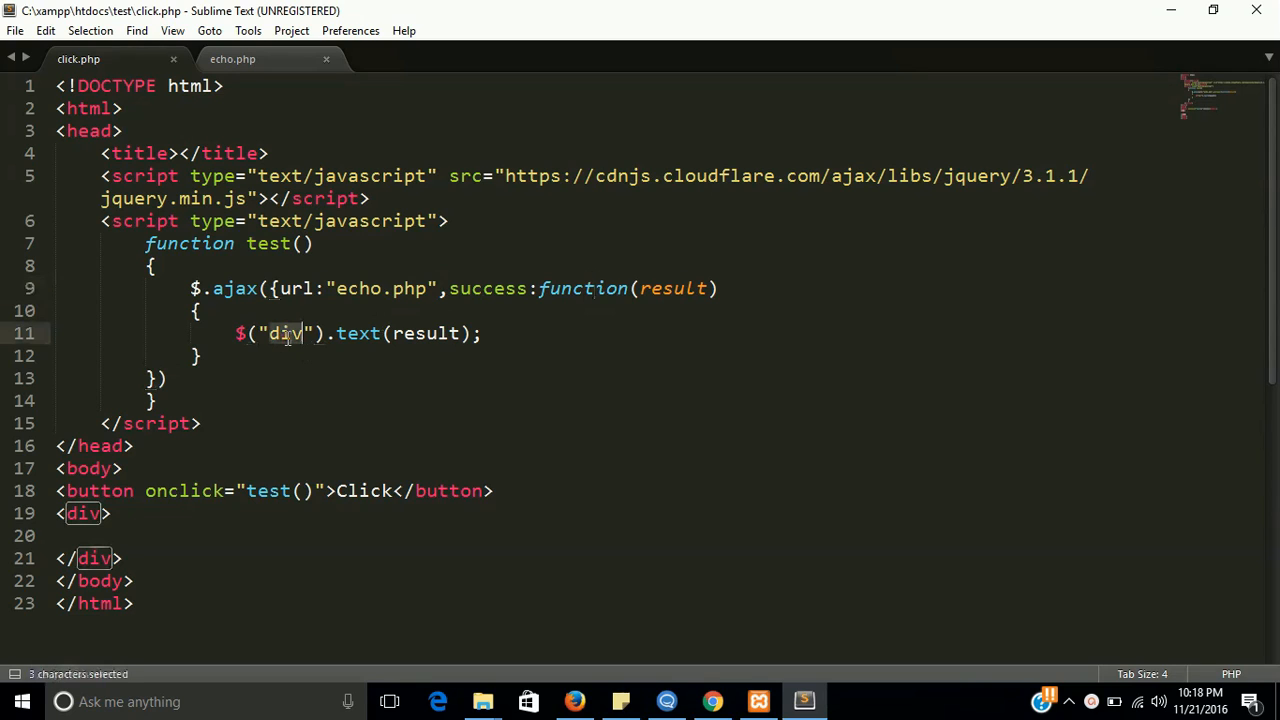
left_click(292, 400)
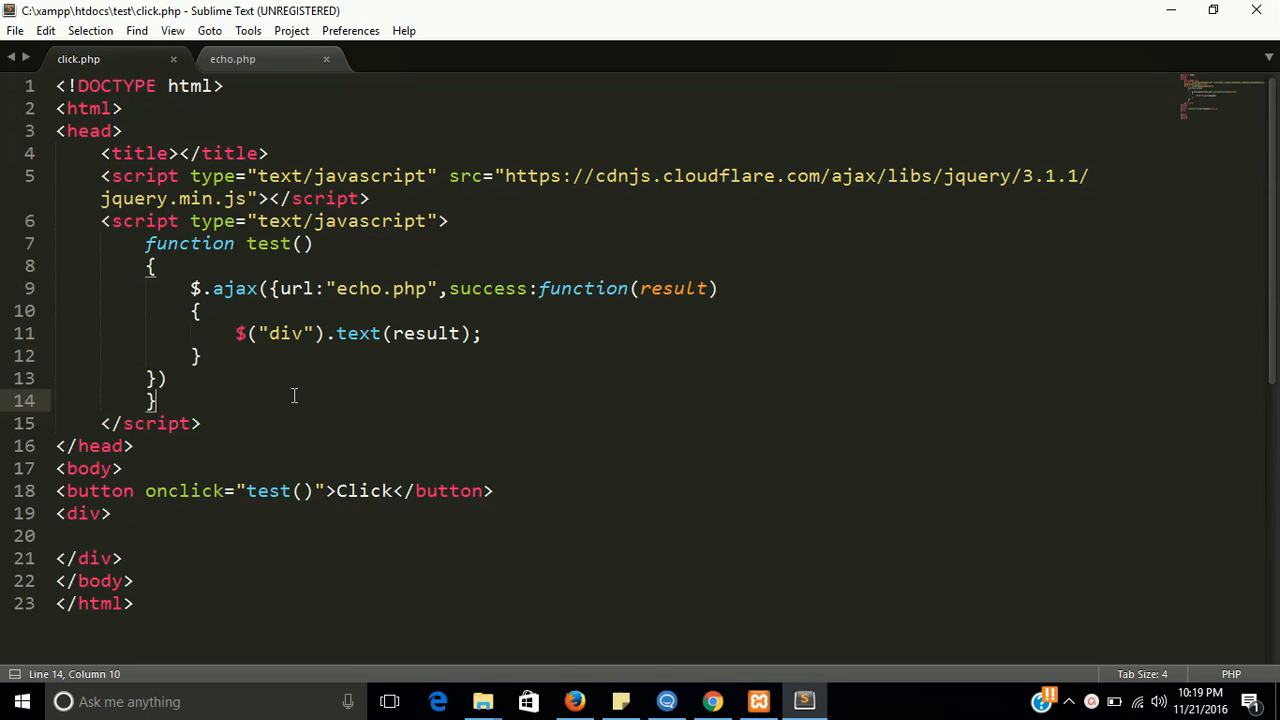
mouse_move(664, 644)
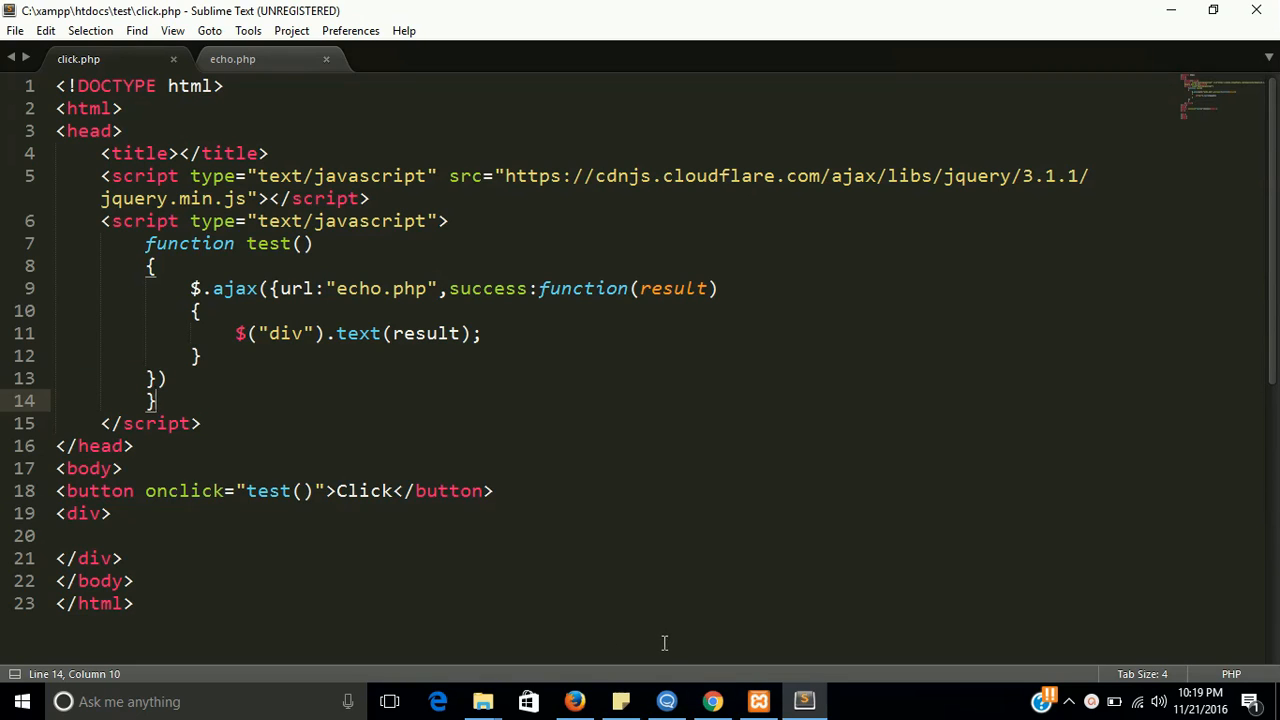